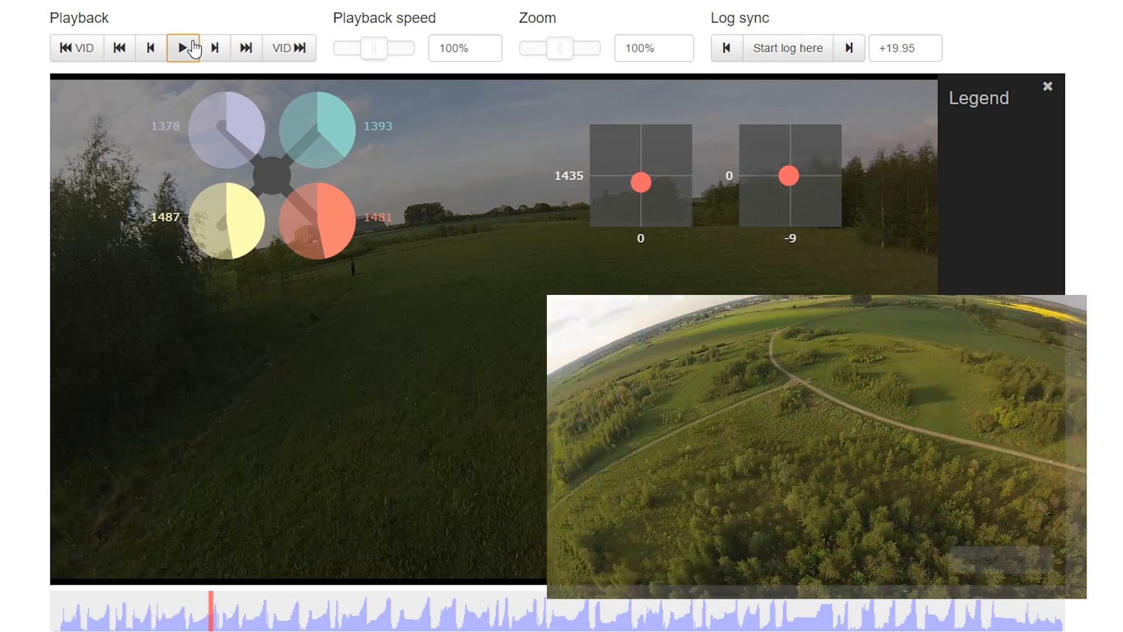
Step: Play the synced replay, pause mid-roll, and lower playback speed to 25%
left_click(183, 48)
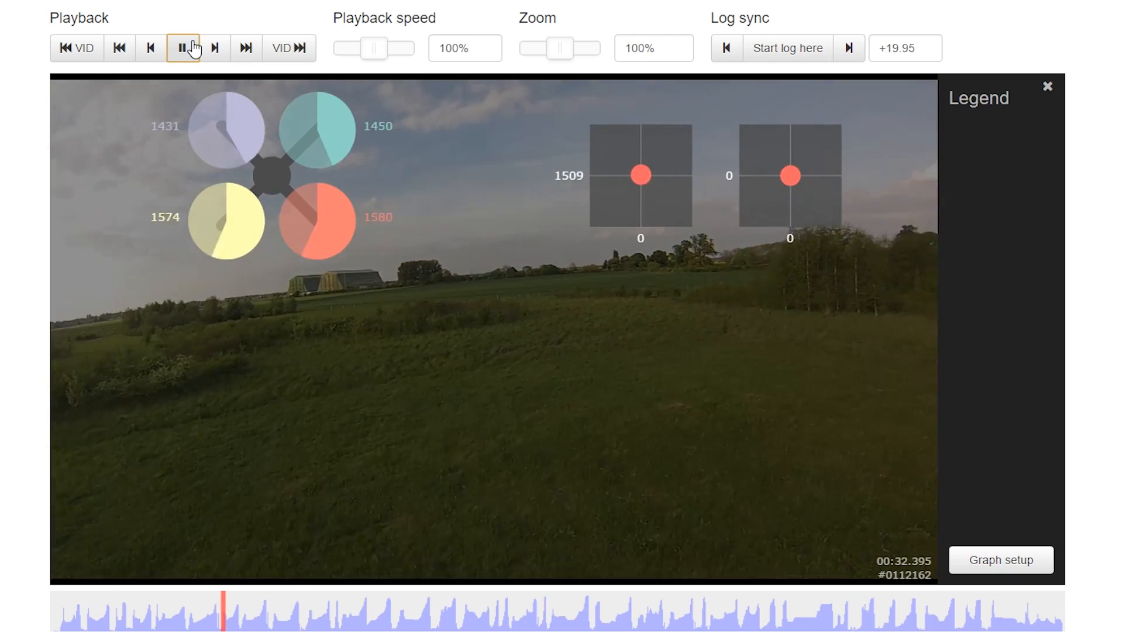
left_click(182, 48)
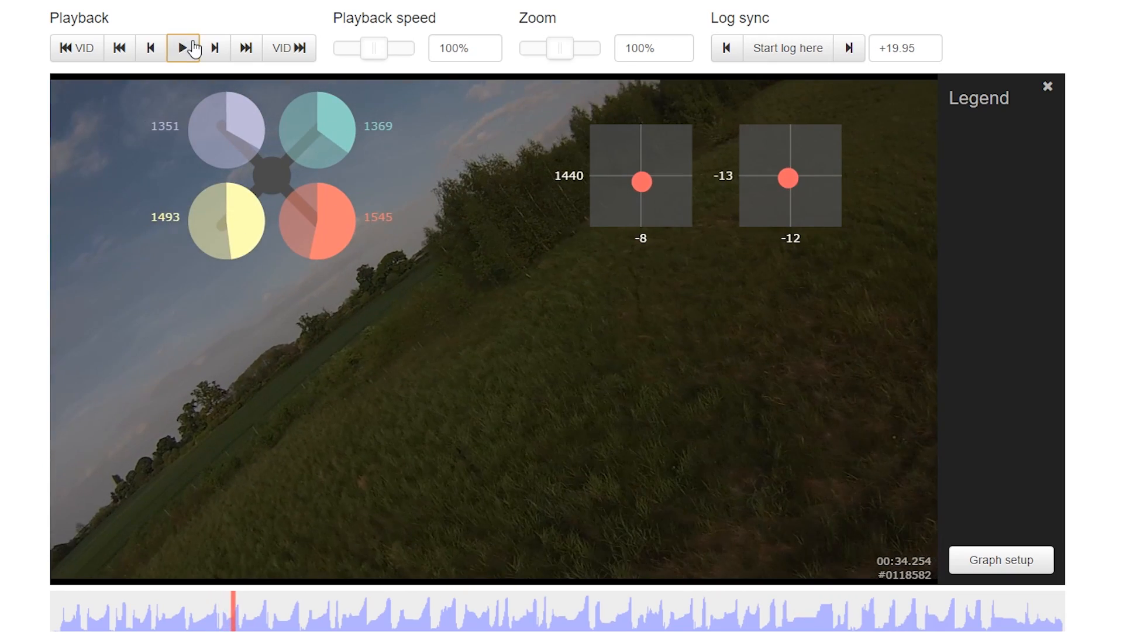
left_click_drag(375, 48, 356, 48)
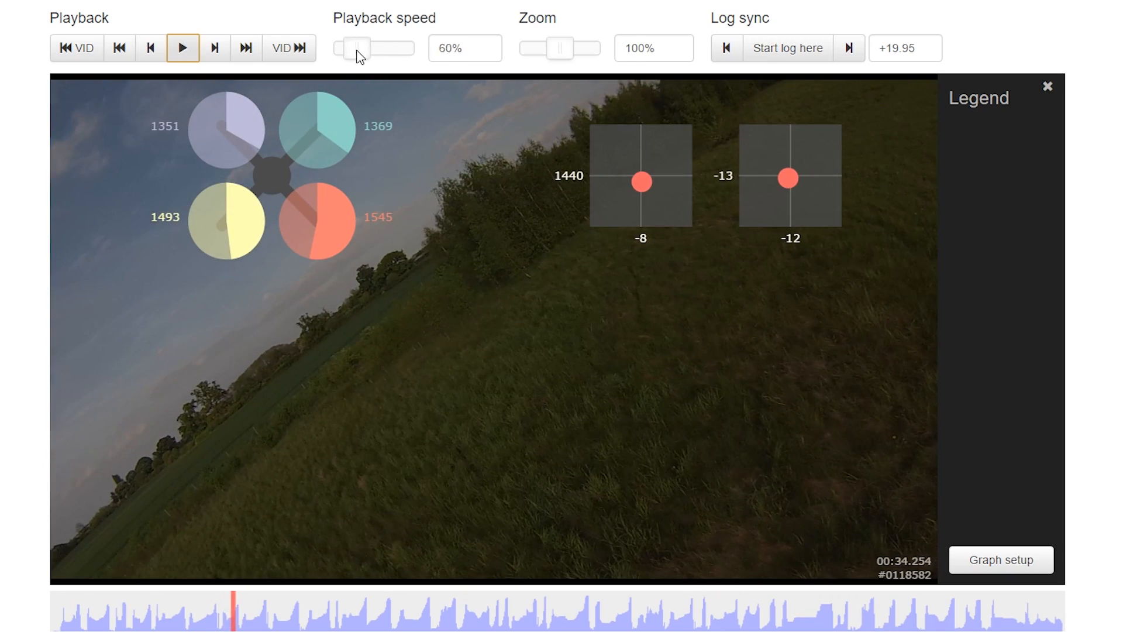
left_click_drag(357, 48, 343, 48)
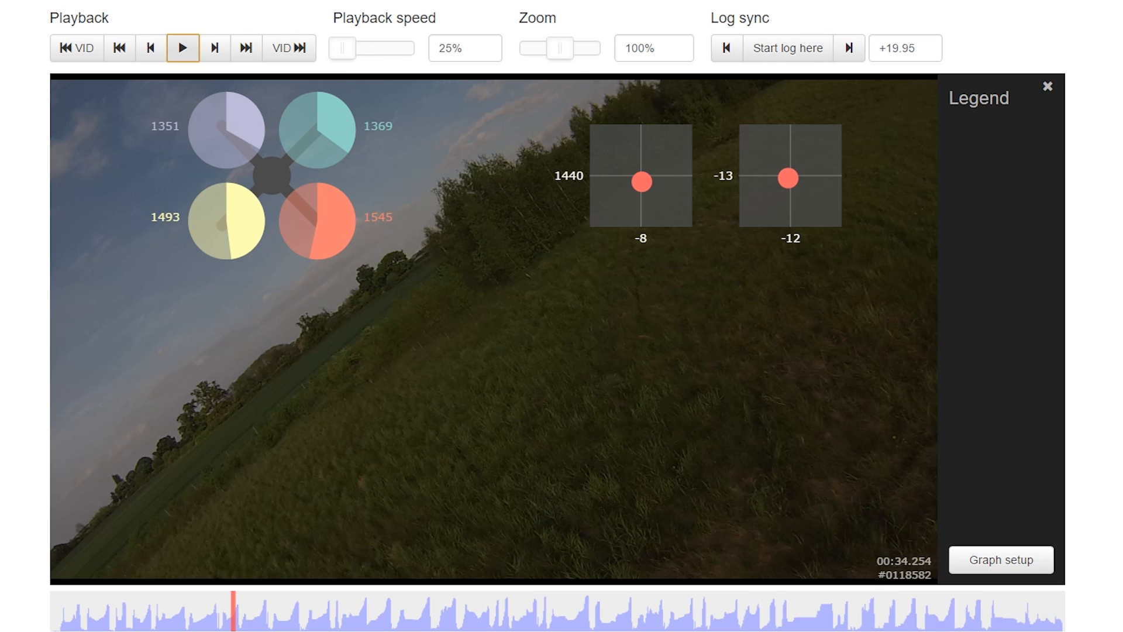
Step: Jump the log and video back to 00:29.655, just before the roll
left_click(208, 623)
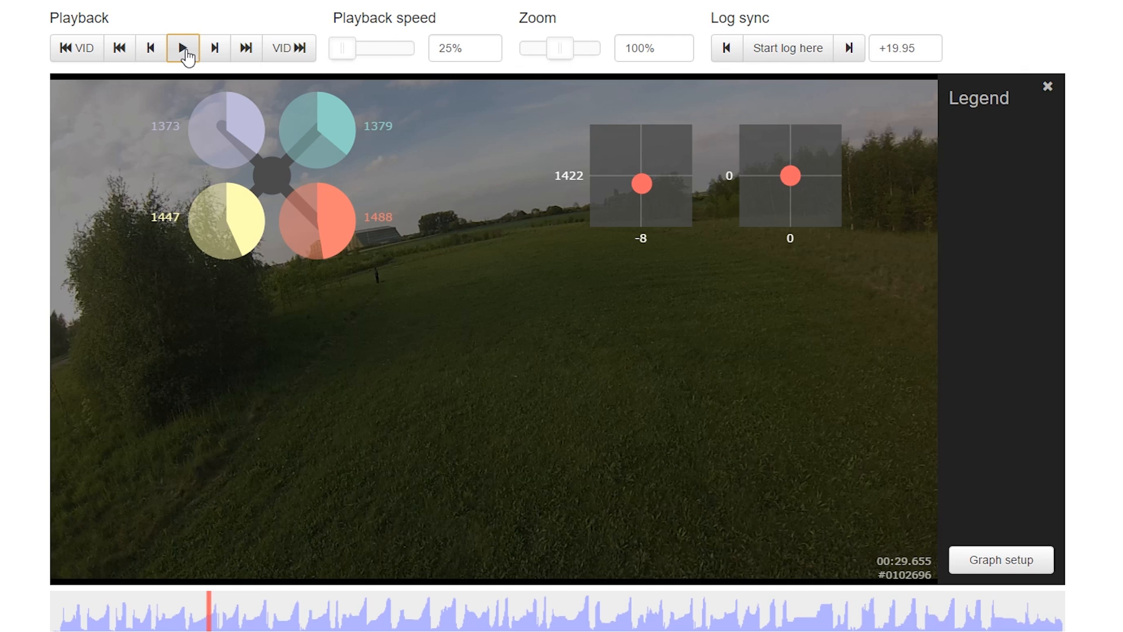
mouse_move(515, 242)
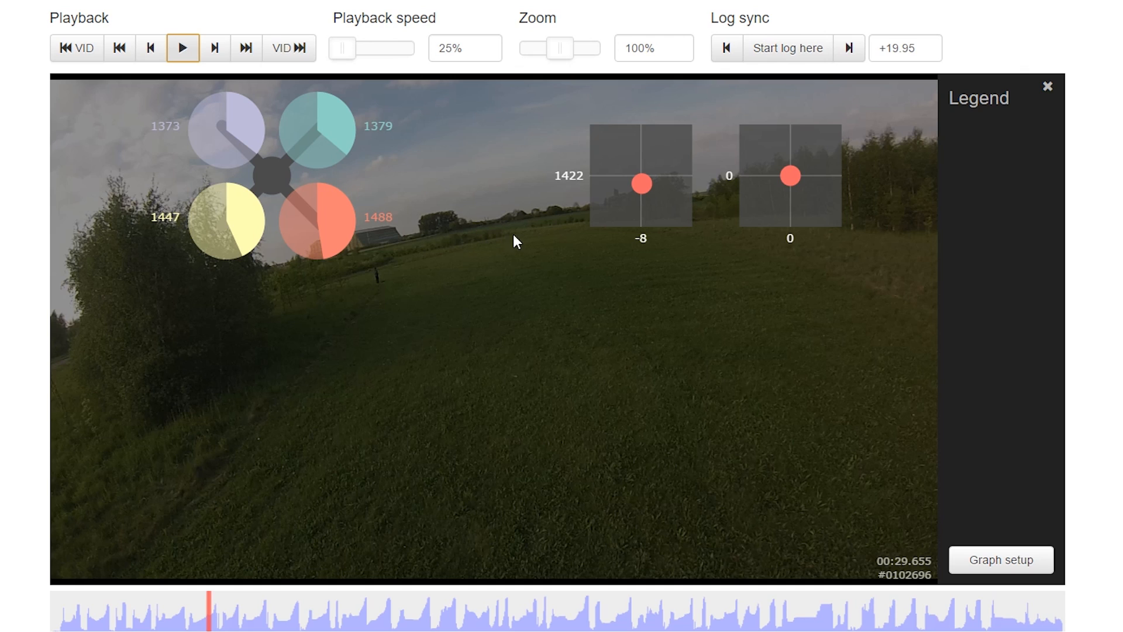
mouse_move(660, 294)
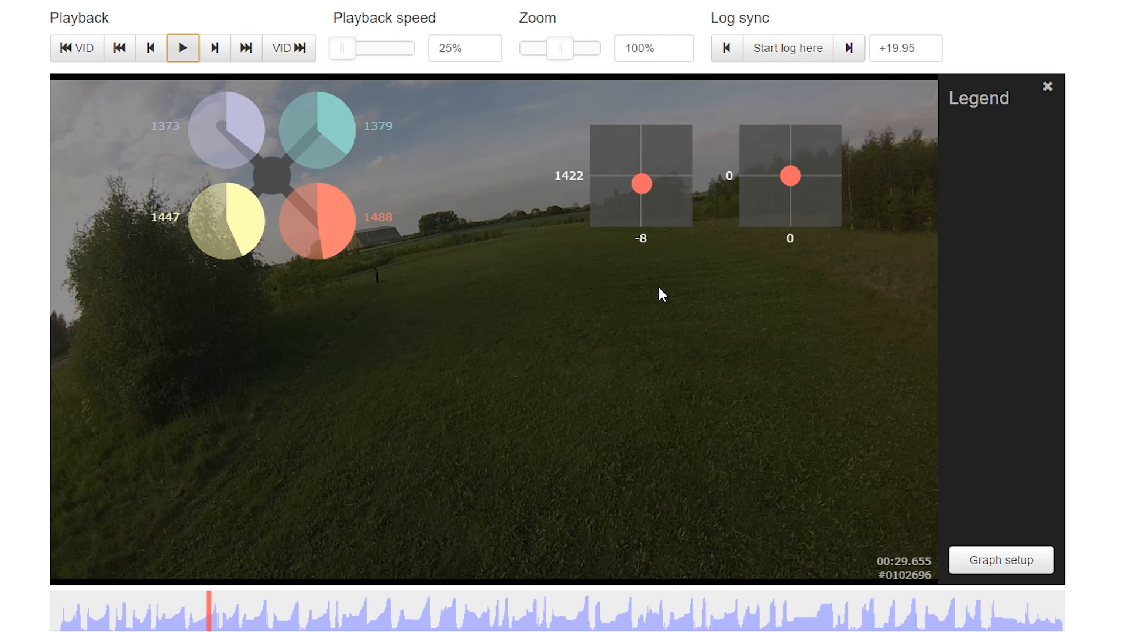
mouse_move(645, 296)
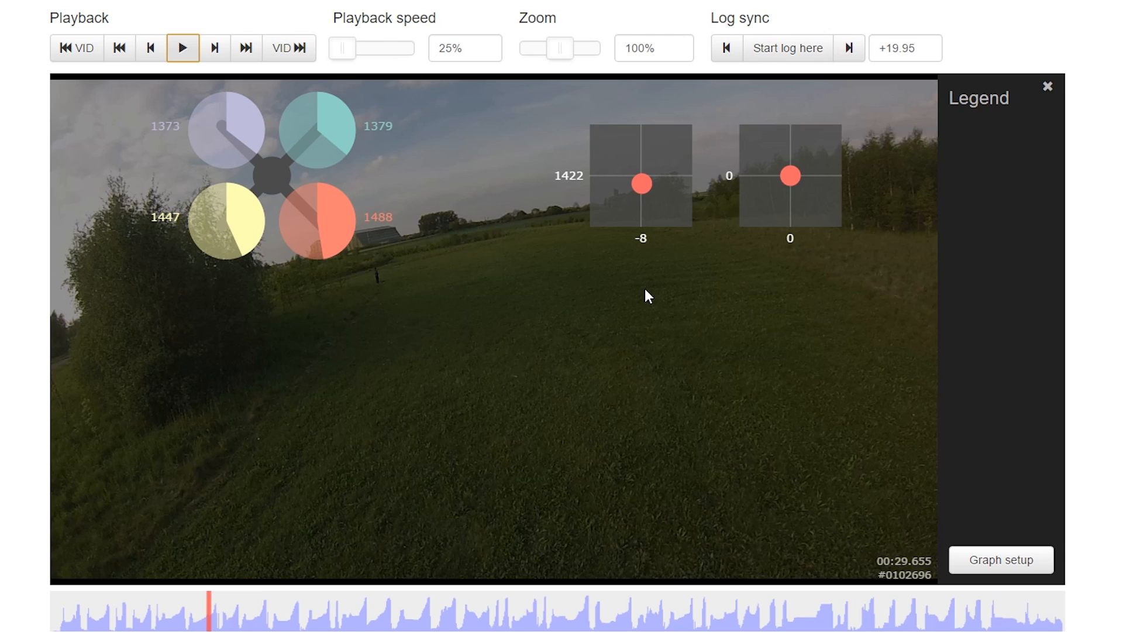
mouse_move(600, 316)
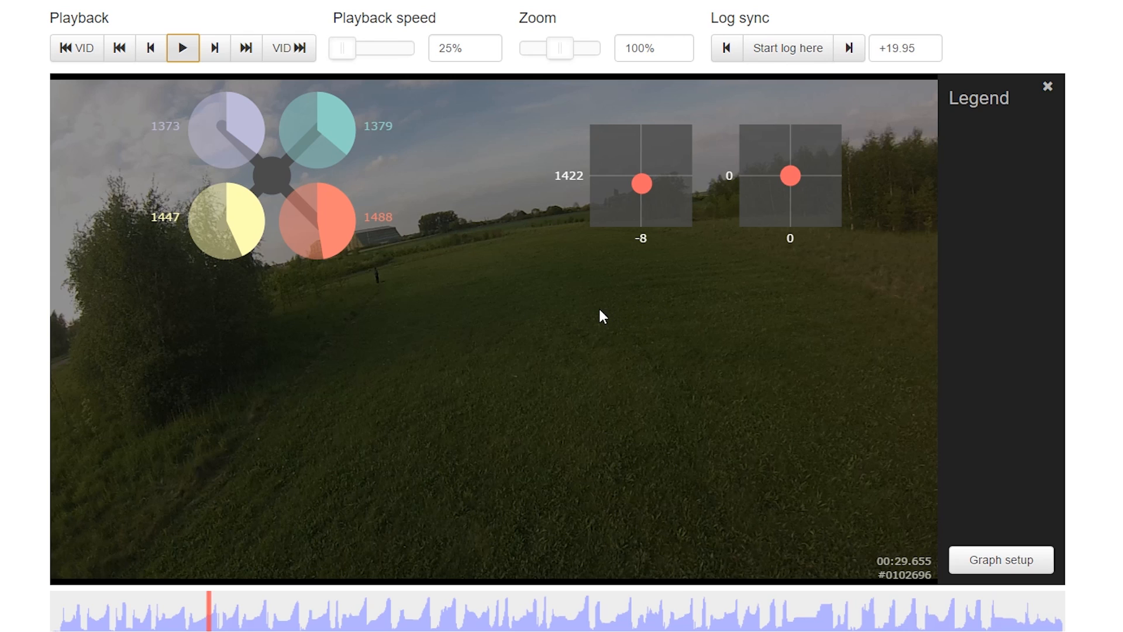
mouse_move(554, 321)
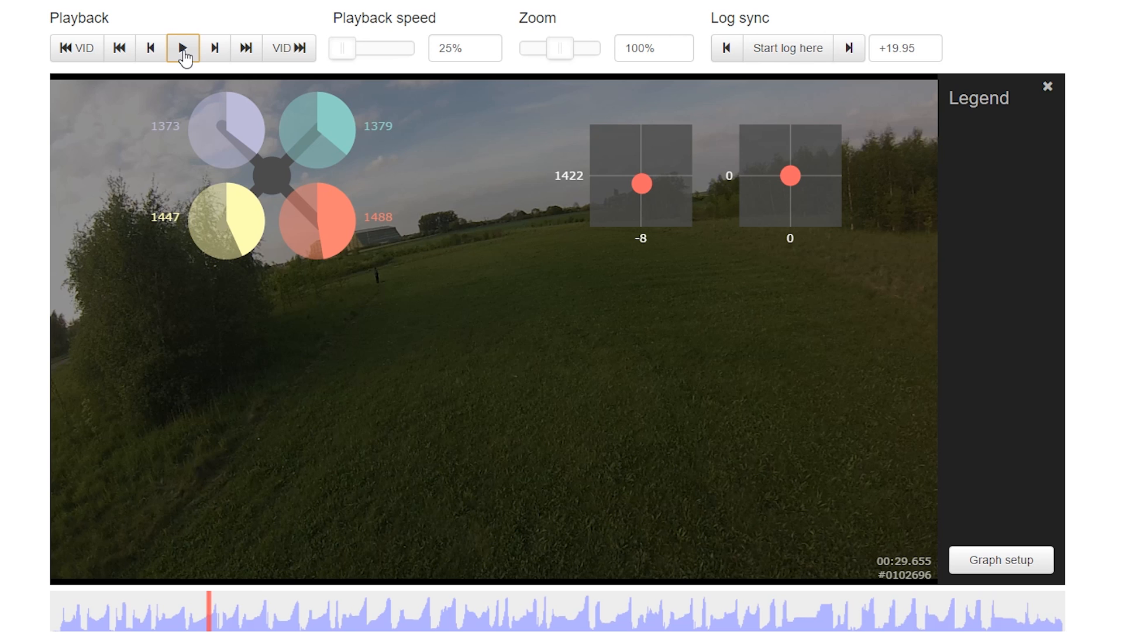
Step: Replay at 25% speed and pause at 00:31.165 as the roll input starts
left_click(183, 48)
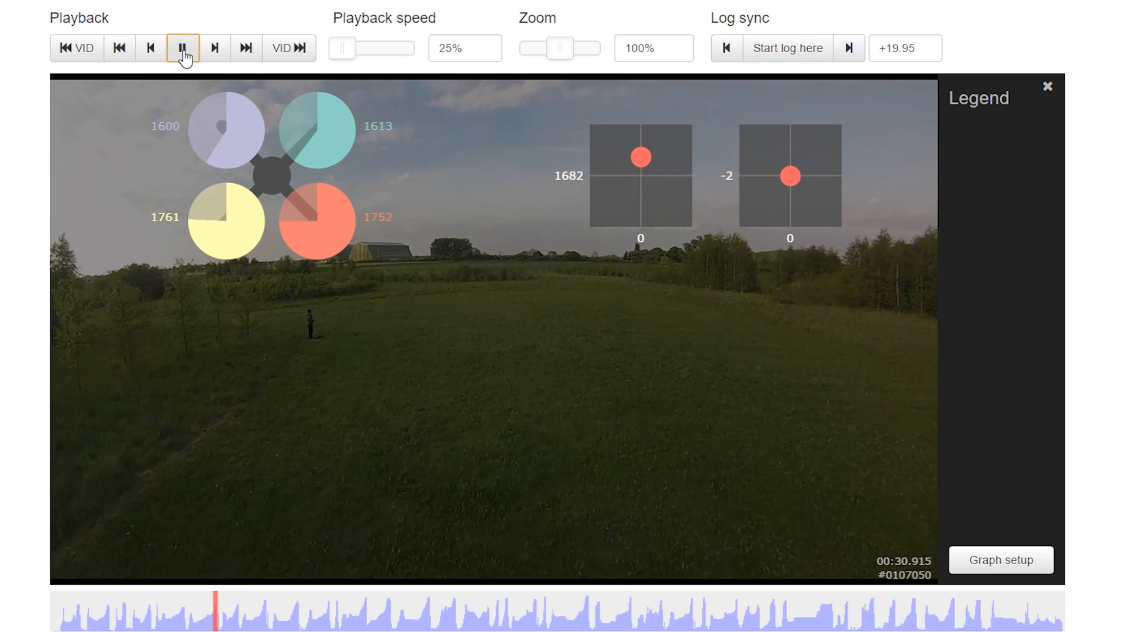
left_click(183, 47)
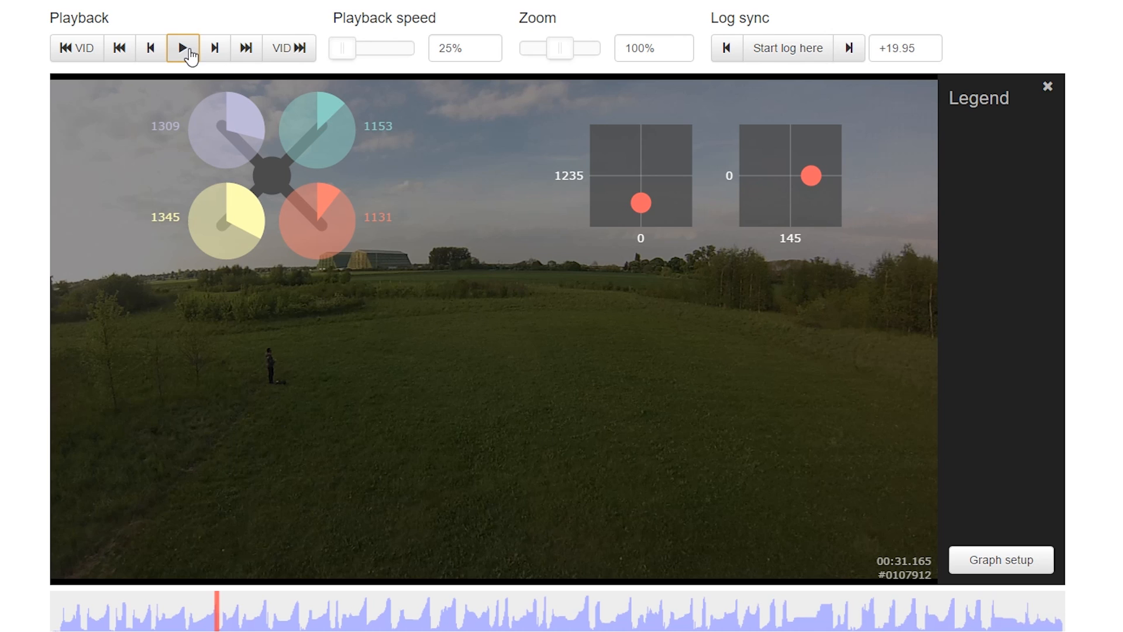
Step: Advance playback to 00:31.465, quad inverted with roll input at 406
left_click(182, 48)
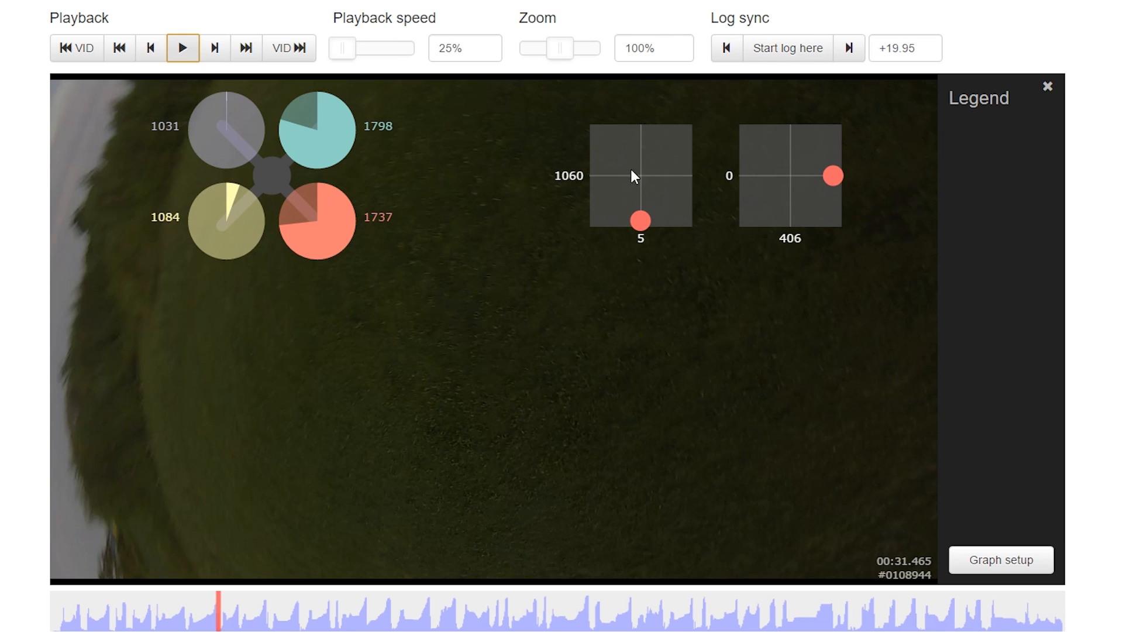
mouse_move(511, 178)
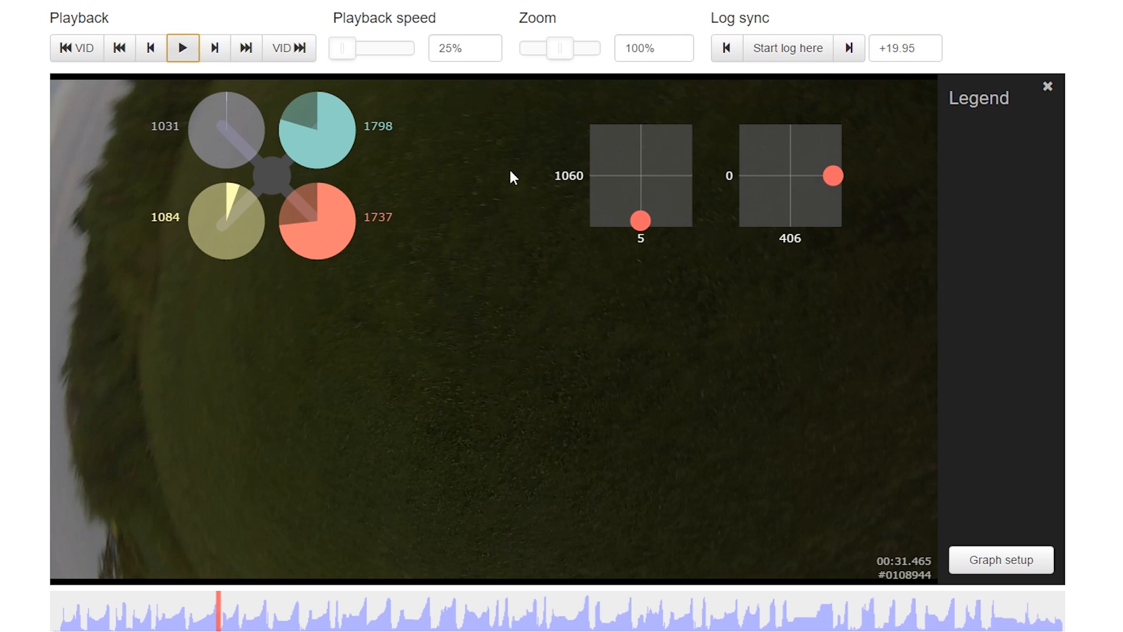
mouse_move(641, 329)
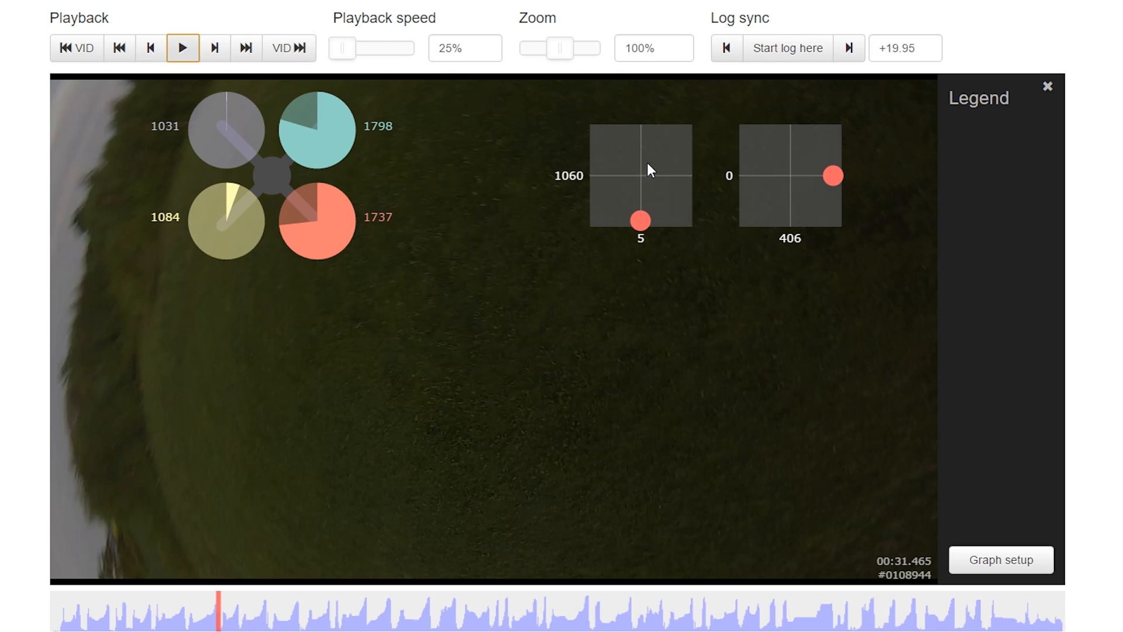
mouse_move(730, 213)
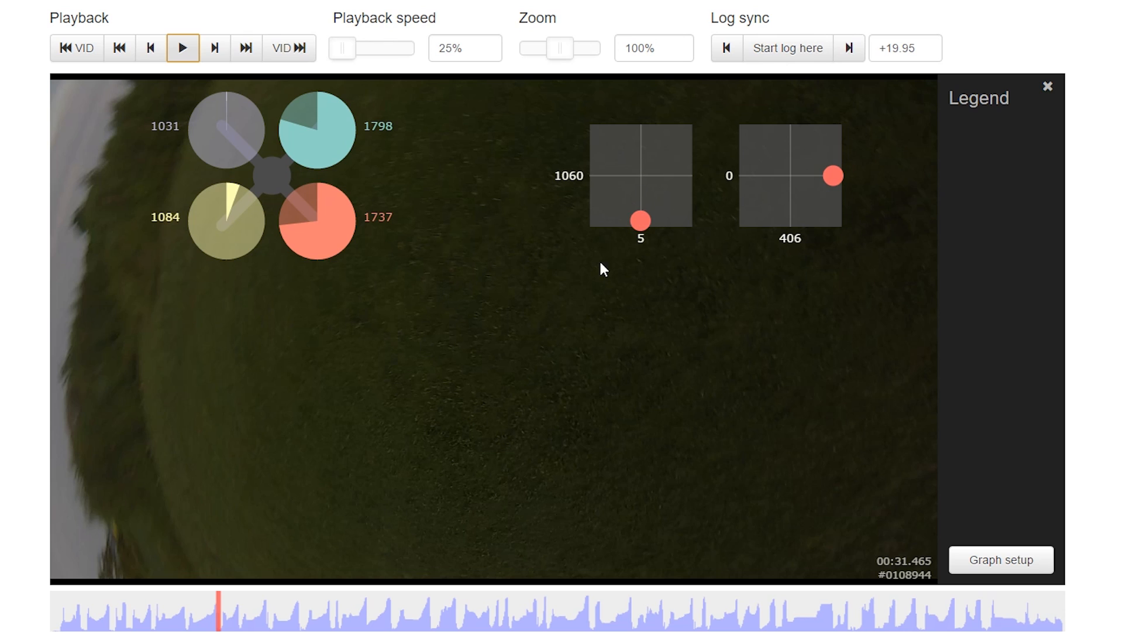
mouse_move(478, 401)
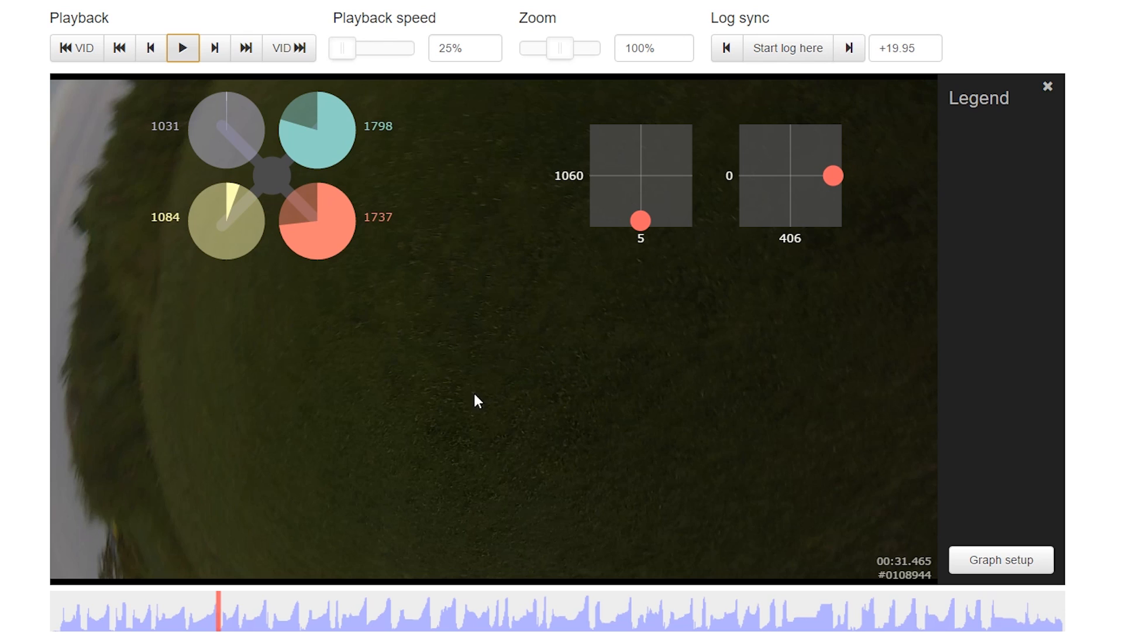
mouse_move(329, 285)
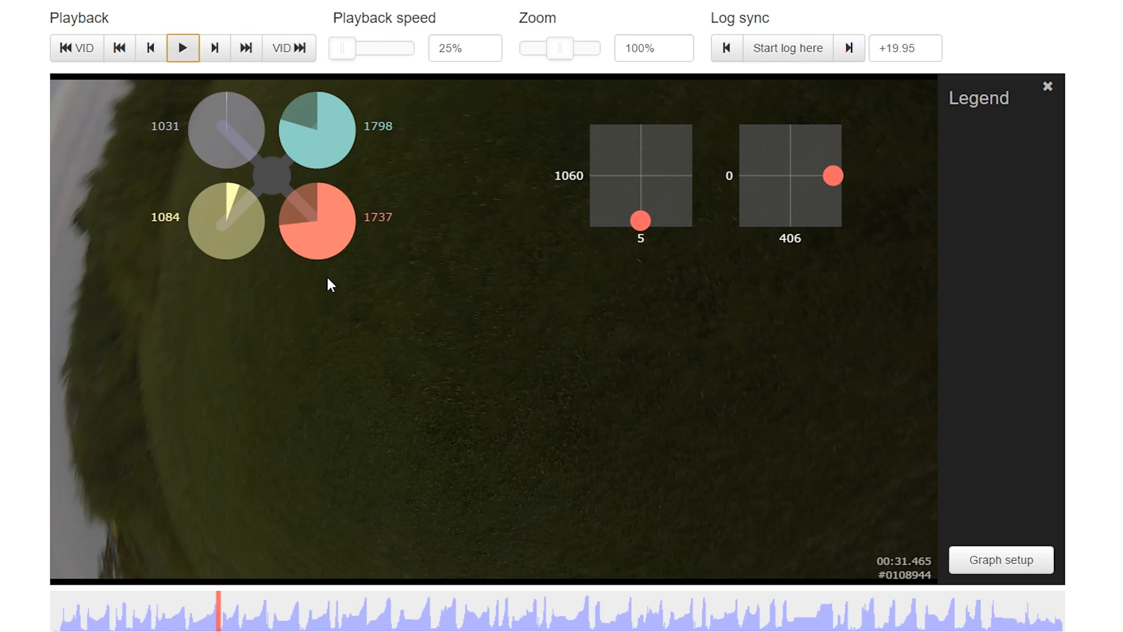
mouse_move(441, 460)
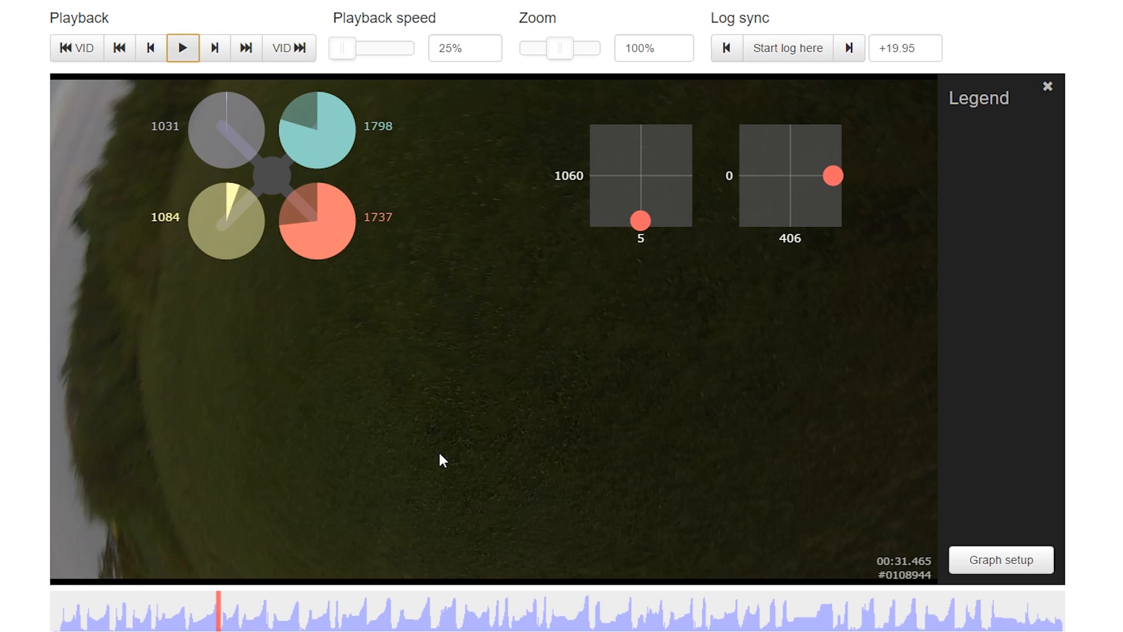
mouse_move(636, 237)
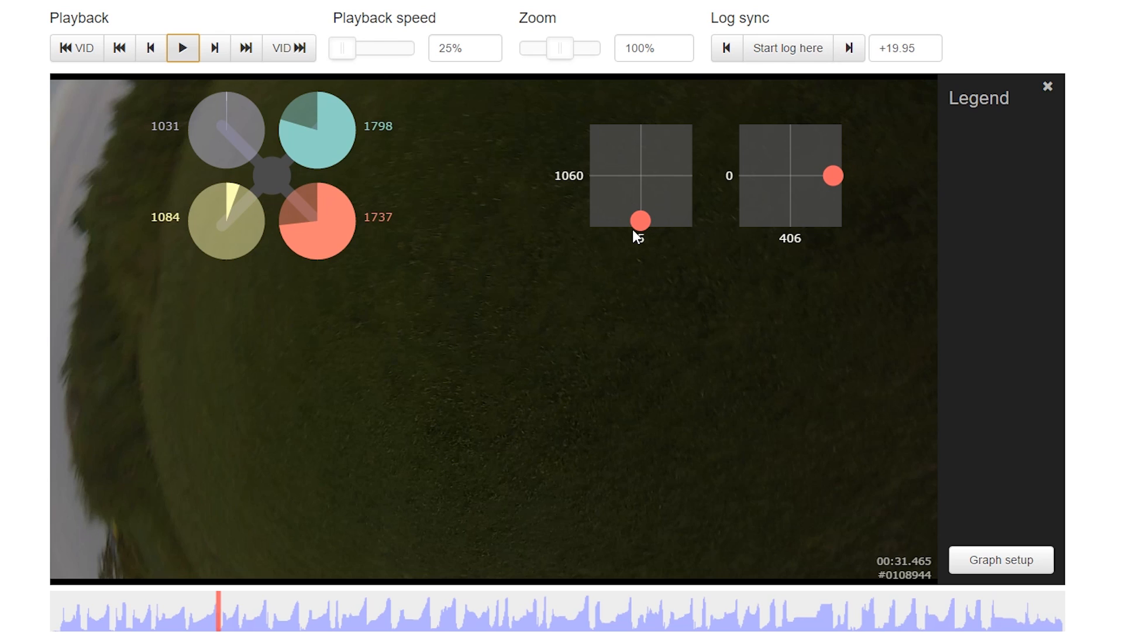
mouse_move(244, 188)
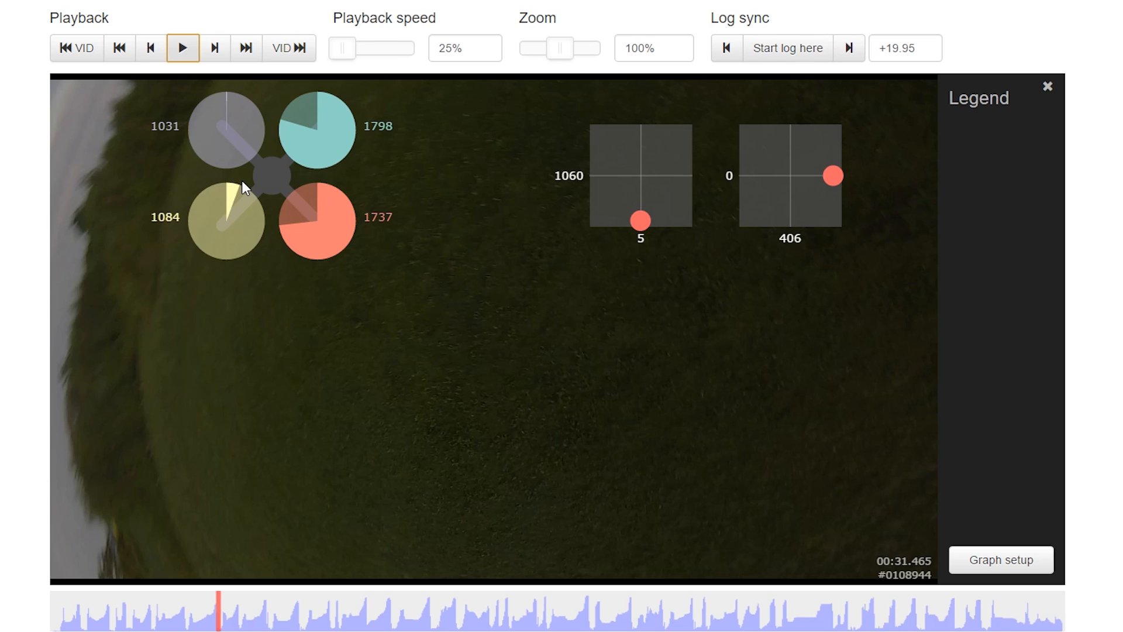
mouse_move(229, 233)
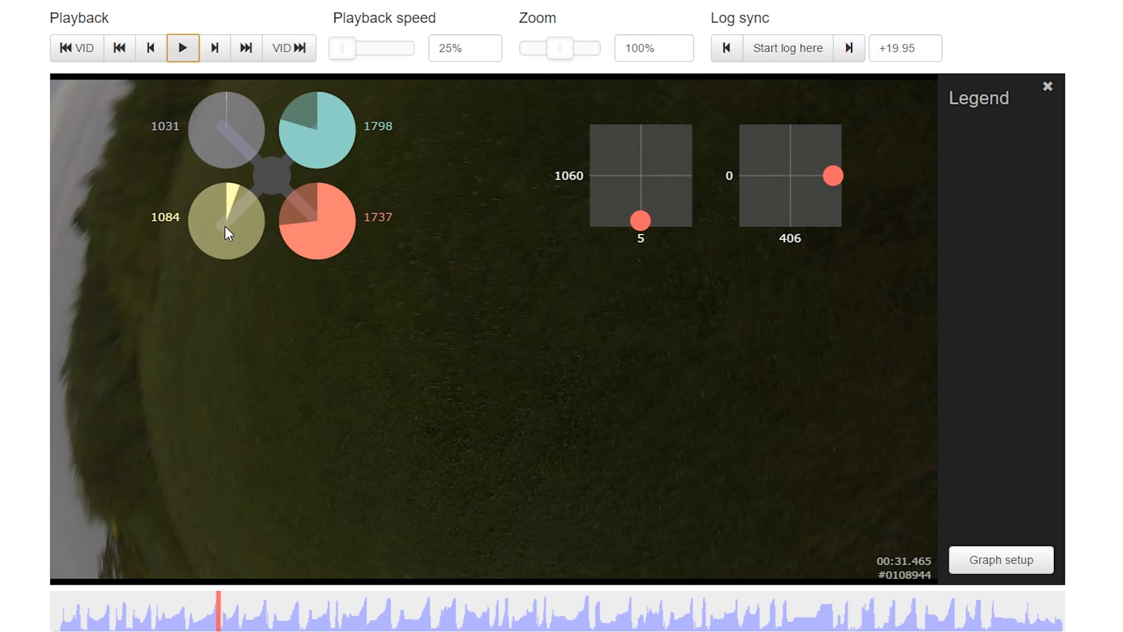
mouse_move(232, 201)
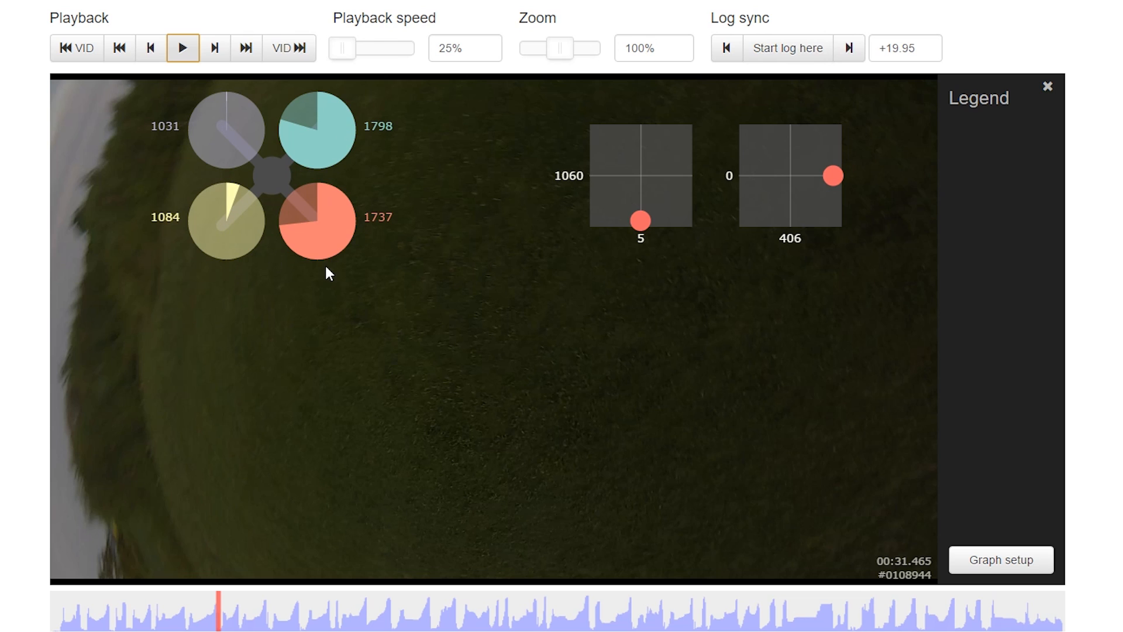
mouse_move(553, 369)
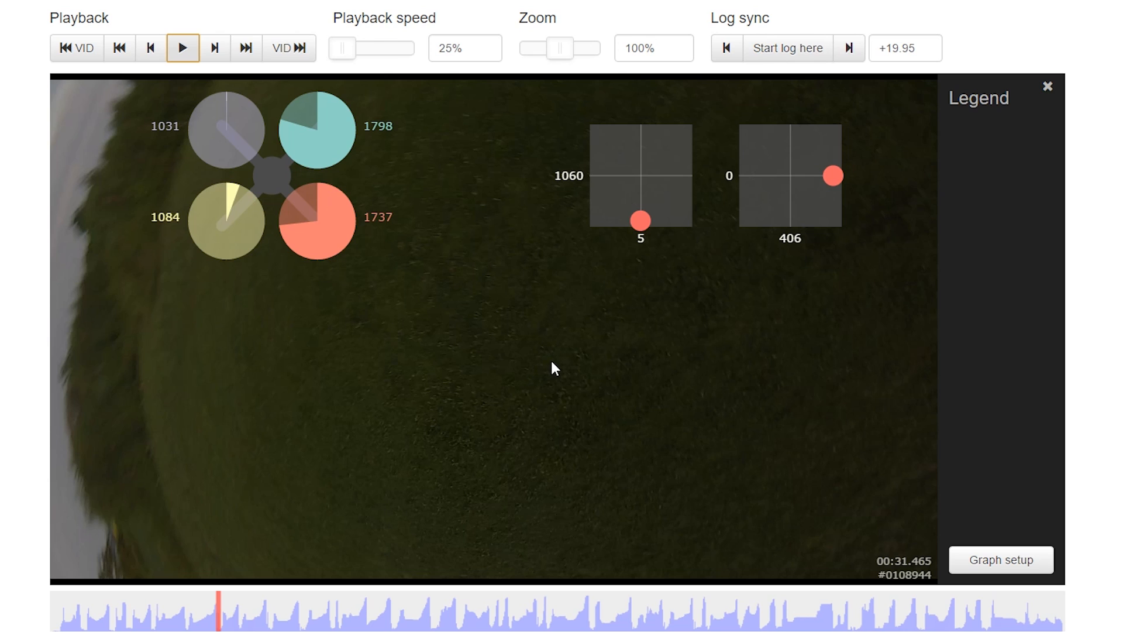
mouse_move(842, 275)
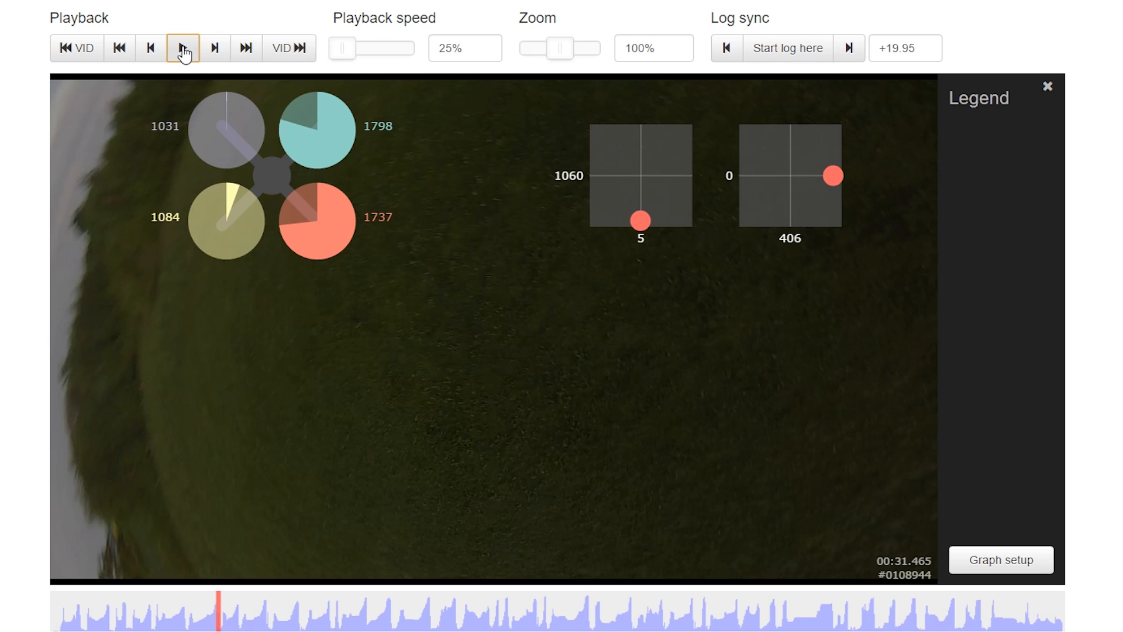
Step: Step the replay forward in short 25% bursts to 00:32.830, horizon level
left_click(183, 48)
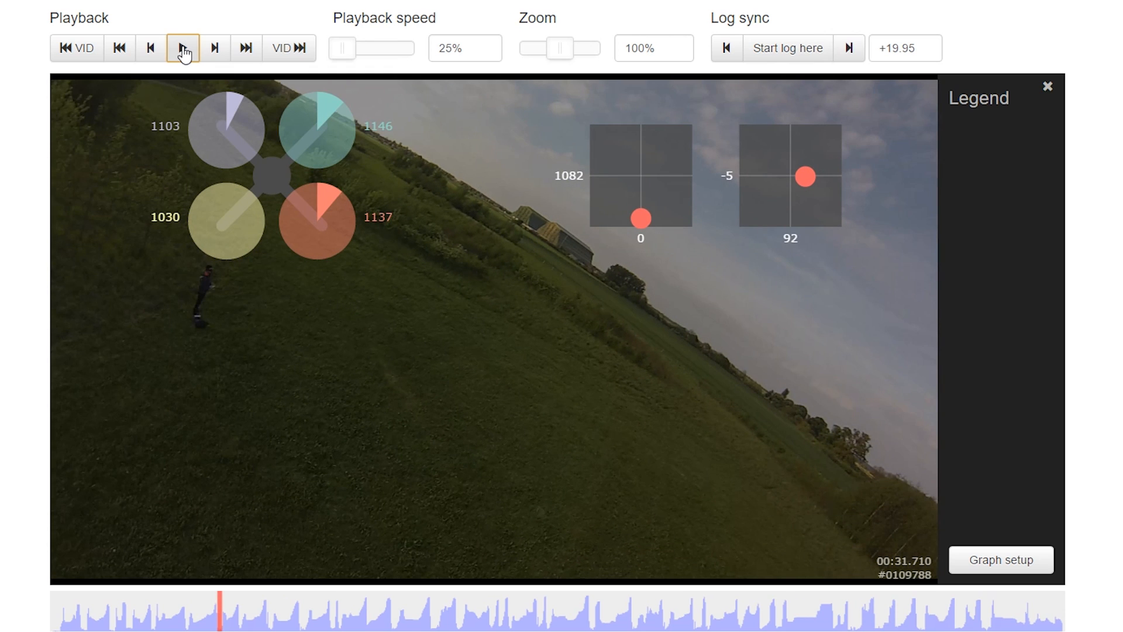
left_click(183, 48)
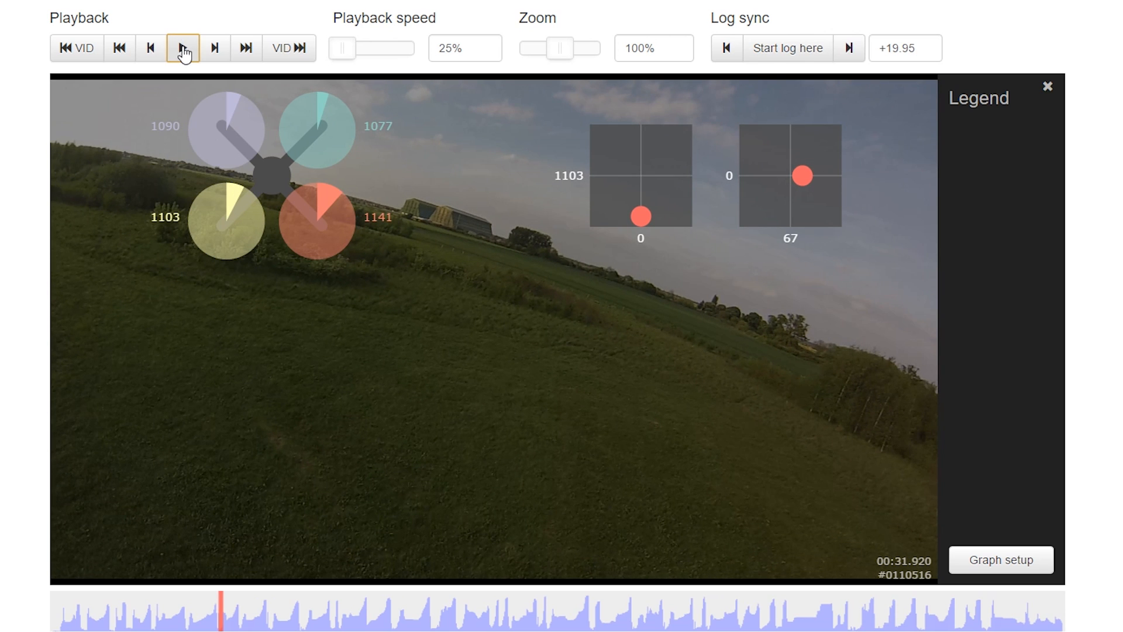
left_click(182, 48)
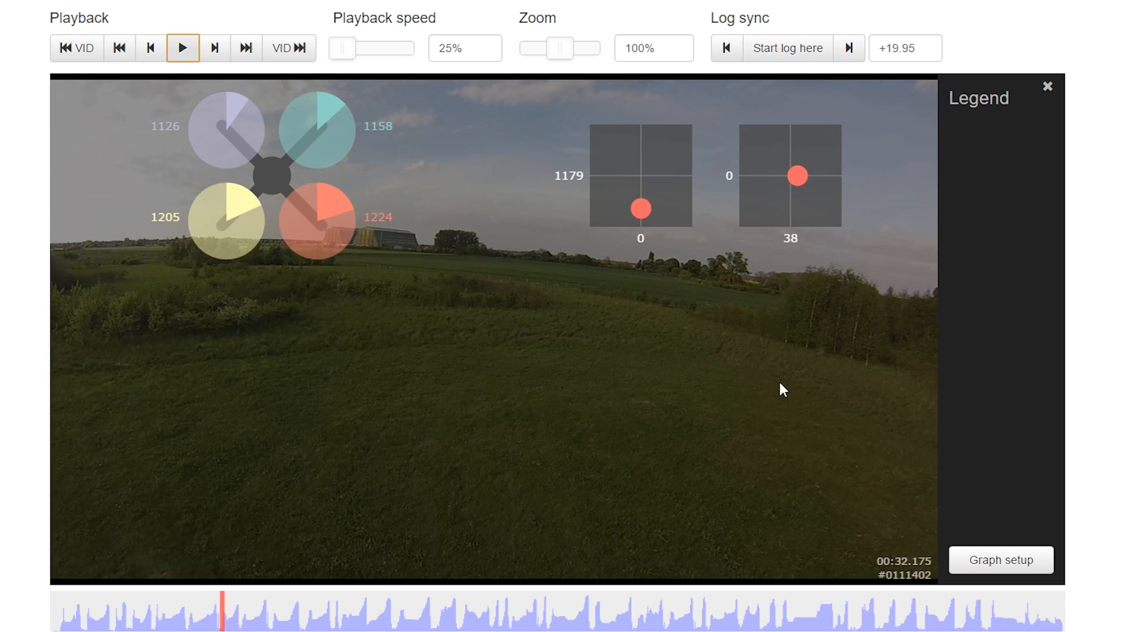
mouse_move(382, 532)
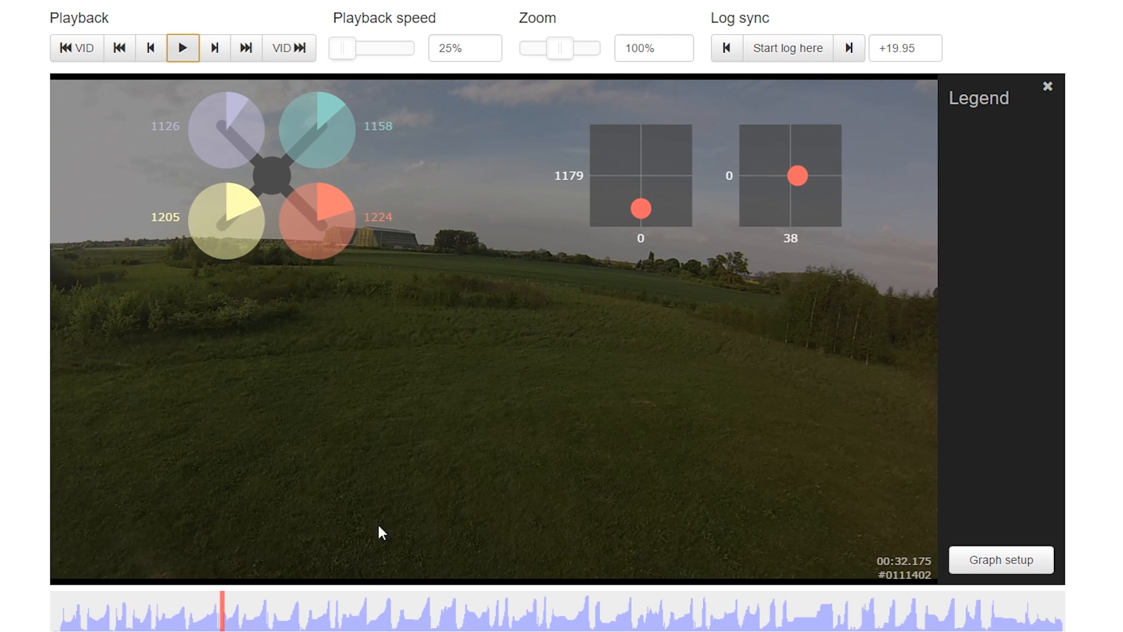
mouse_move(450, 213)
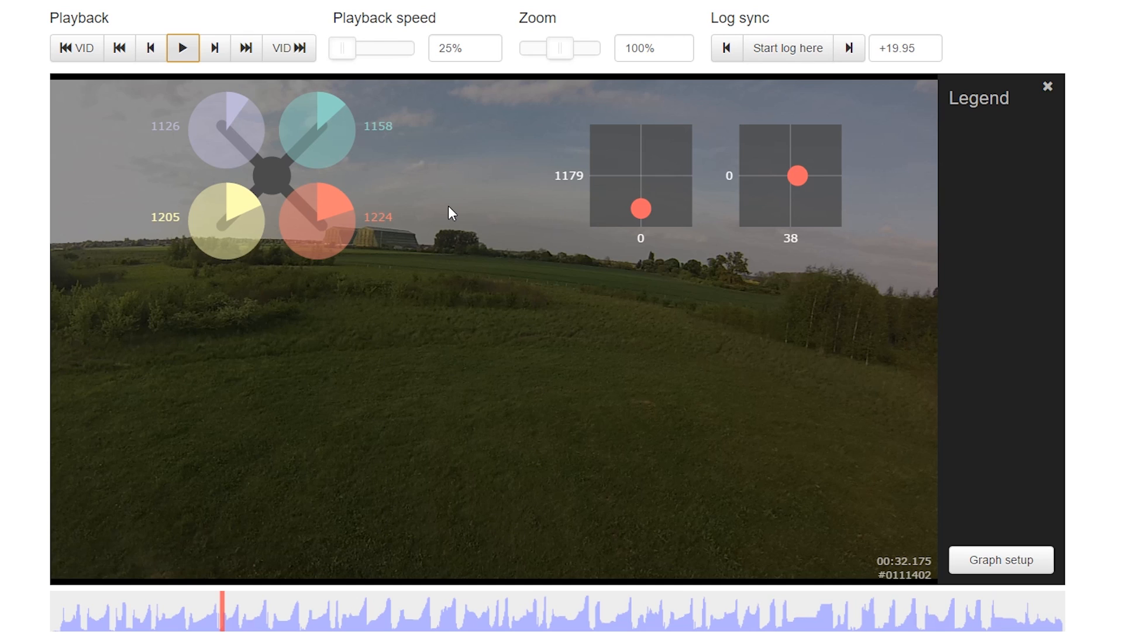
mouse_move(489, 237)
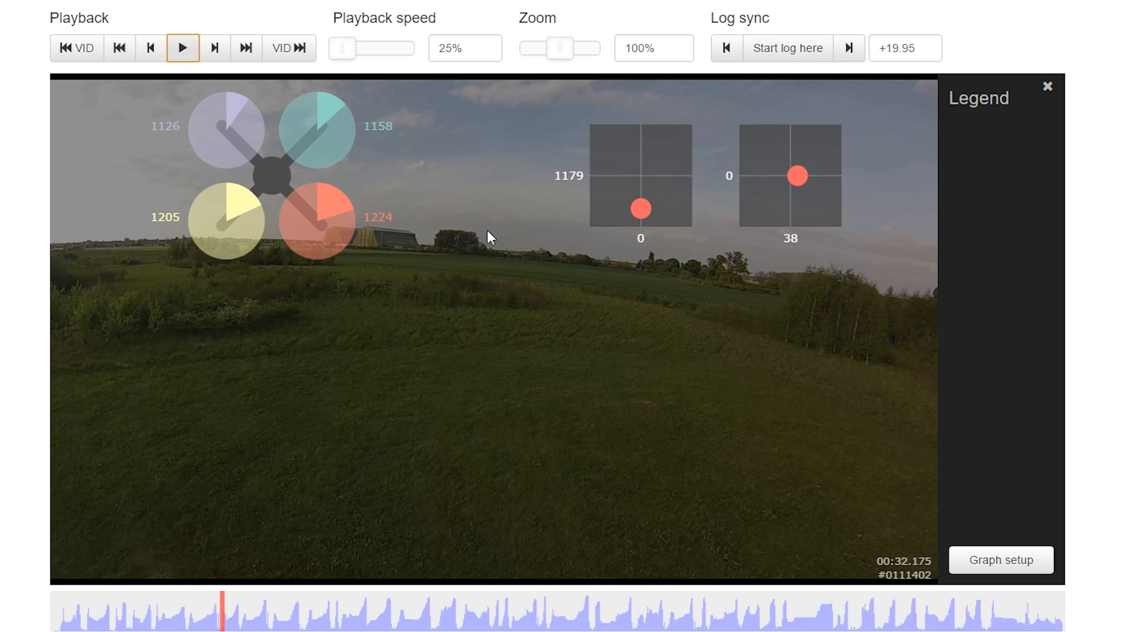
mouse_move(462, 108)
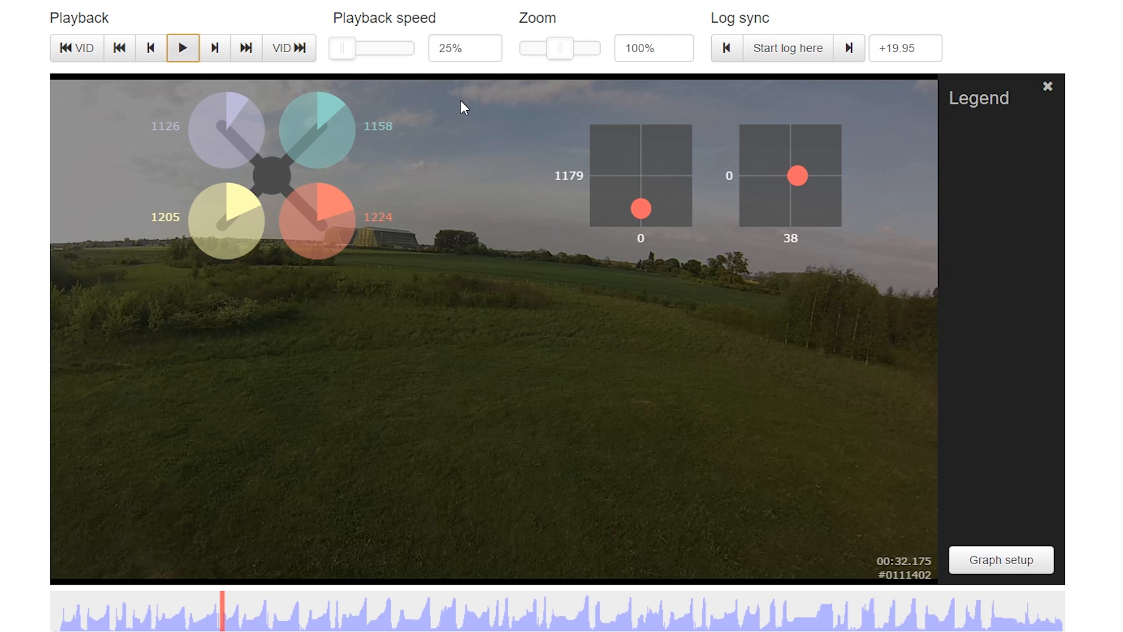
mouse_move(658, 229)
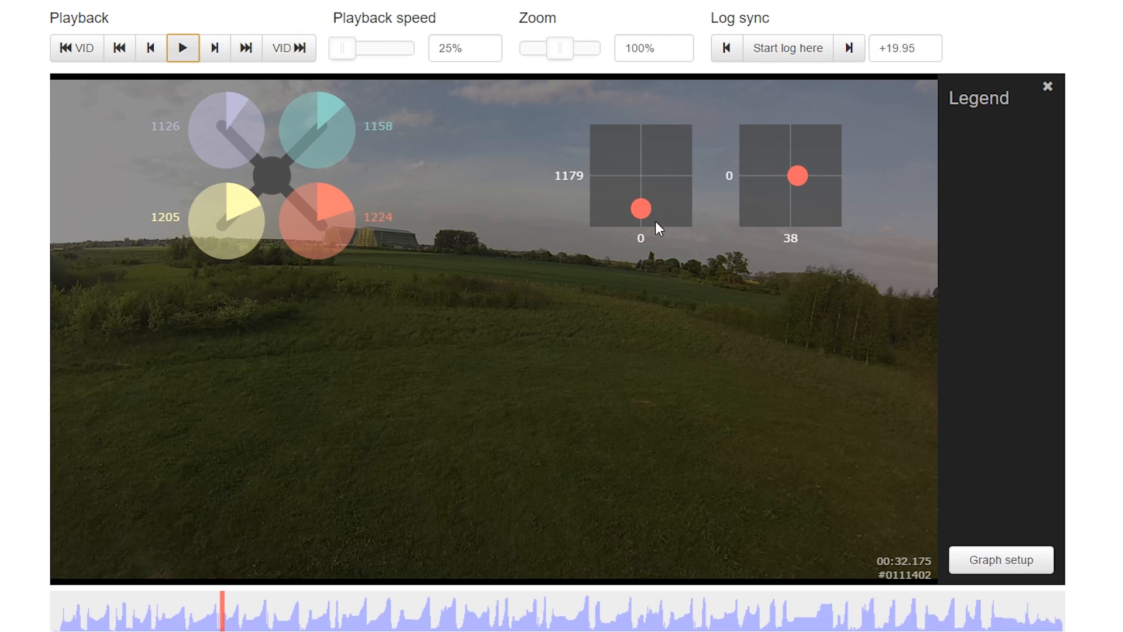
mouse_move(641, 237)
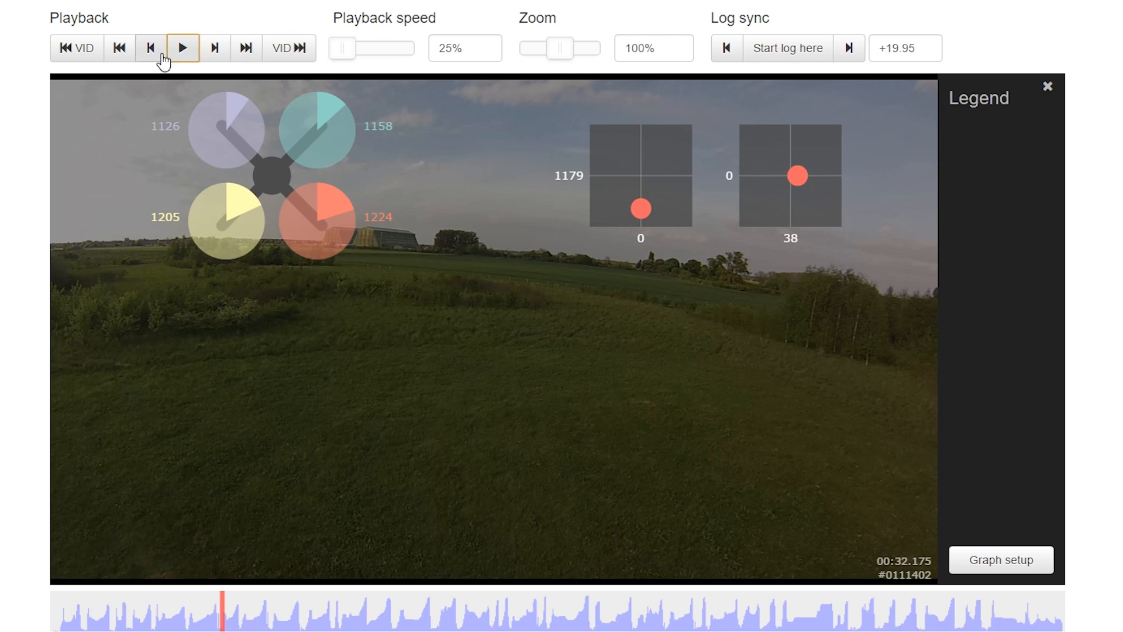
mouse_move(498, 337)
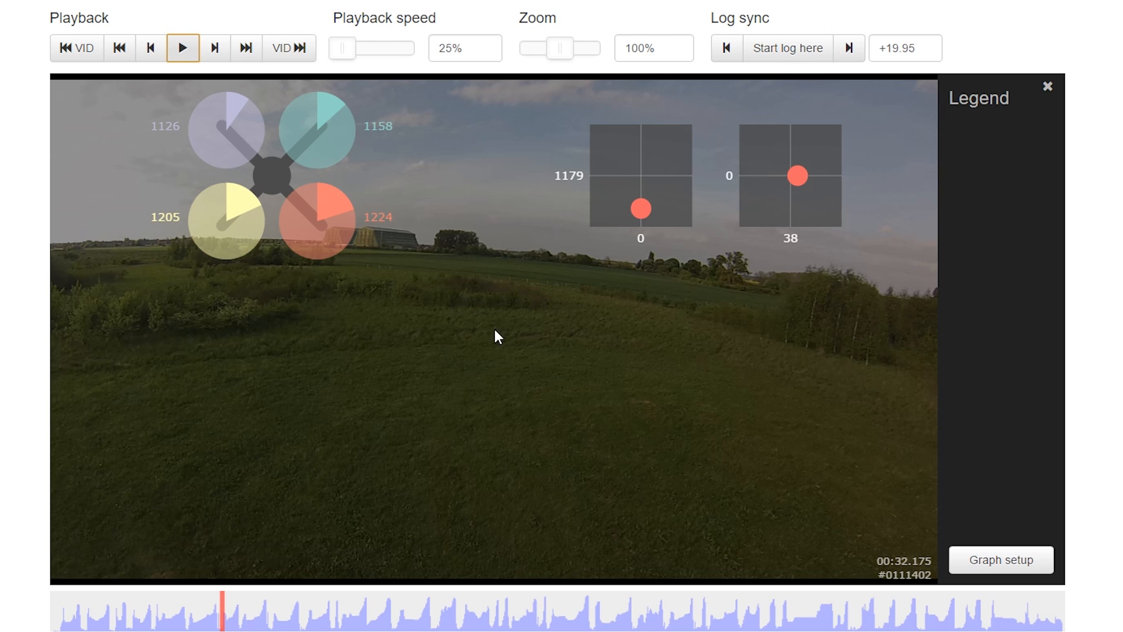
left_click(182, 48)
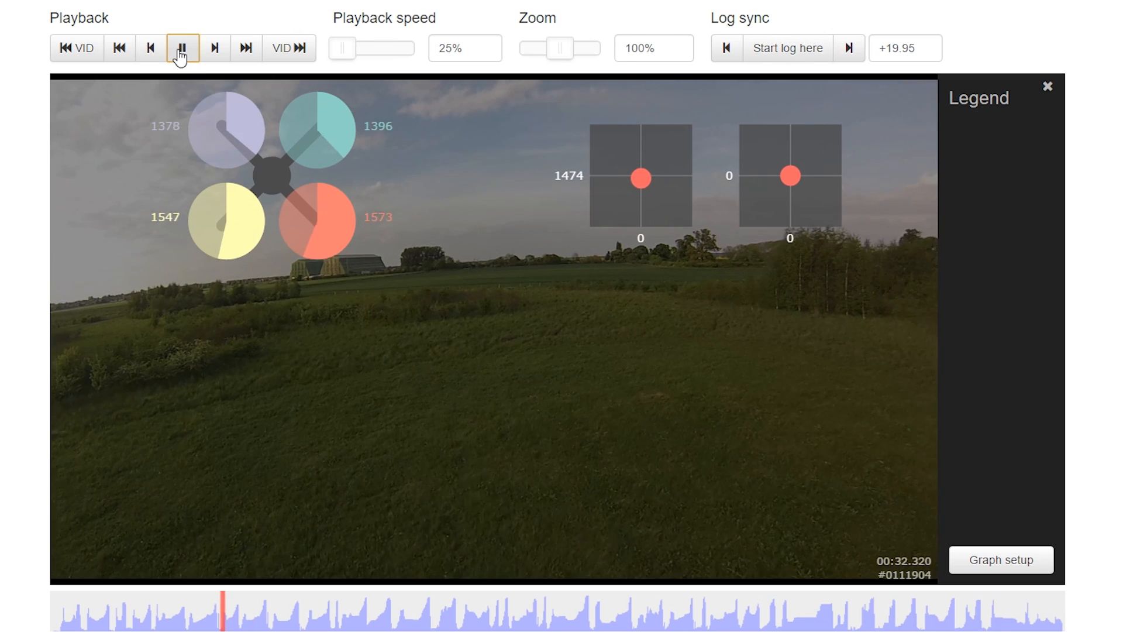
left_click(181, 48)
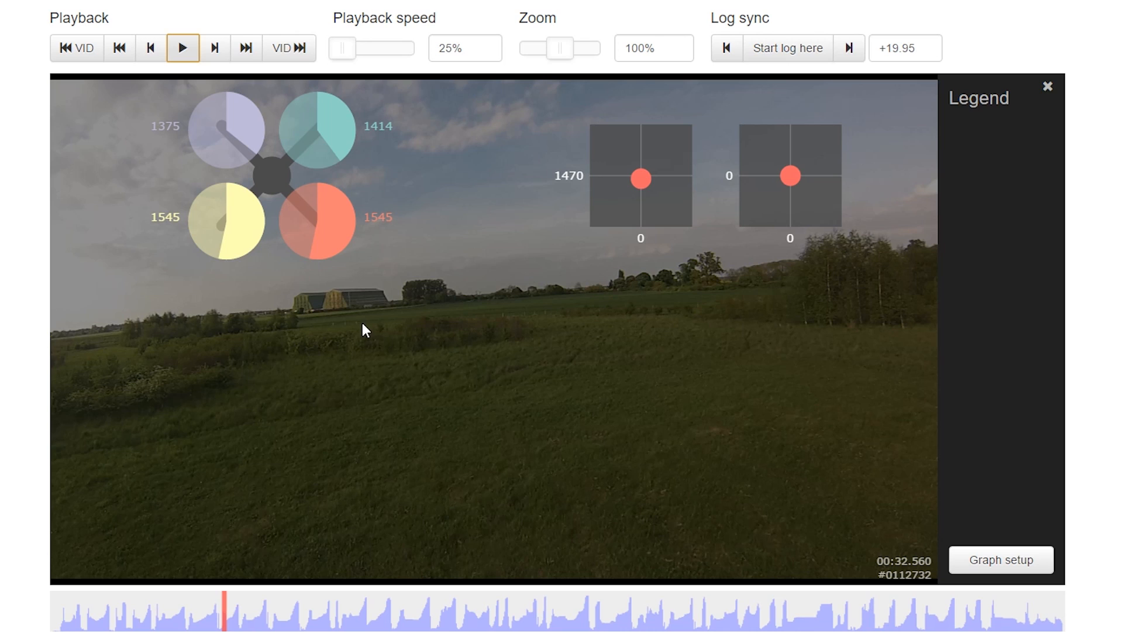
mouse_move(657, 199)
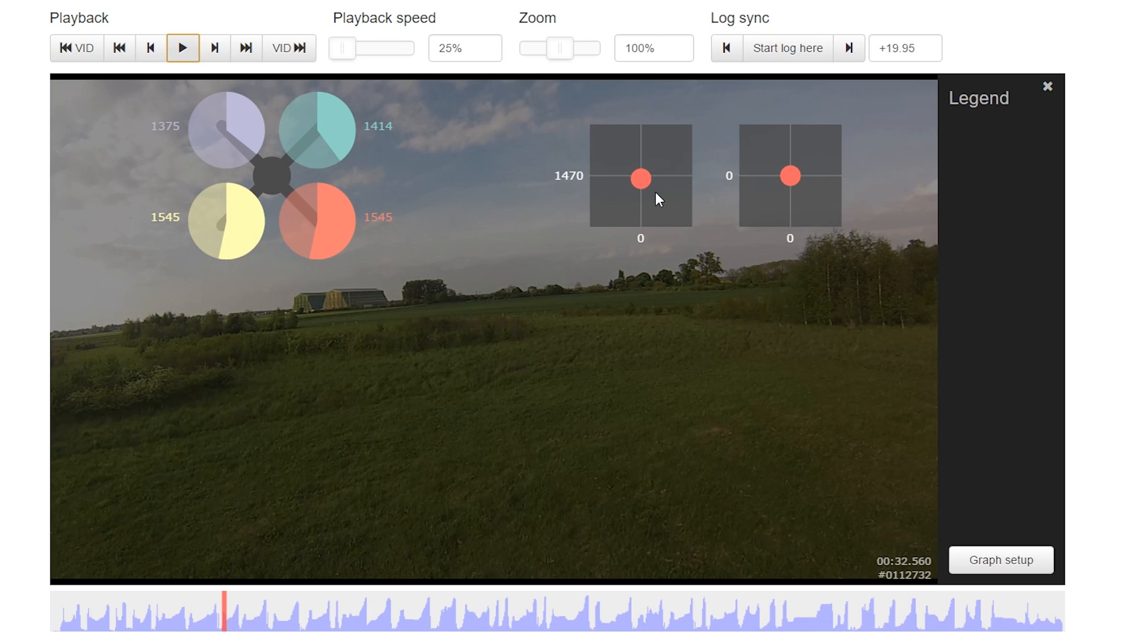
mouse_move(652, 194)
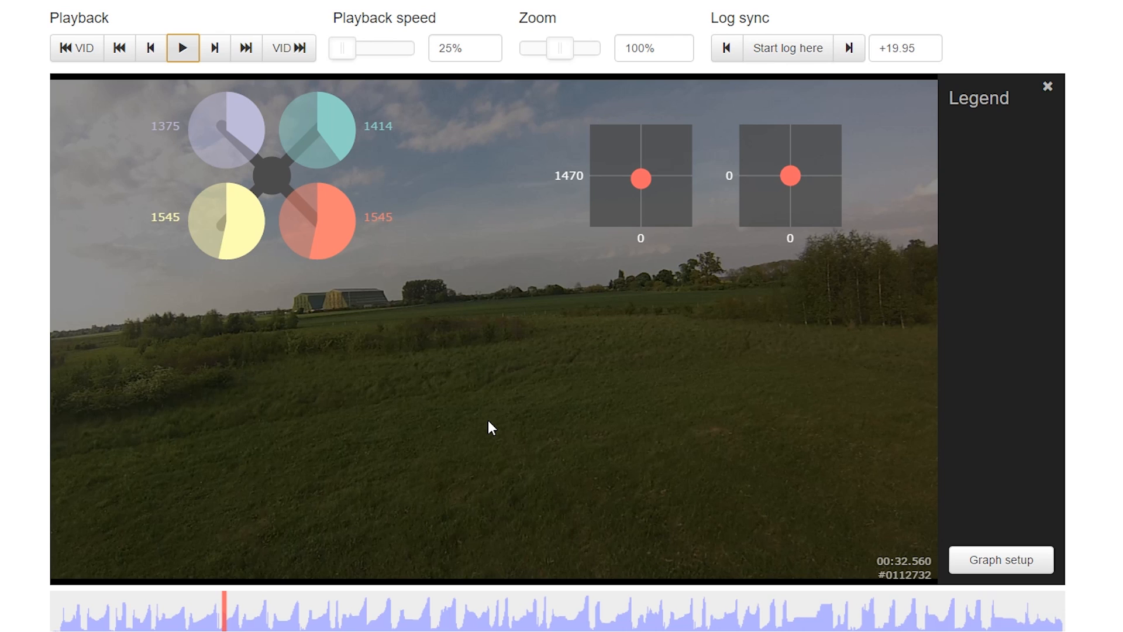
mouse_move(181, 182)
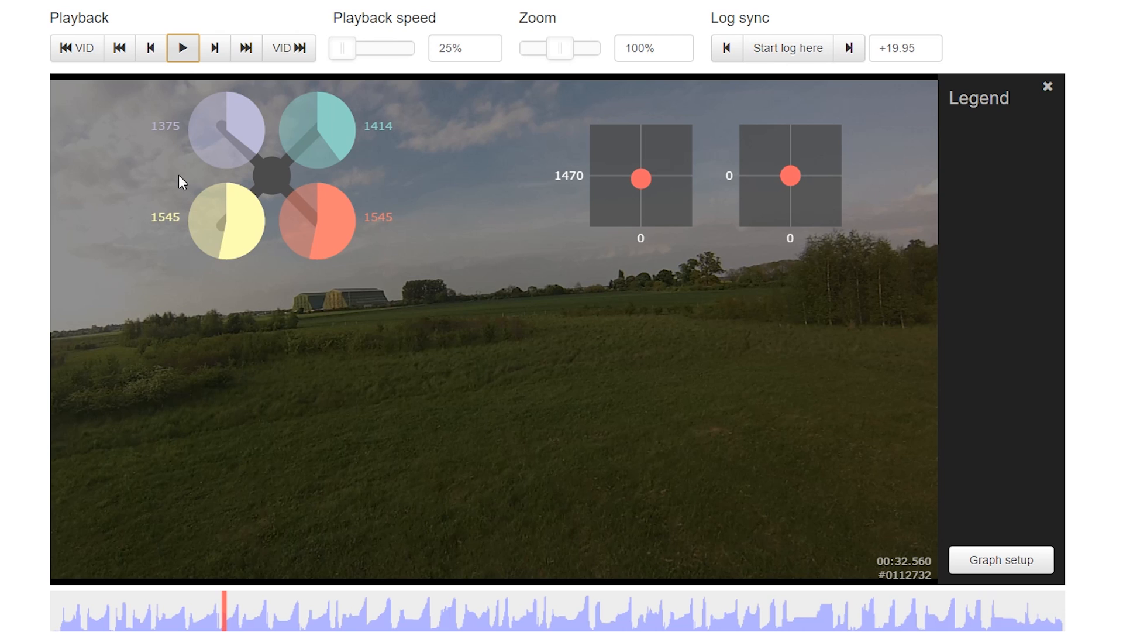
left_click(182, 48)
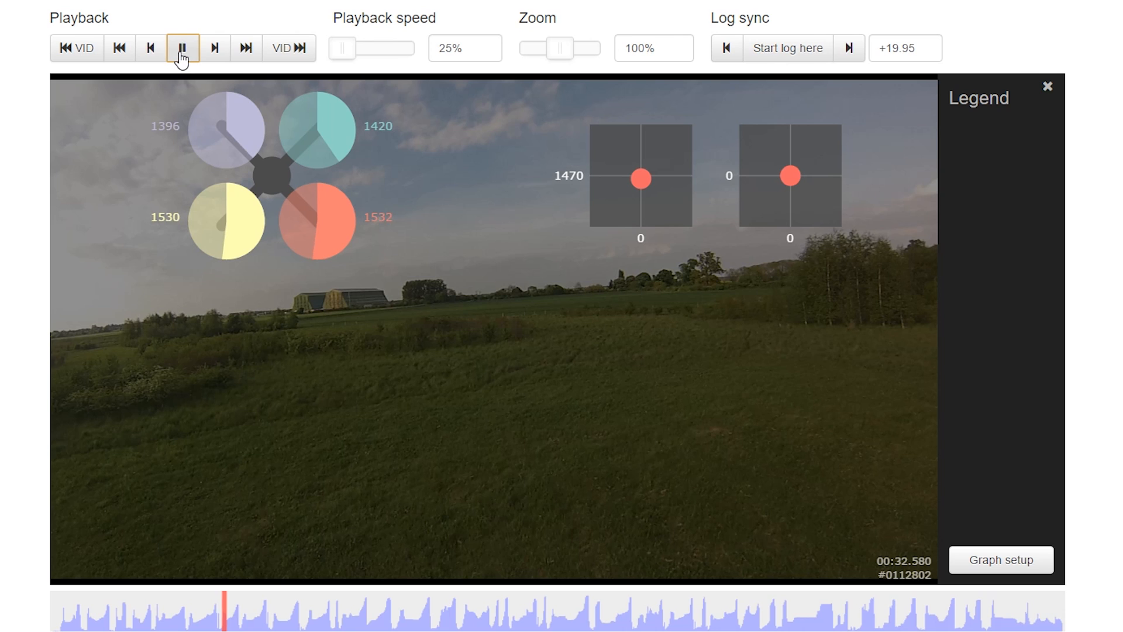
left_click(181, 48)
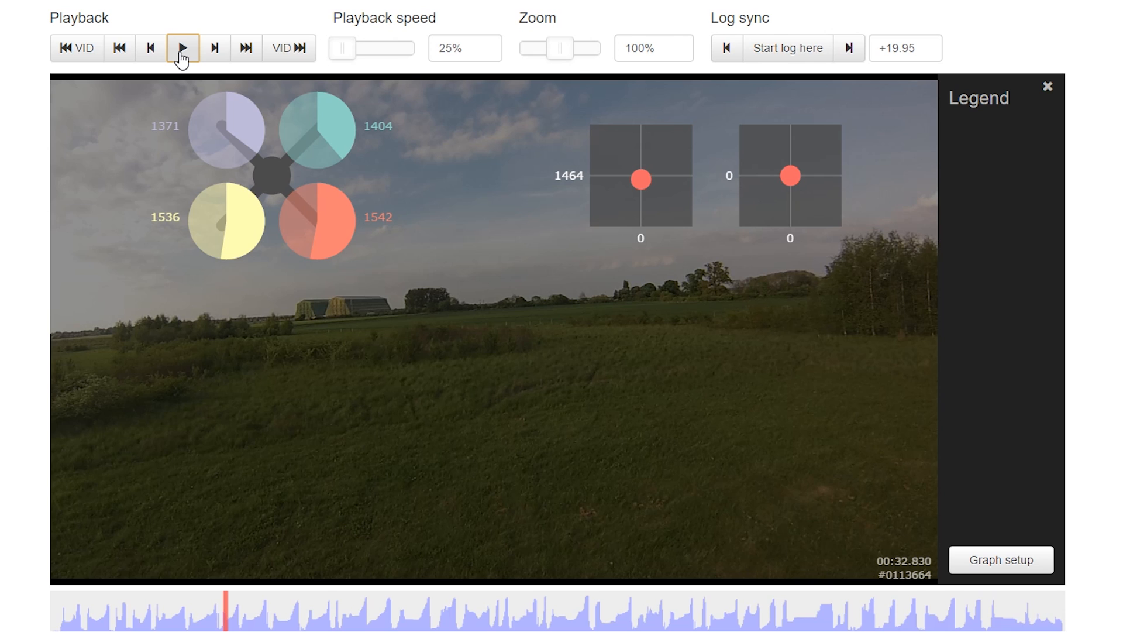
Step: Play a short burst to about 00:33.3 after the roll, then pause
left_click(182, 47)
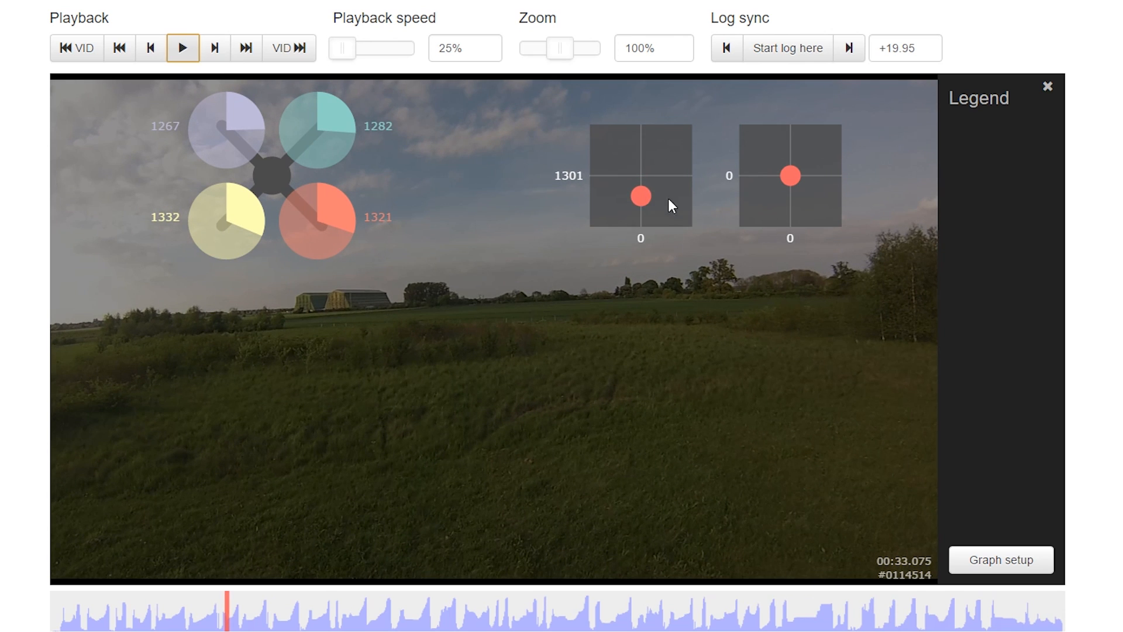
mouse_move(599, 245)
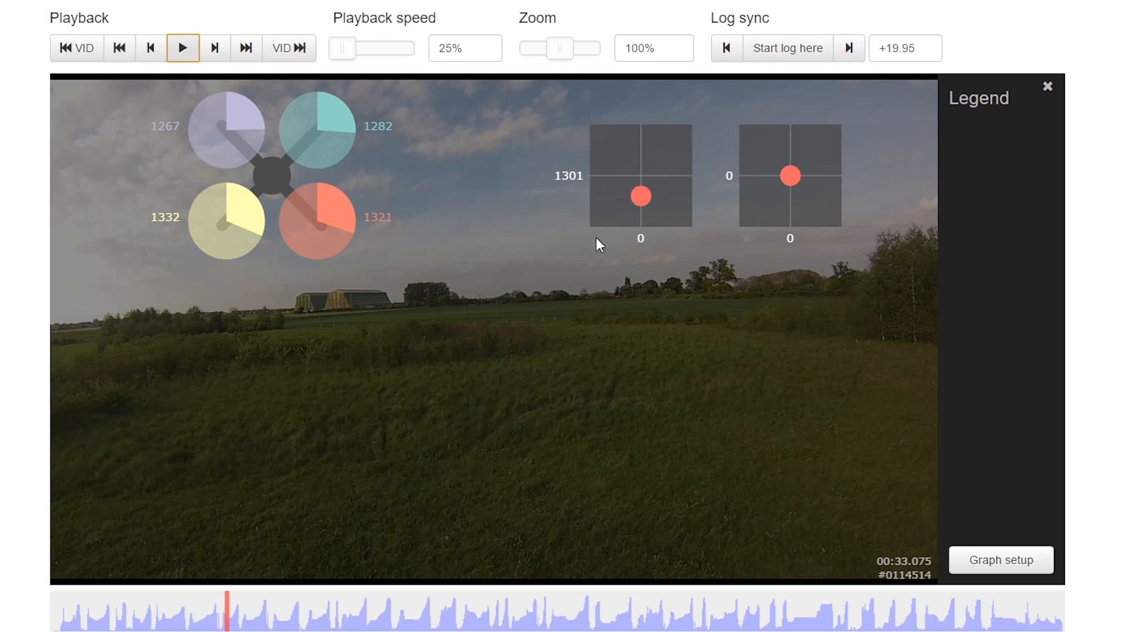
mouse_move(126, 135)
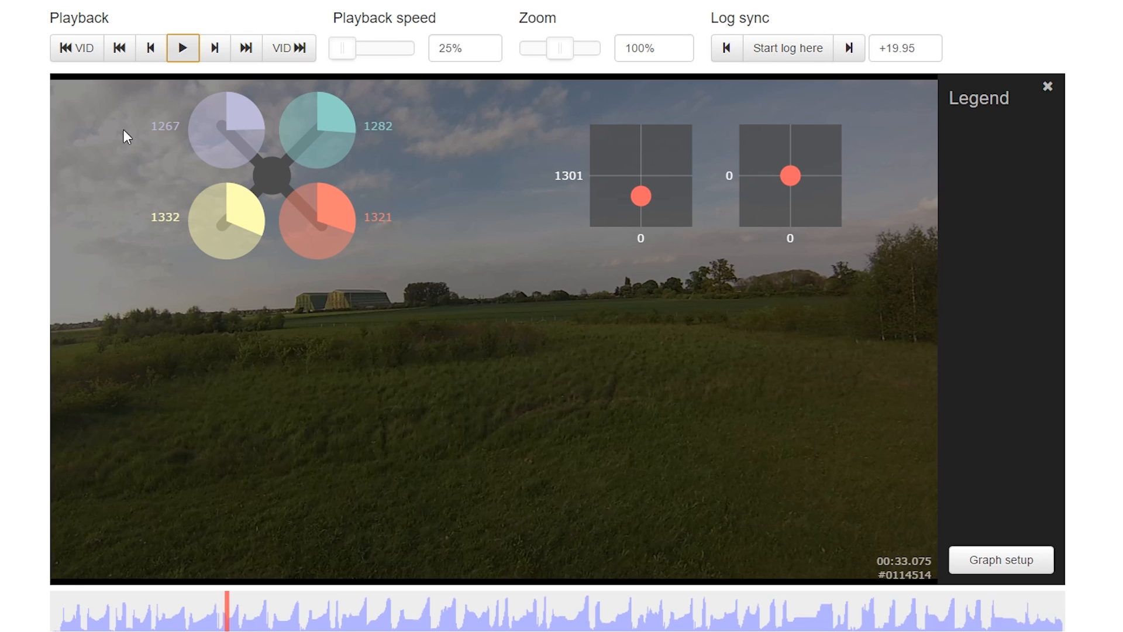
left_click(182, 48)
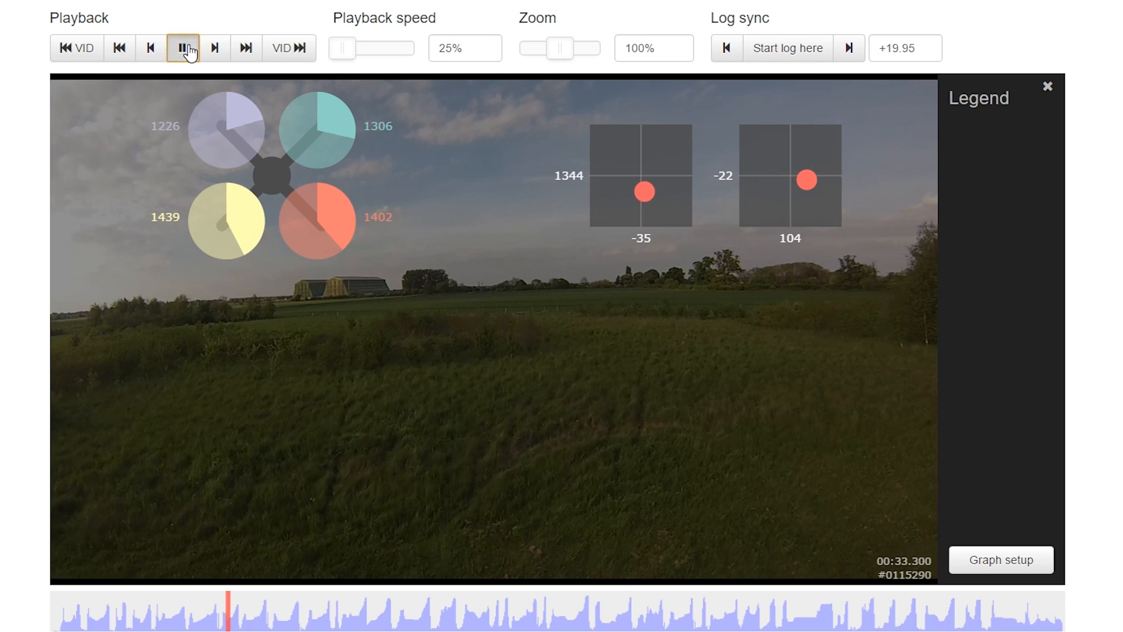
left_click(182, 48)
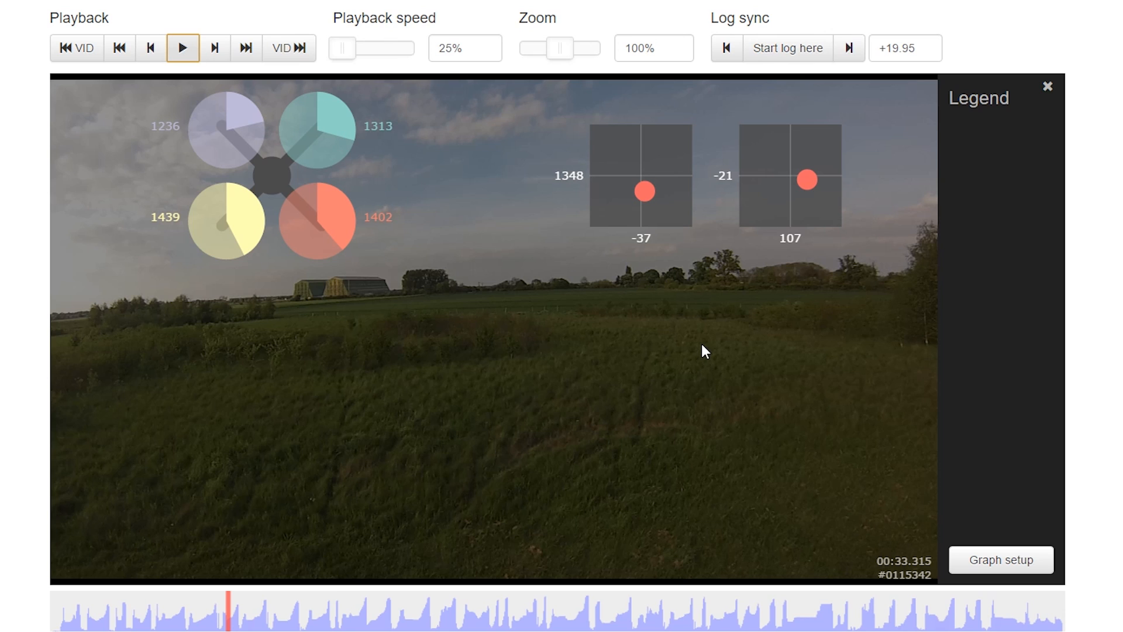
mouse_move(212, 625)
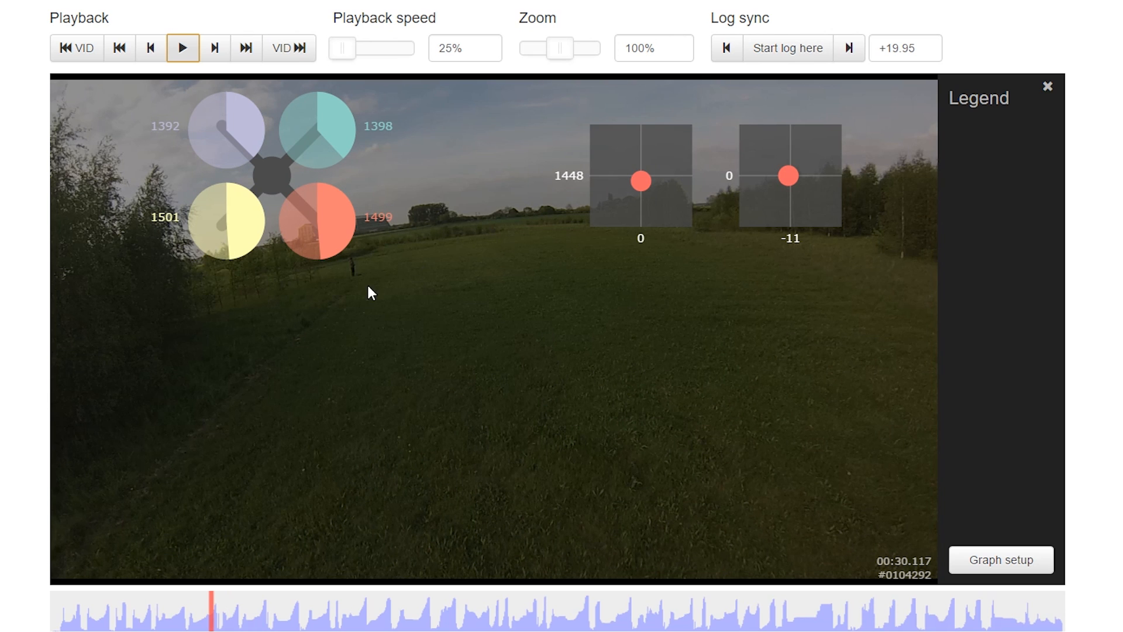
mouse_move(566, 368)
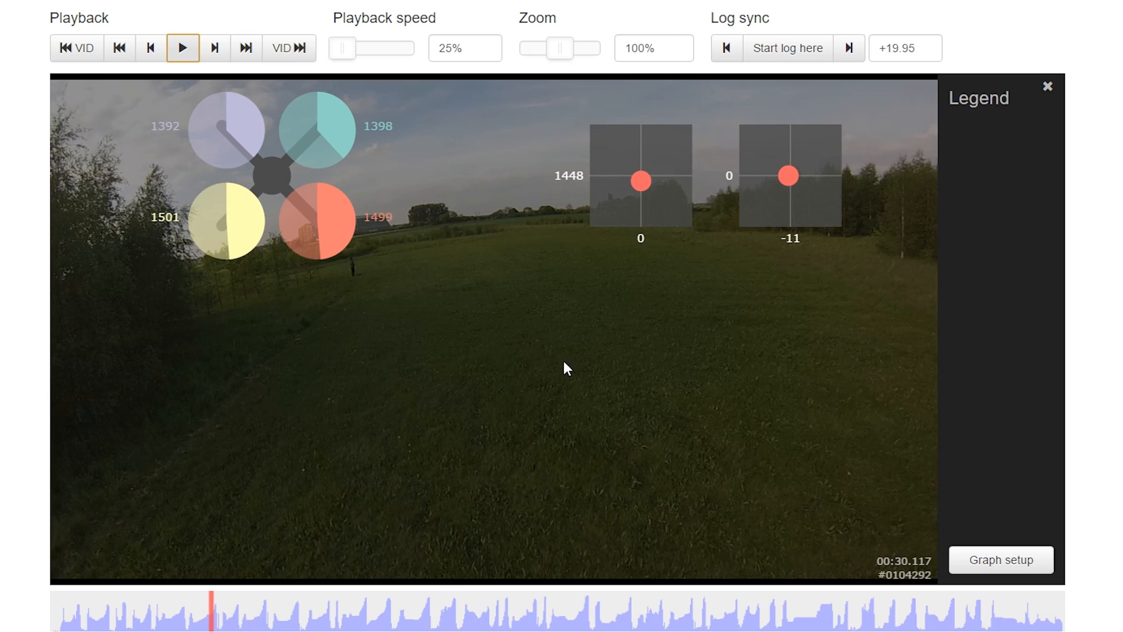
Step: Replay from 00:30.117 at quarter speed, pausing mid-roll at 00:33.892
left_click(182, 48)
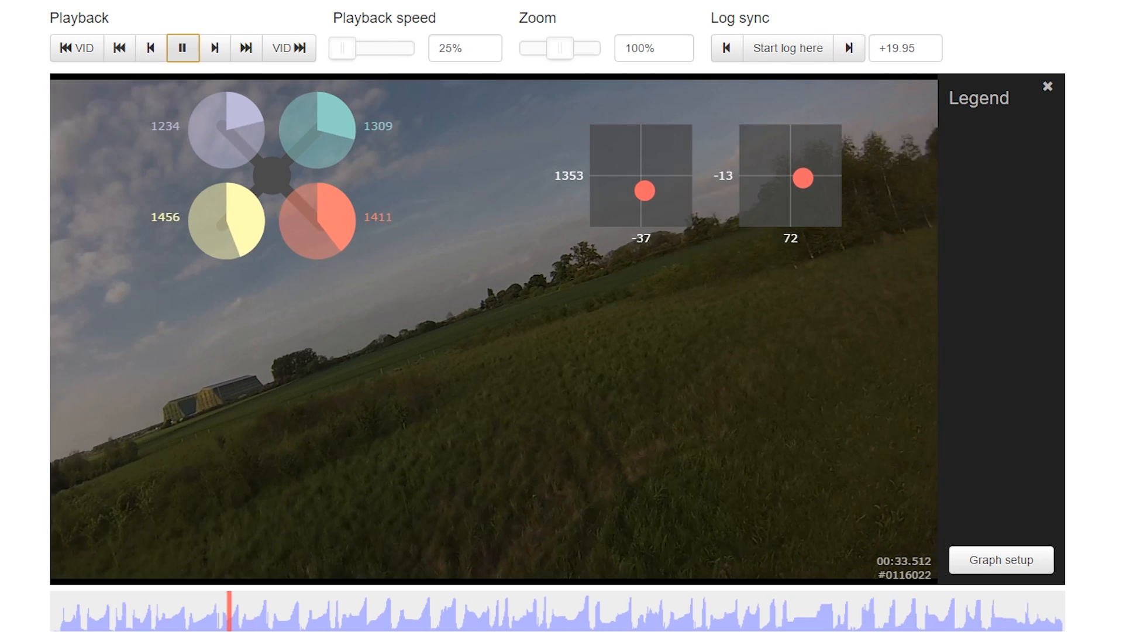
left_click(182, 48)
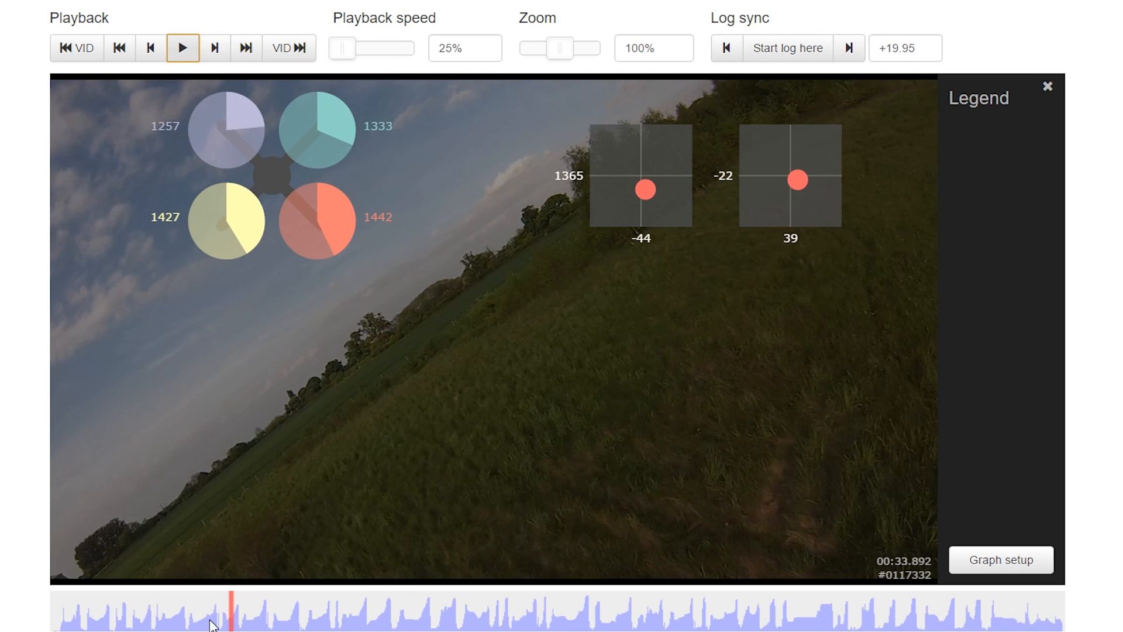
Step: Raise playback speed to 100% and play the roll from 00:30 to about 00:35
left_click_drag(342, 47, 358, 47)
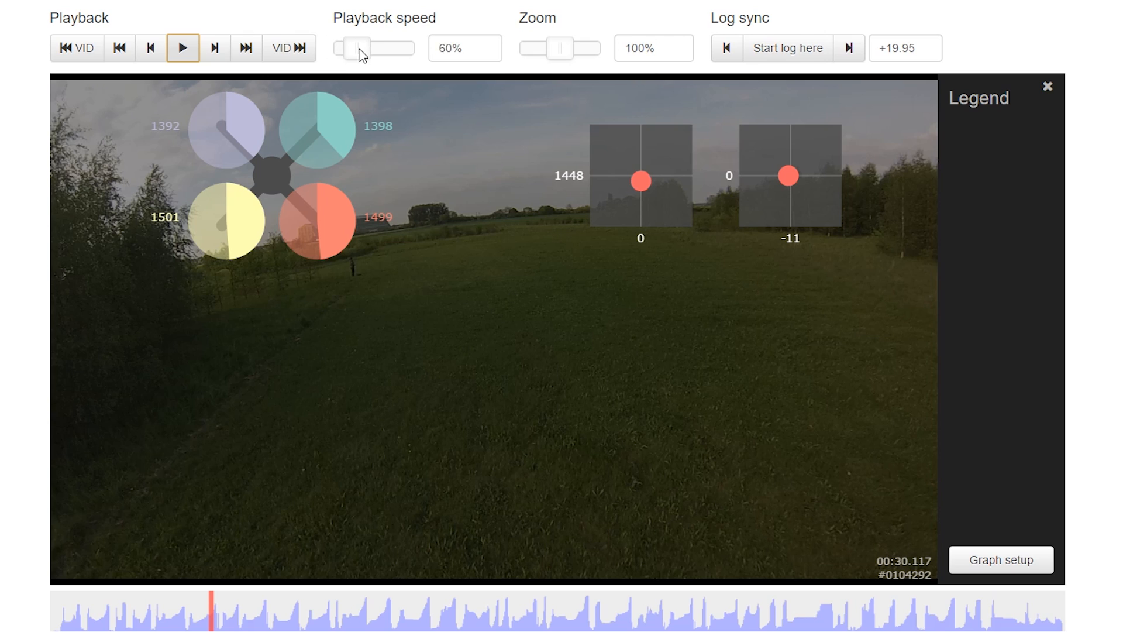
left_click_drag(357, 48, 374, 48)
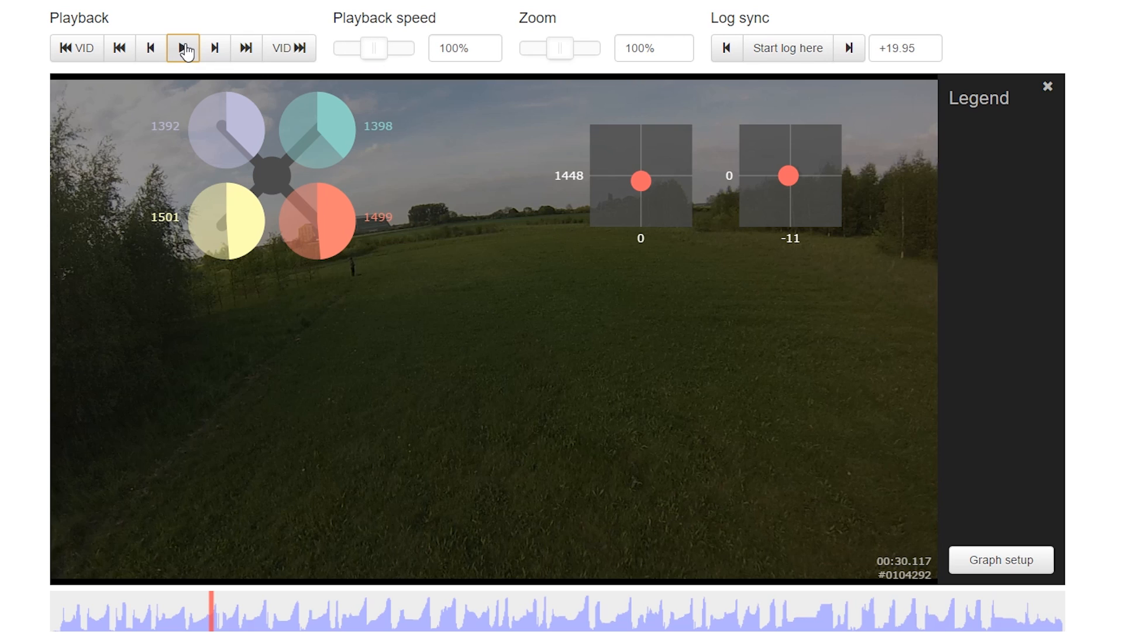
left_click(182, 47)
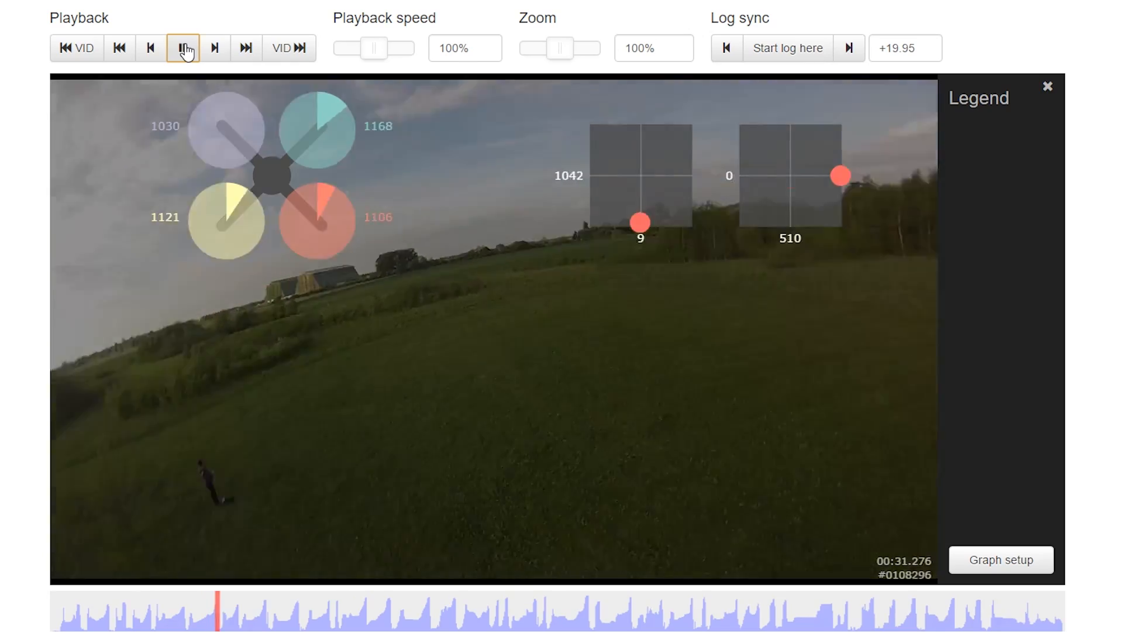
left_click(183, 47)
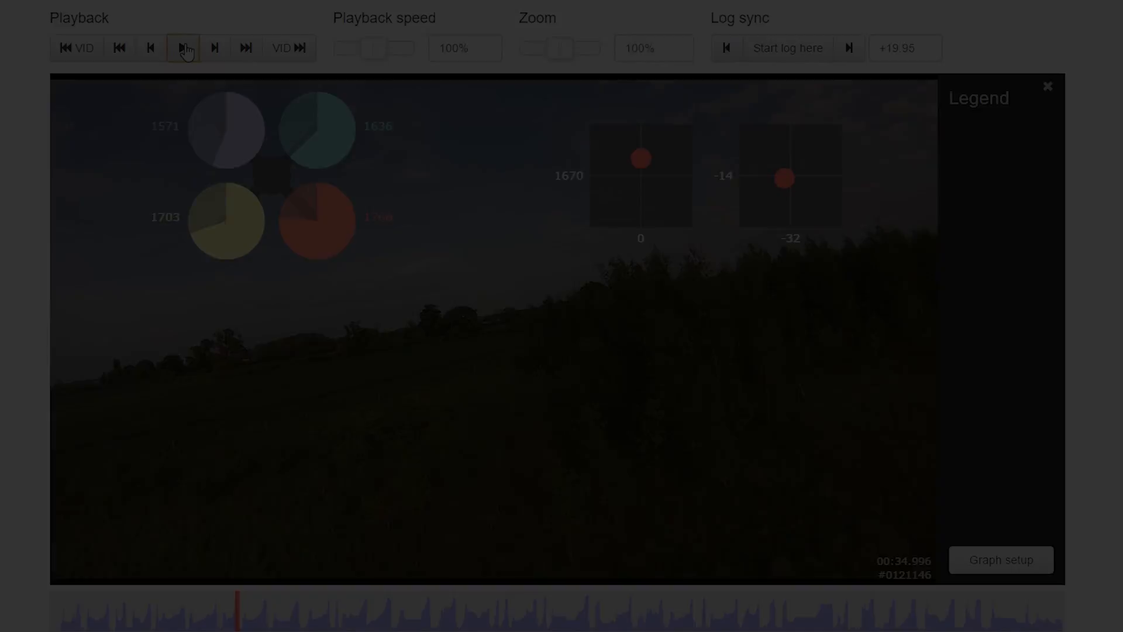
Step: Play the chained rolls from 02:41.891 at 100% speed, then pause
left_click(188, 47)
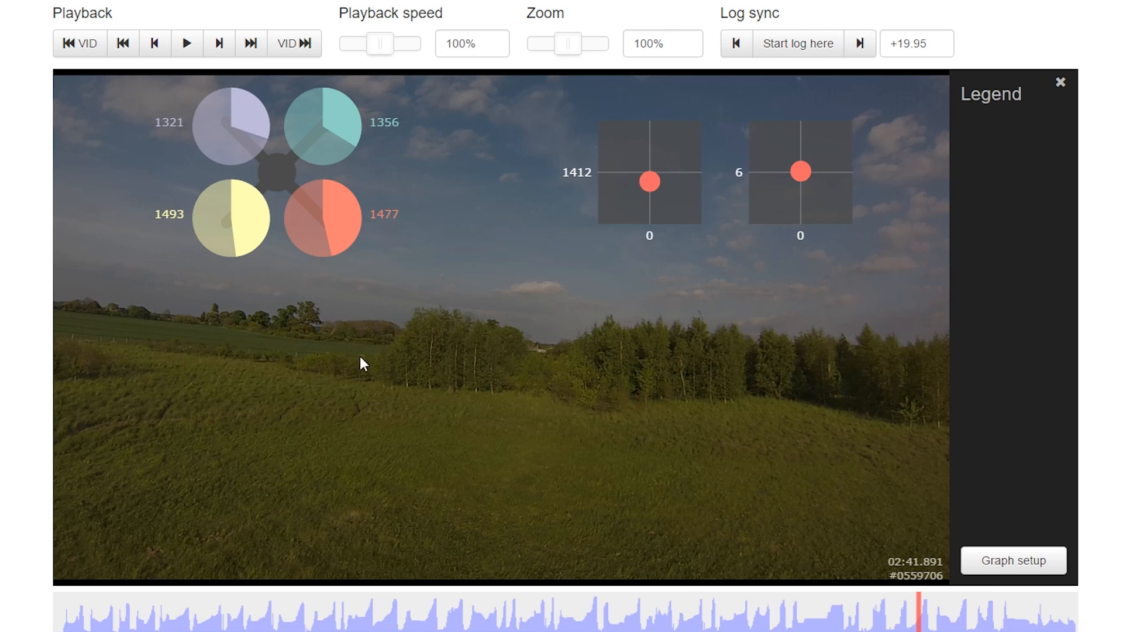
mouse_move(493, 358)
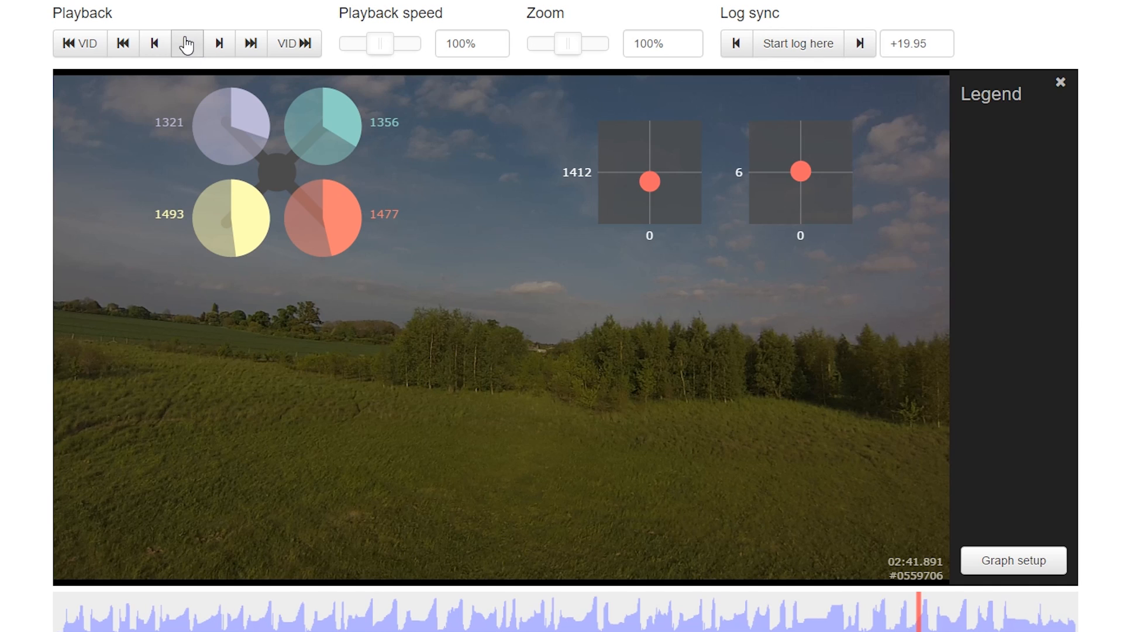
left_click(186, 43)
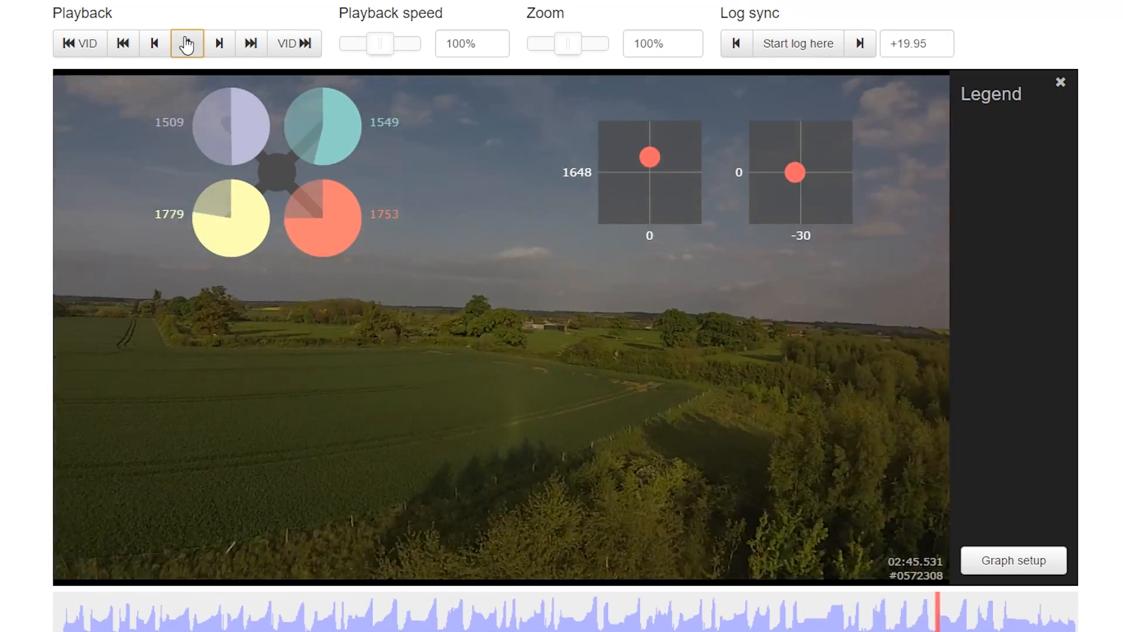
left_click(186, 44)
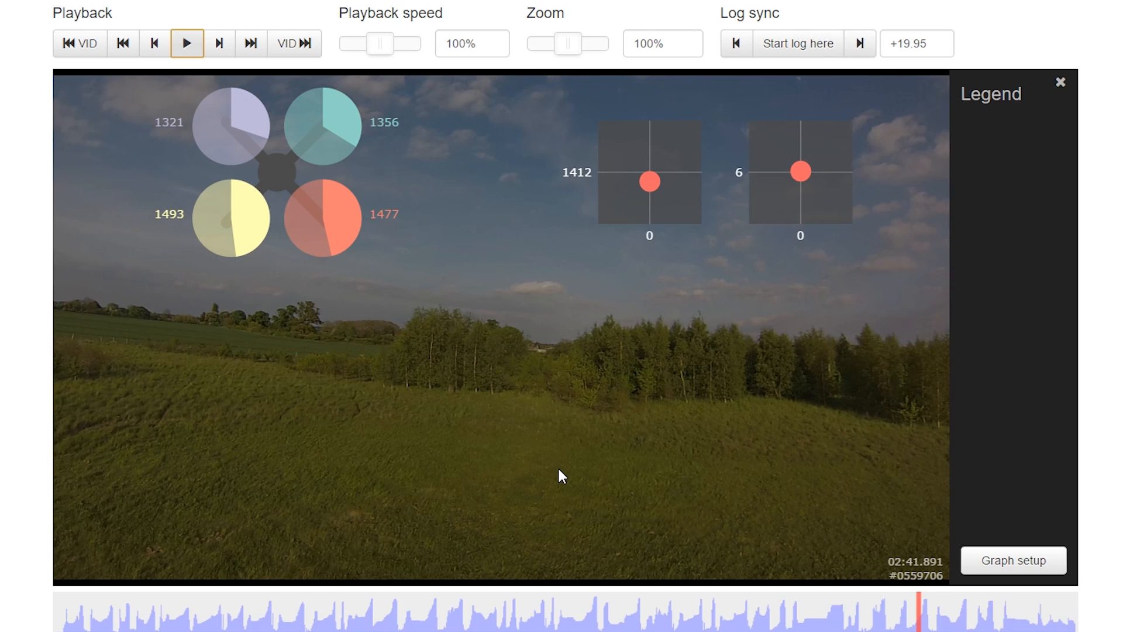
mouse_move(608, 465)
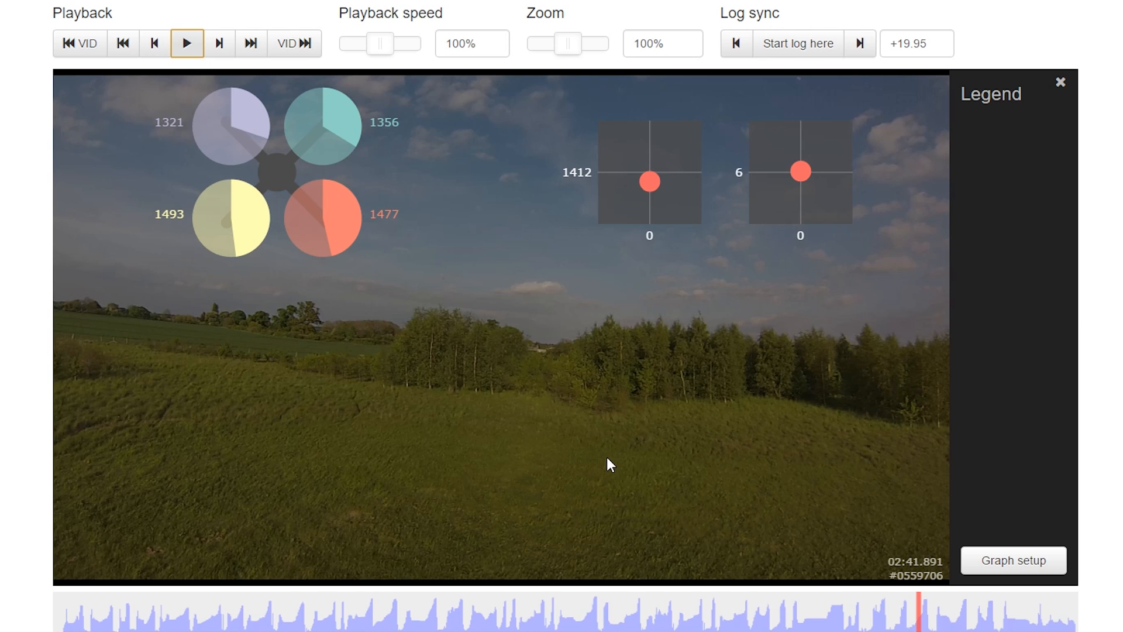
mouse_move(574, 443)
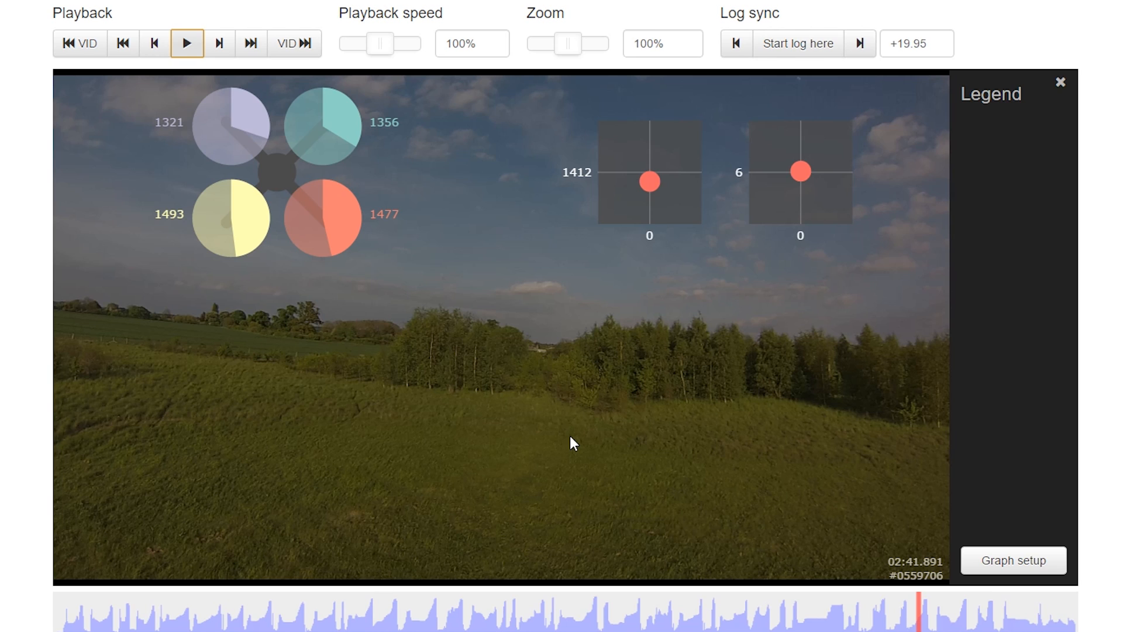
mouse_move(488, 176)
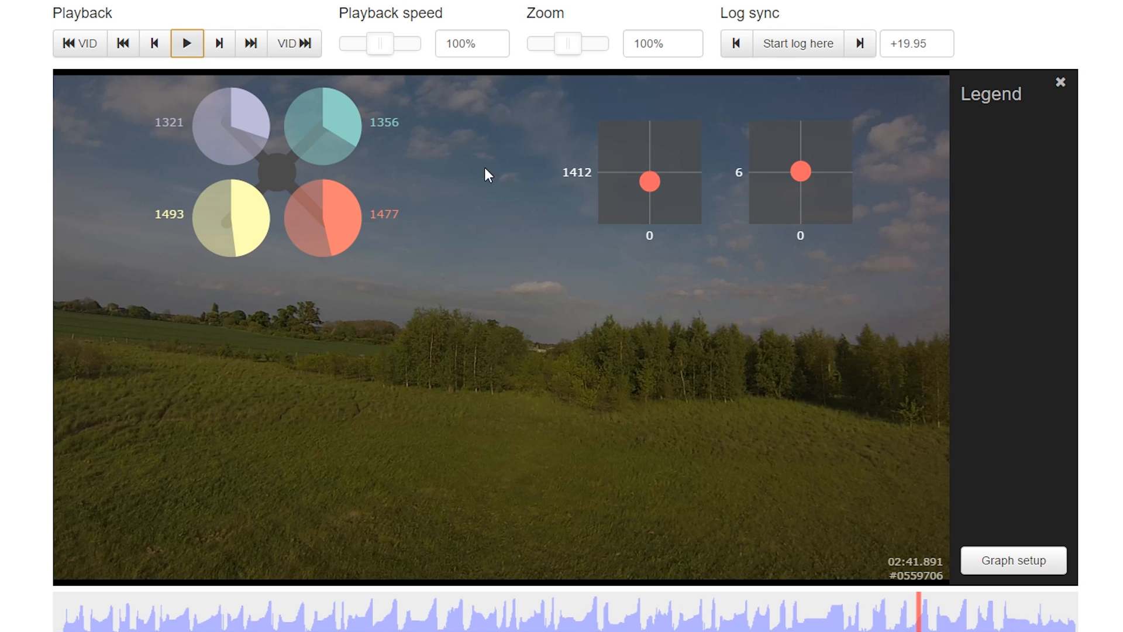
Step: Lower playback speed to 30% and play into the roll, pausing to inspect motor values
left_click_drag(380, 44, 359, 44)
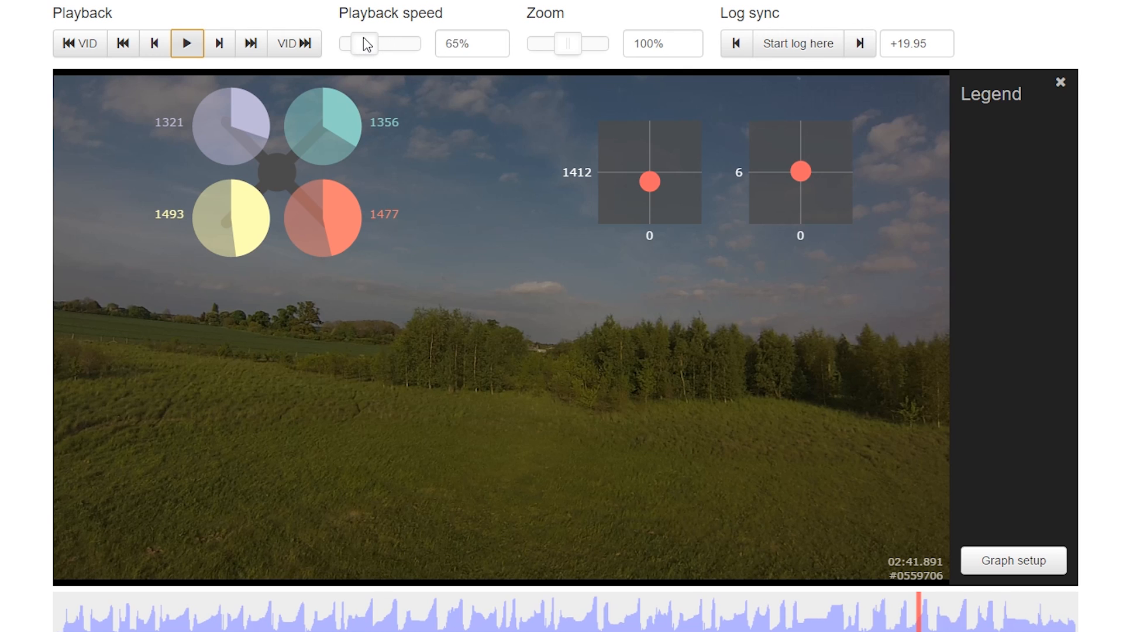
left_click_drag(368, 44, 347, 44)
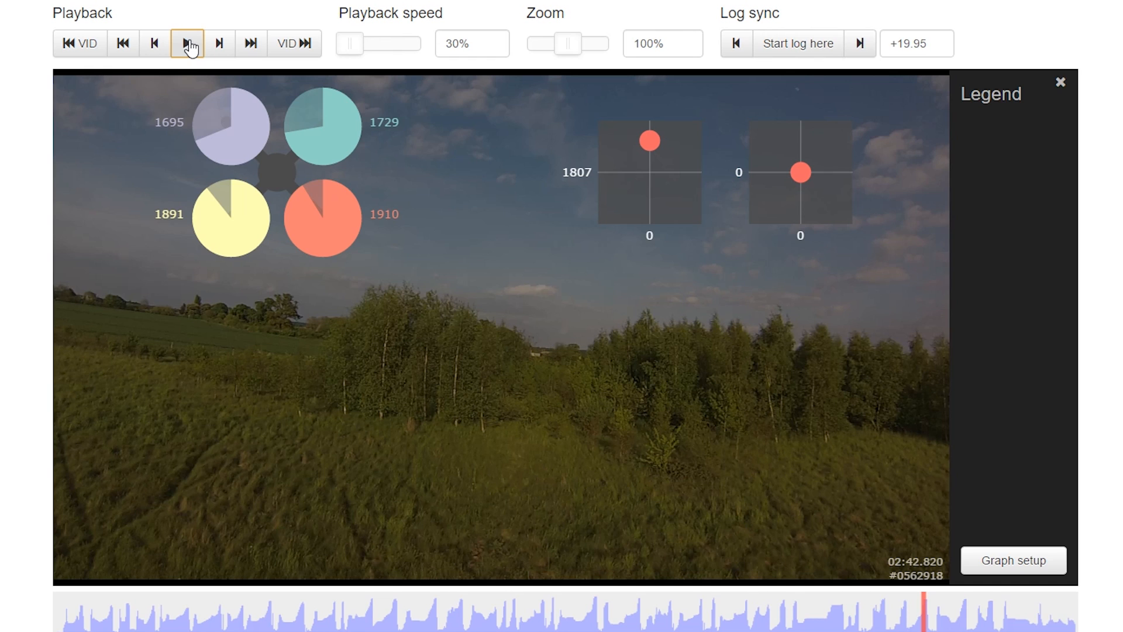
left_click(187, 44)
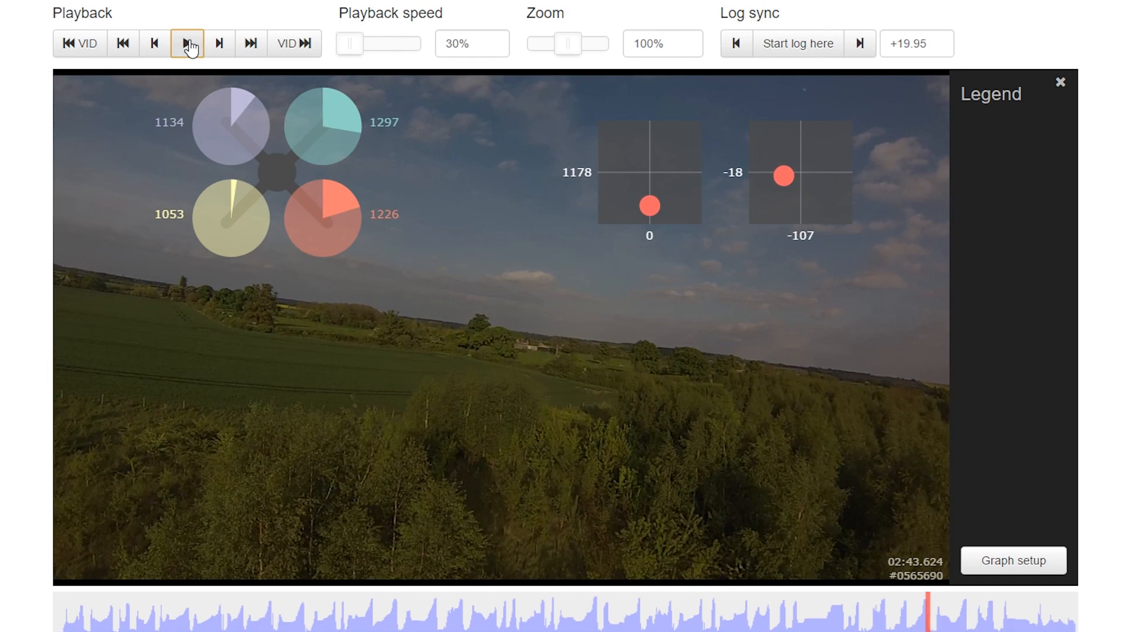
left_click(187, 43)
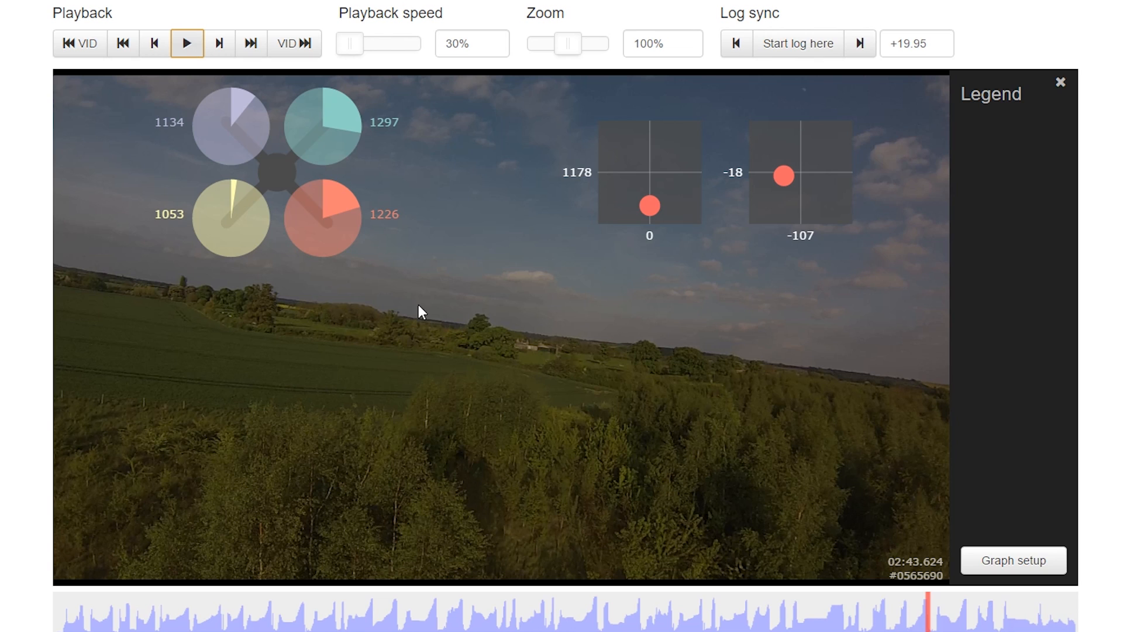
mouse_move(619, 278)
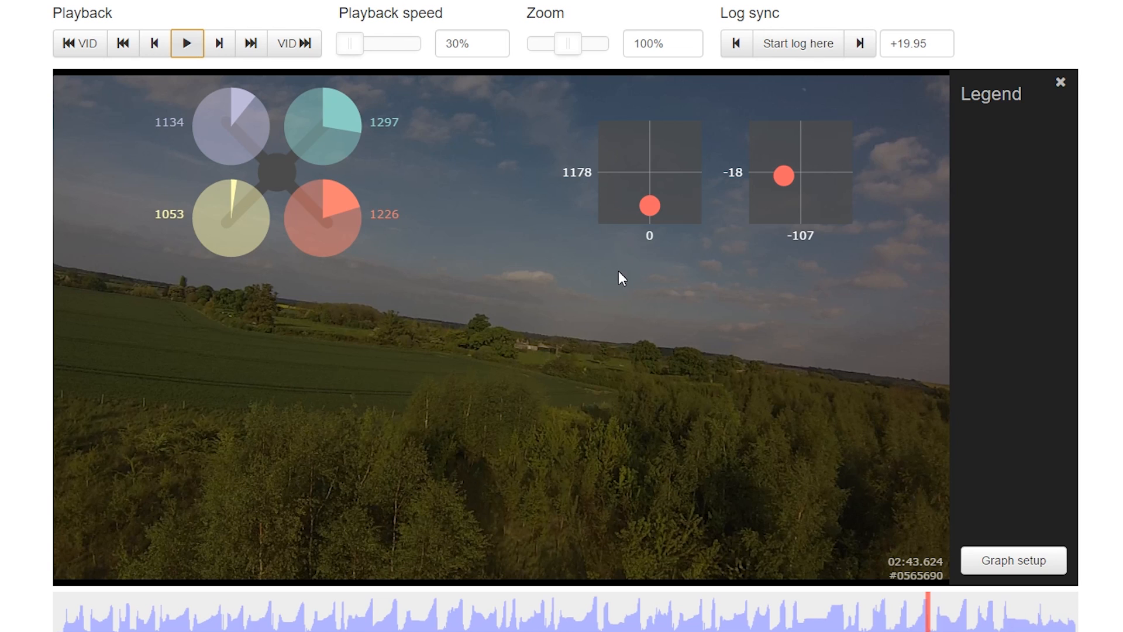
mouse_move(821, 202)
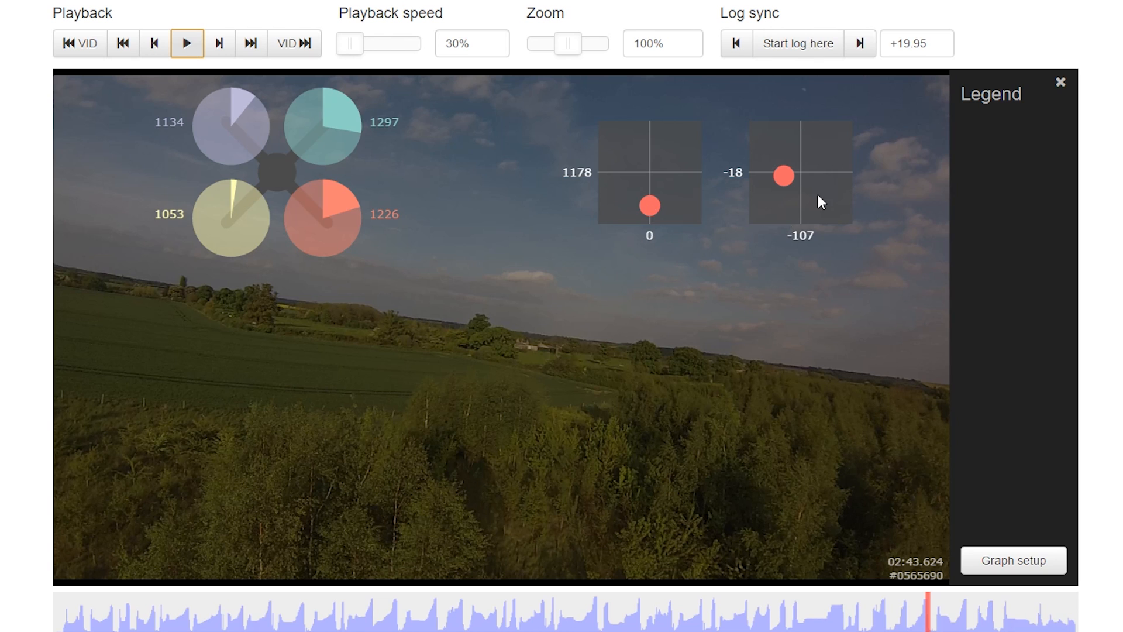
mouse_move(695, 183)
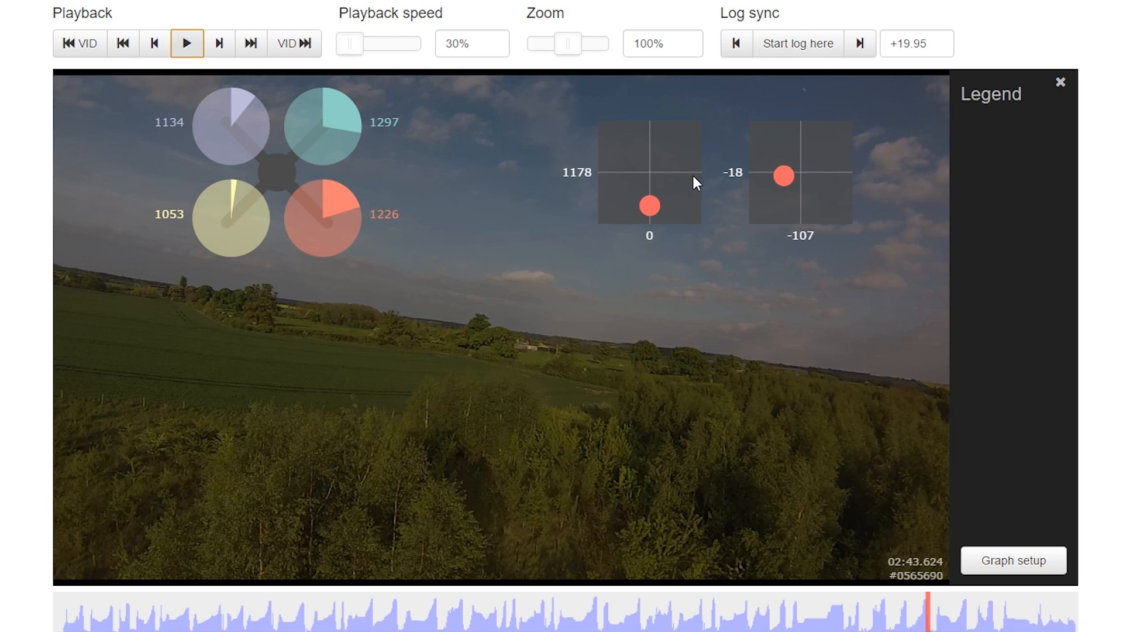
Step: Step through the rest of the roll in 30% bursts up to about 02:47.6
left_click(187, 43)
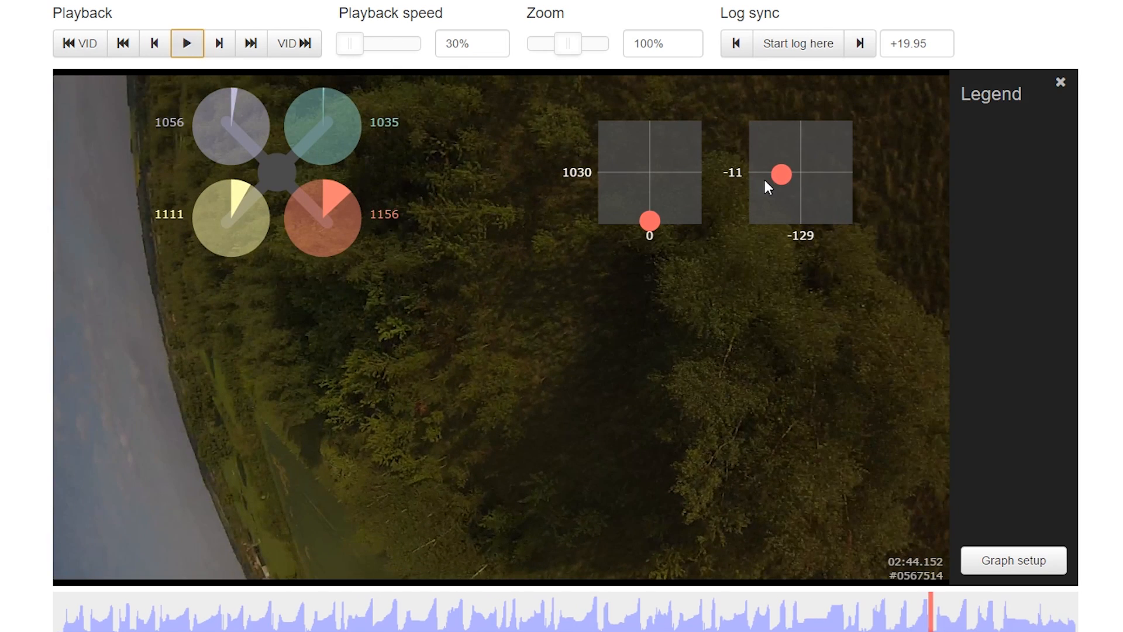
mouse_move(780, 209)
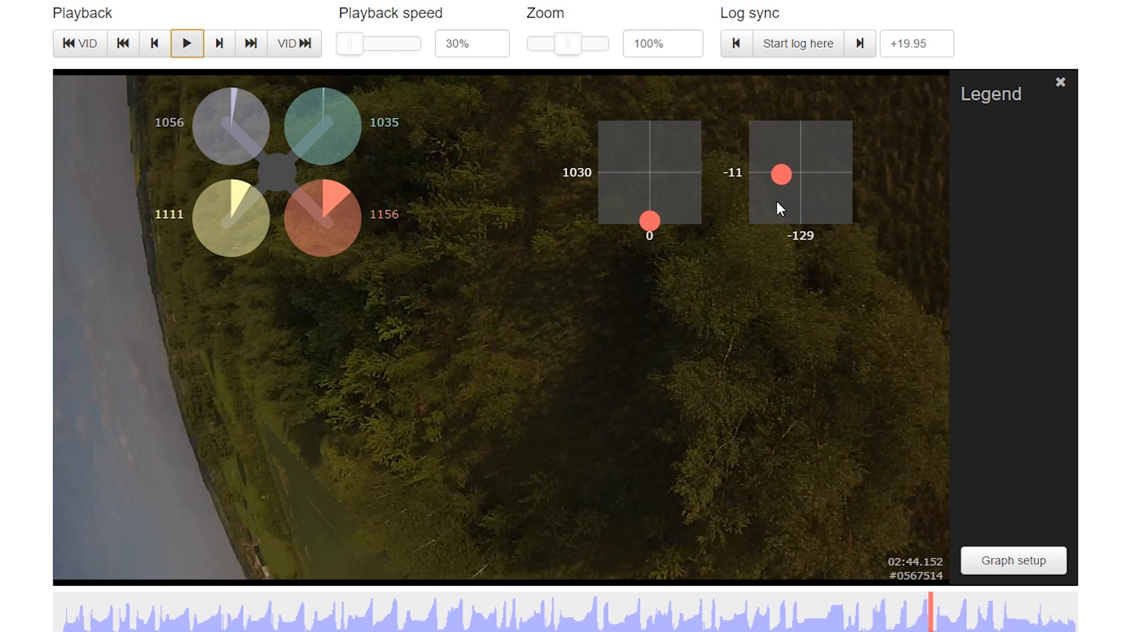
mouse_move(798, 199)
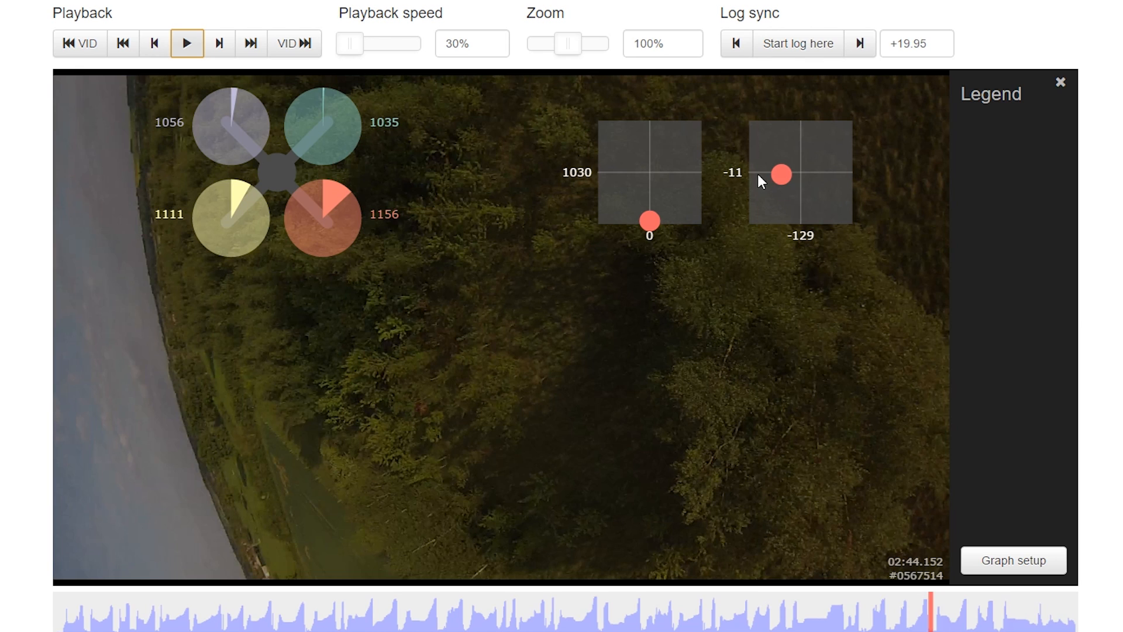
mouse_move(757, 226)
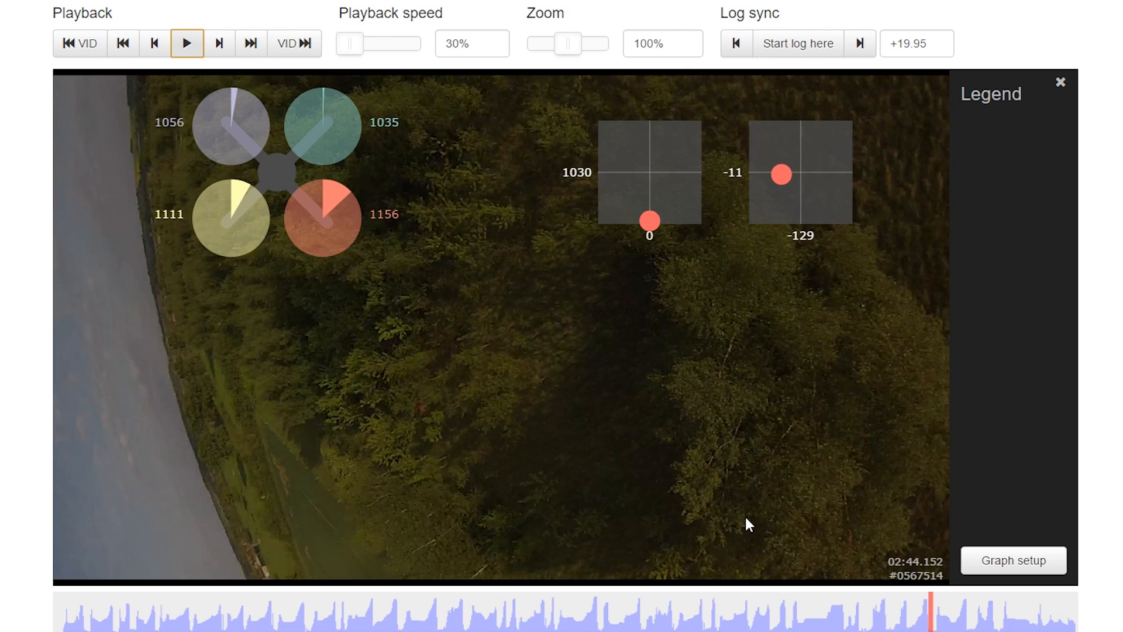
mouse_move(610, 280)
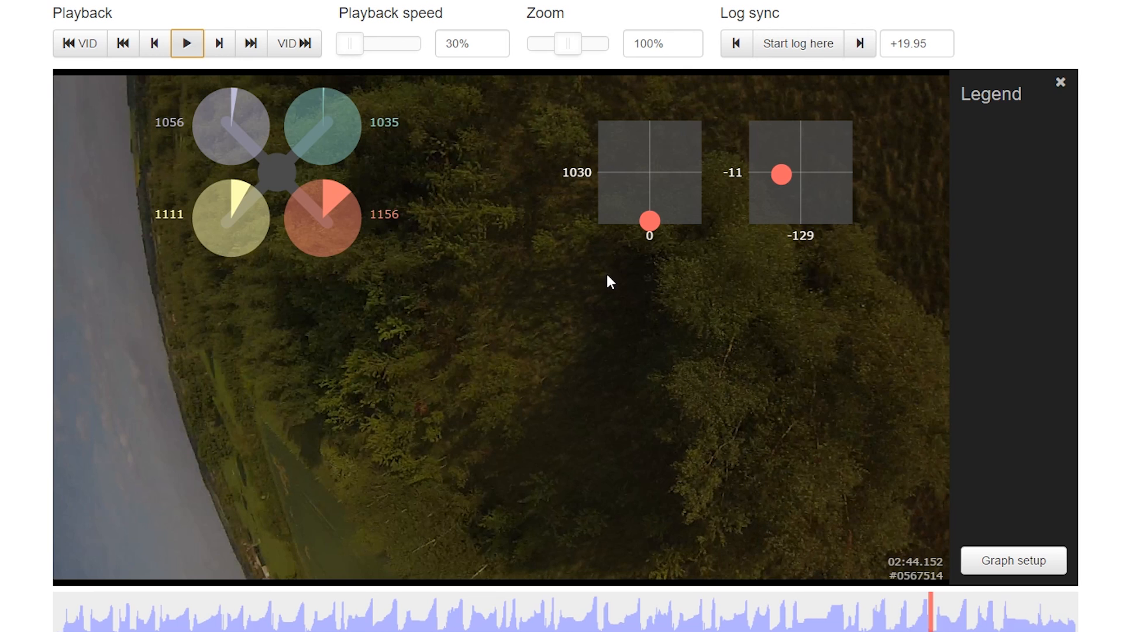
left_click(186, 43)
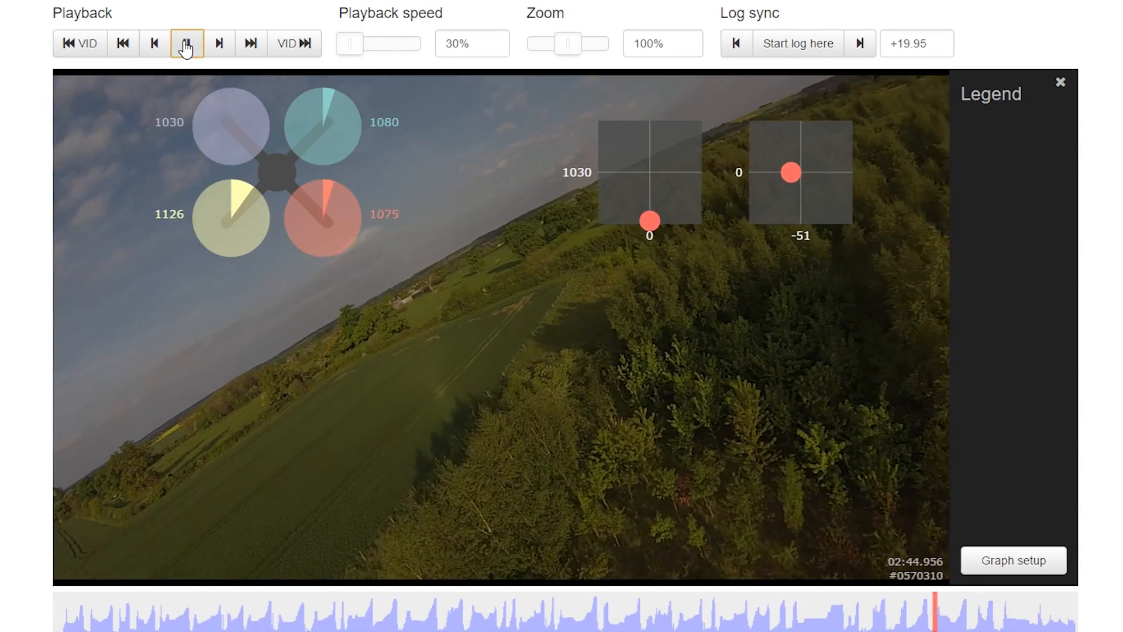
left_click(187, 44)
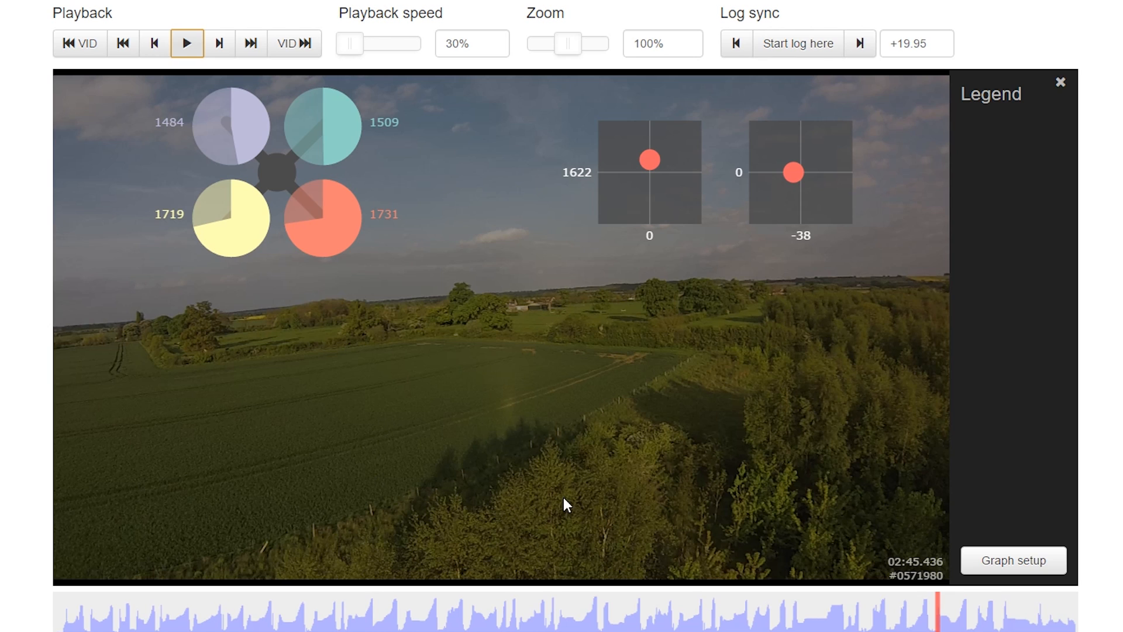
mouse_move(430, 505)
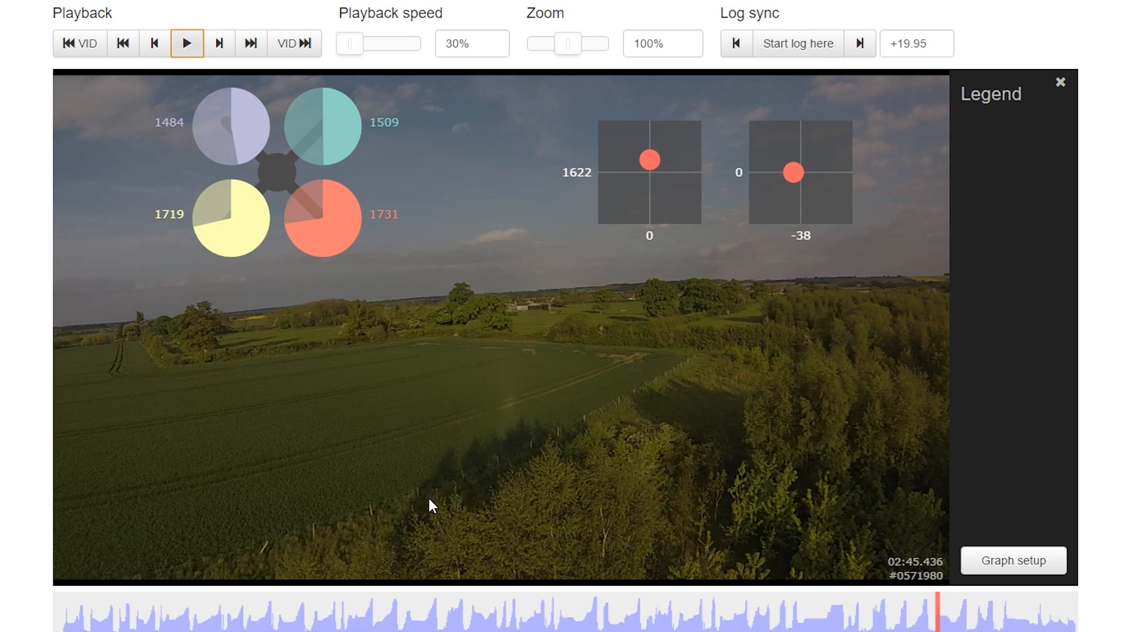
mouse_move(639, 227)
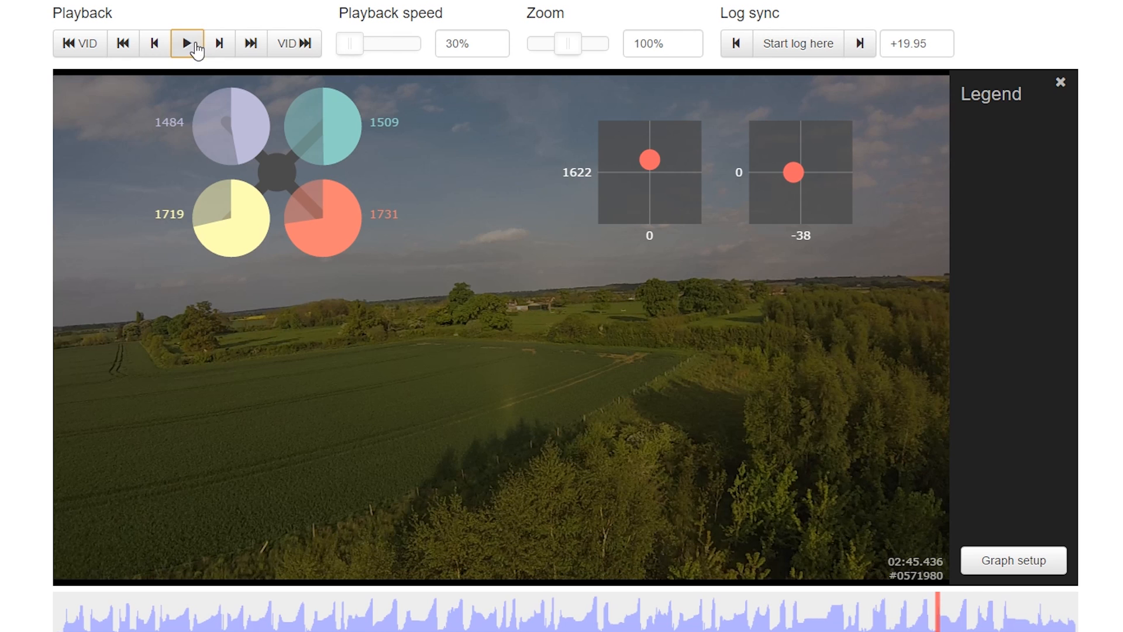
left_click(186, 43)
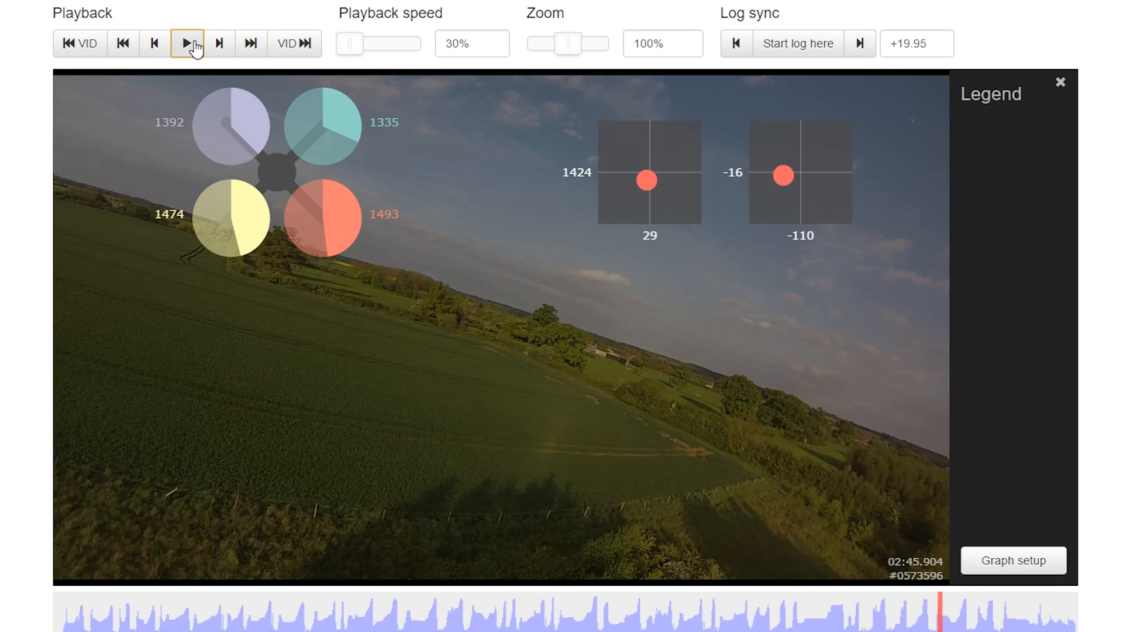
left_click(187, 43)
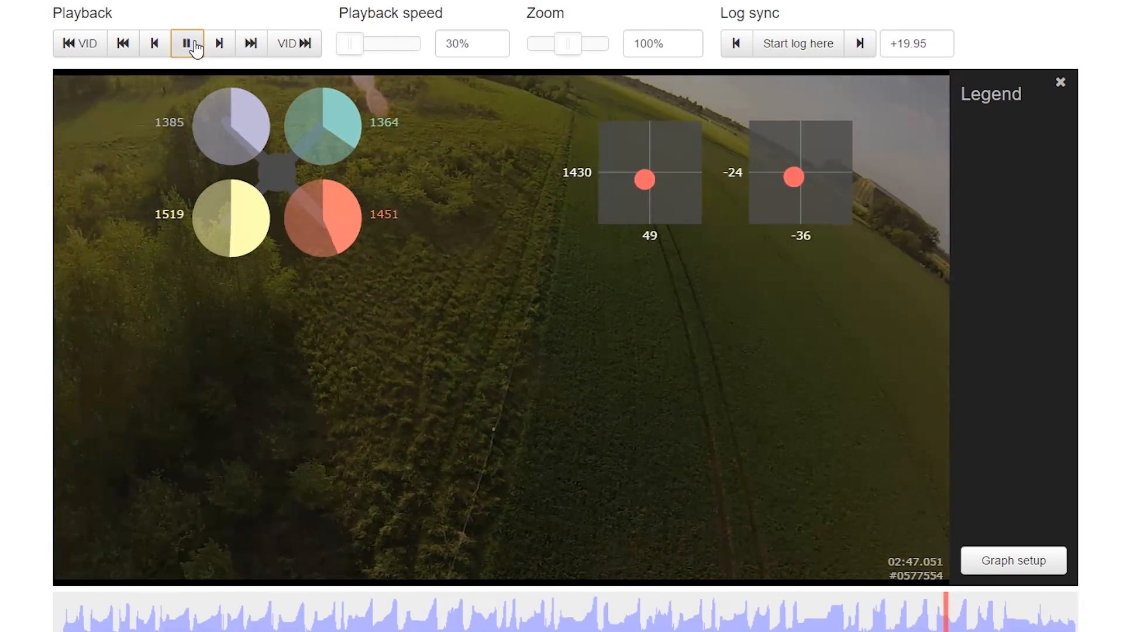
left_click(187, 43)
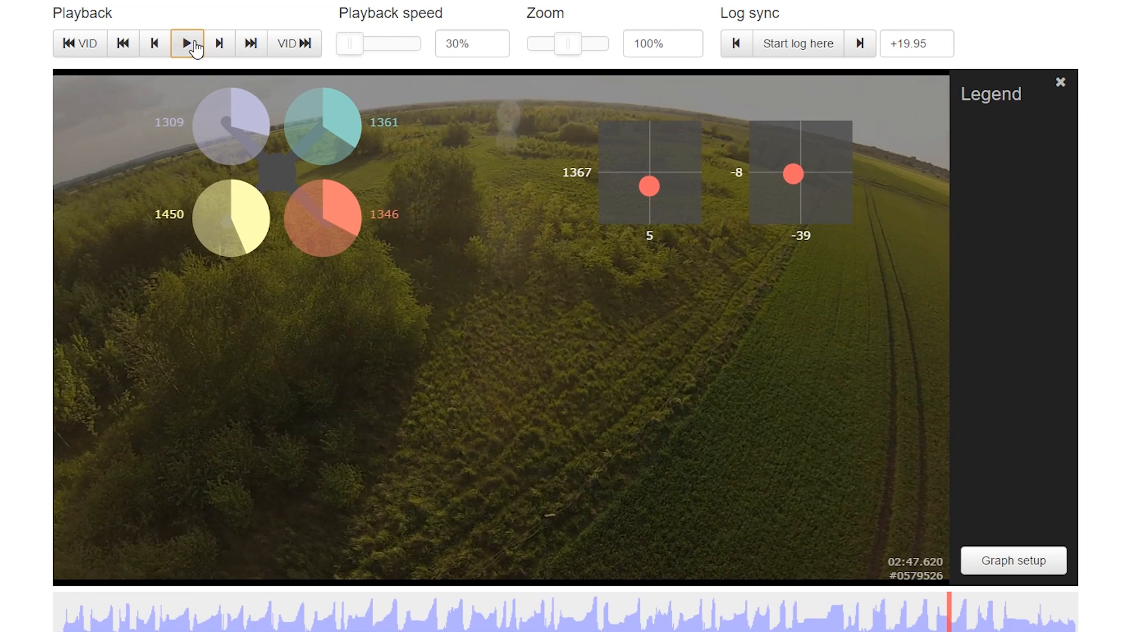
left_click(188, 43)
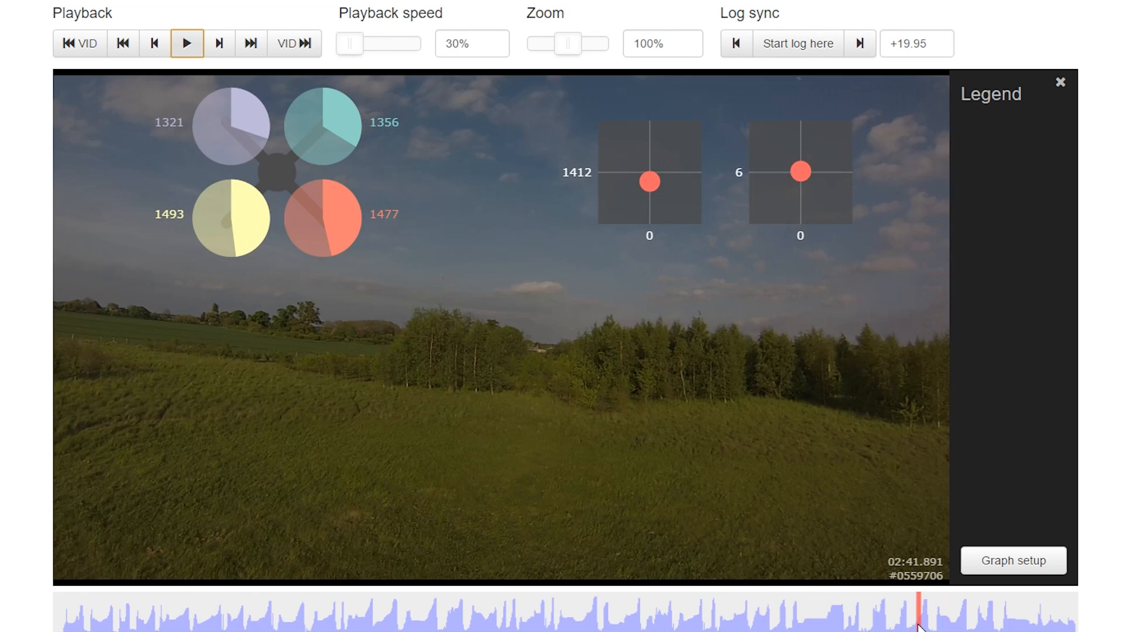
Step: Replay the roll from 02:41.9 at 30% speed, reaching about 02:47.3 mid-roll
left_click(186, 43)
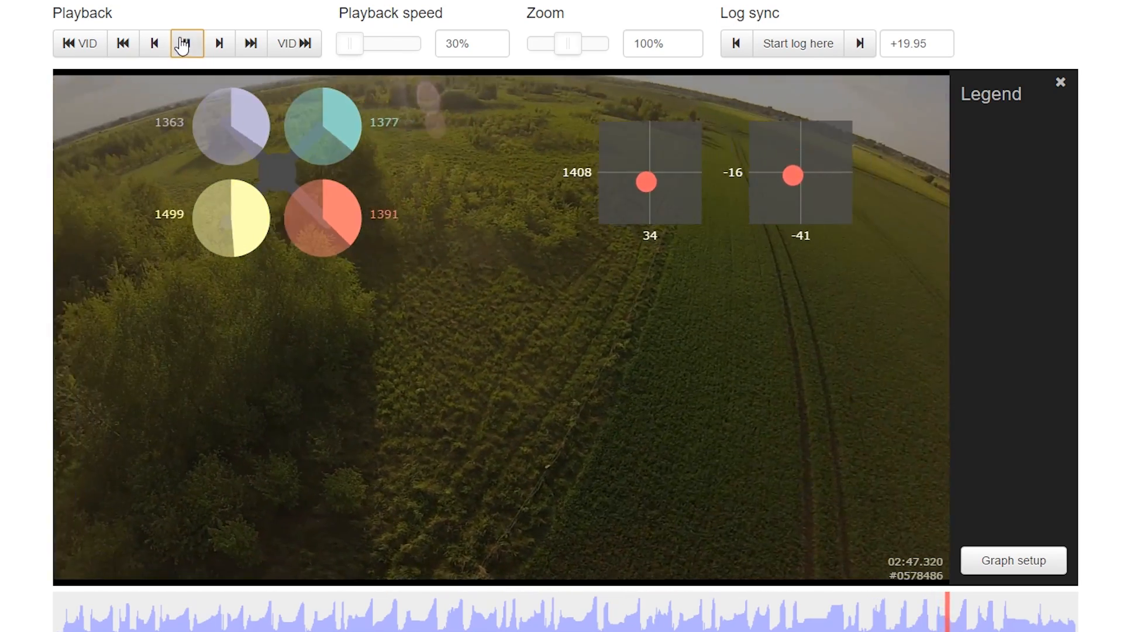
Step: Set playback speed to 100% and play the chained rolls near 01:25, stopping at 01:22
left_click_drag(351, 44, 378, 44)
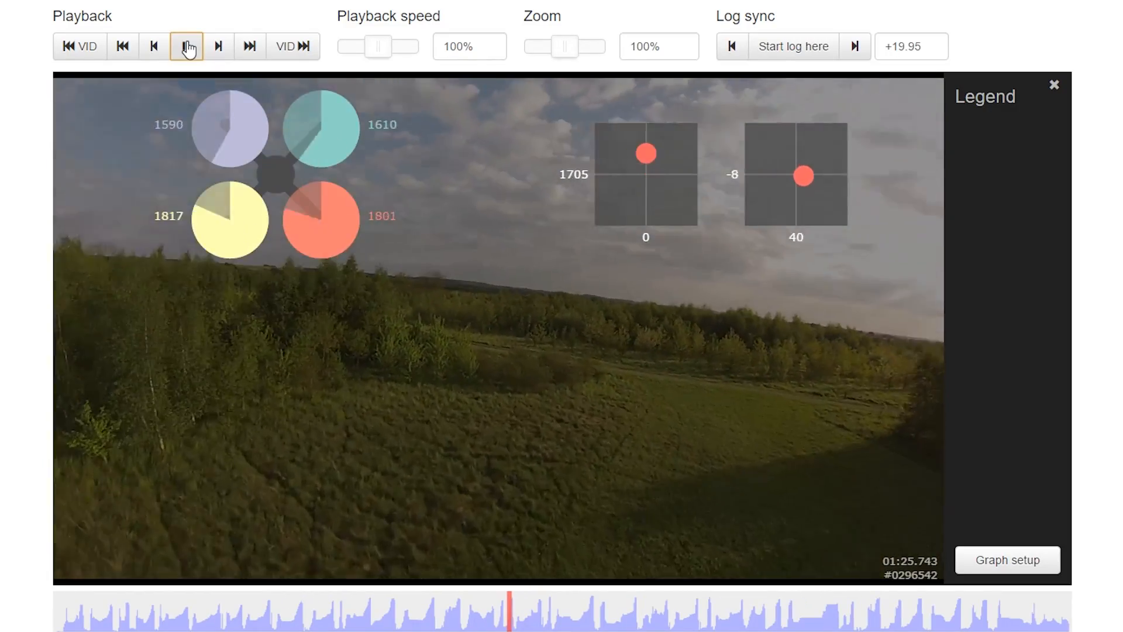
left_click(187, 46)
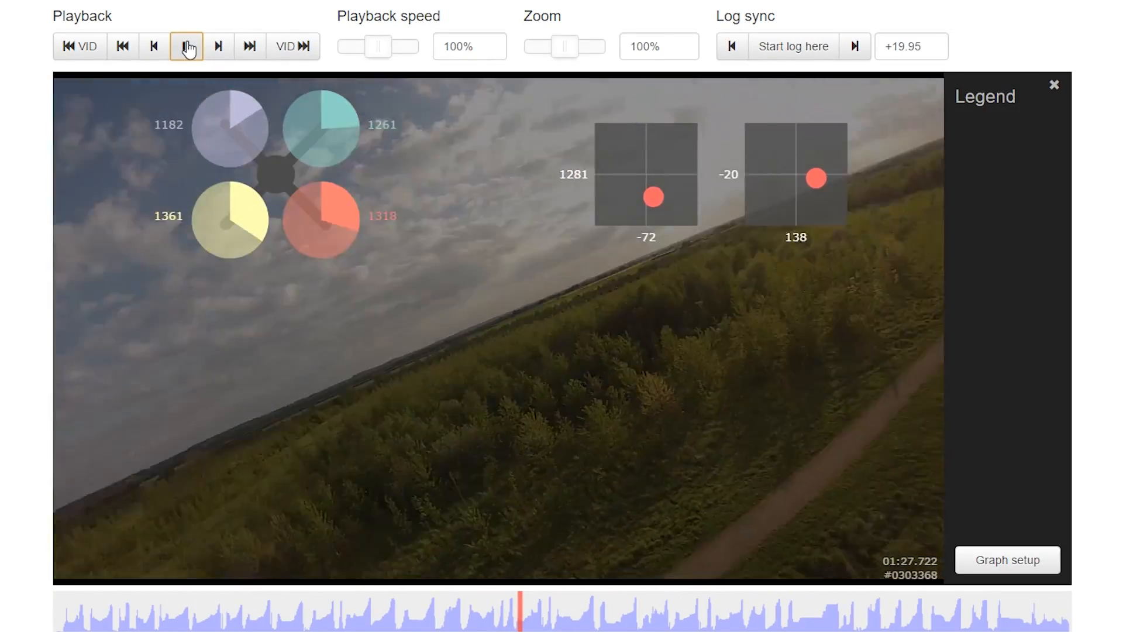
left_click(185, 45)
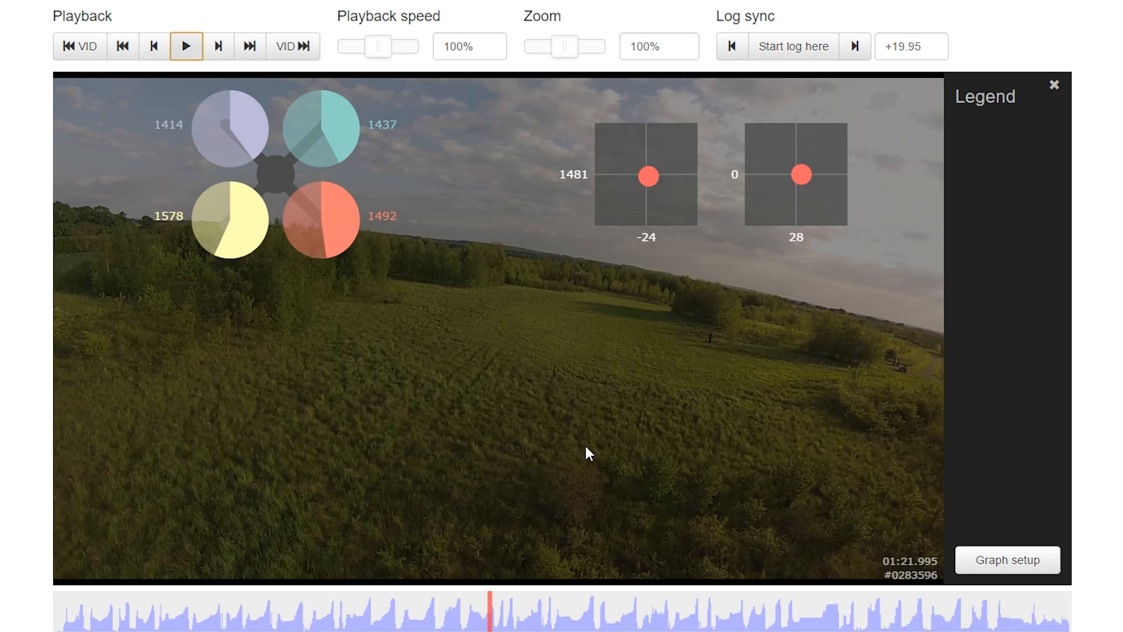
mouse_move(591, 454)
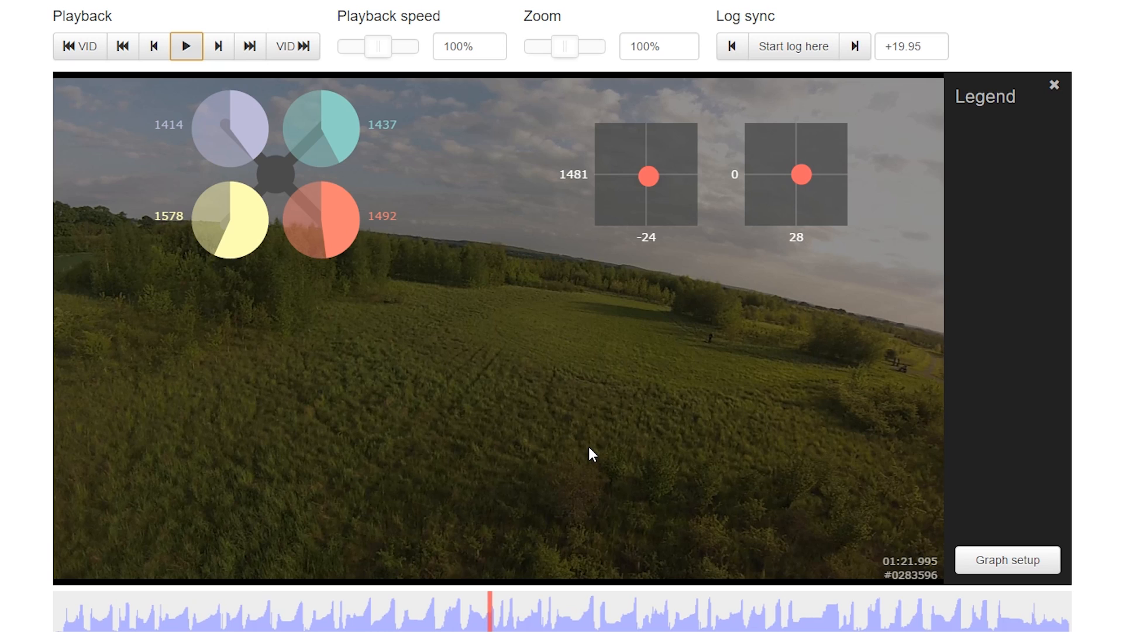
mouse_move(459, 141)
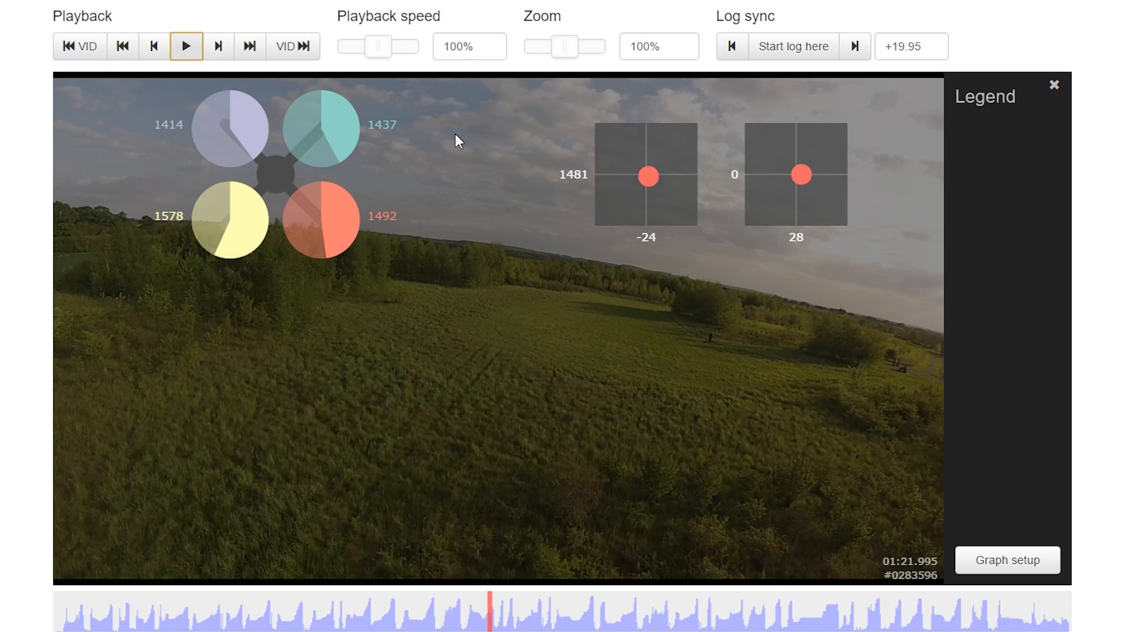
Step: Lower playback speed to 30% and start the slow replay from 01:22
left_click_drag(380, 45, 351, 45)
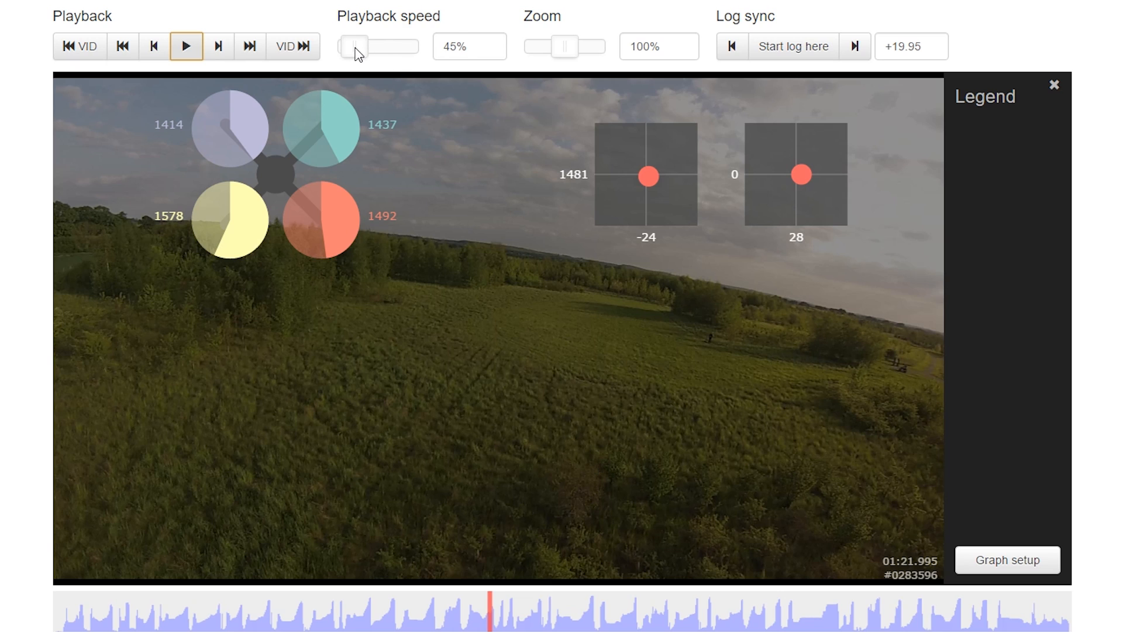
left_click_drag(358, 46, 348, 46)
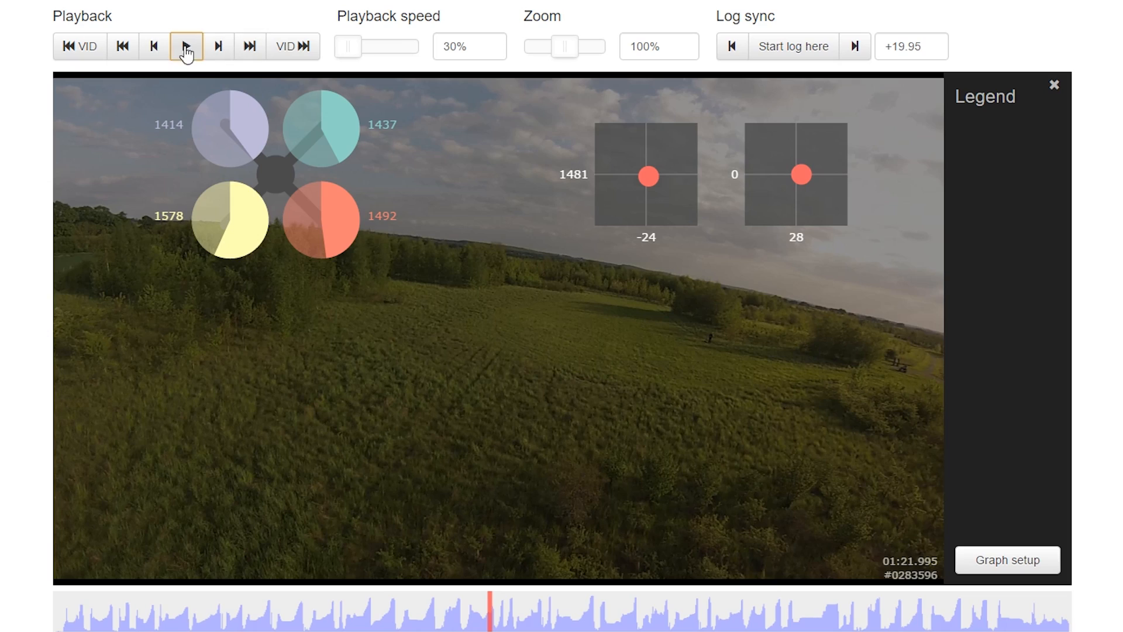
left_click(186, 45)
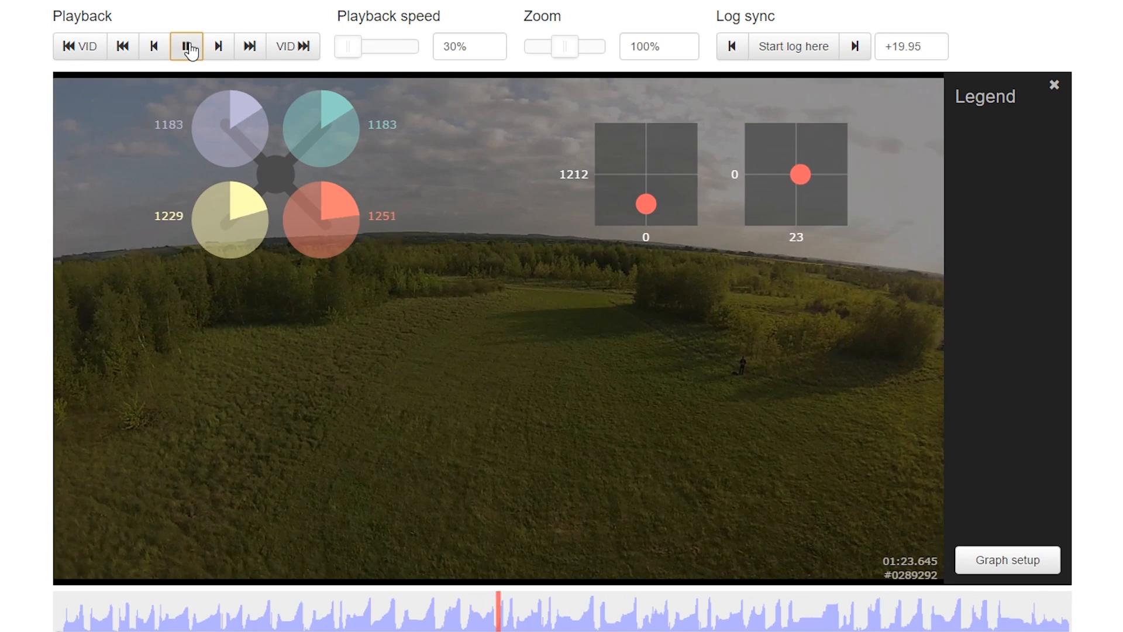
Step: Pause and resume the slow replay in short bursts, studying the rolls to about 01:27.2
left_click(218, 46)
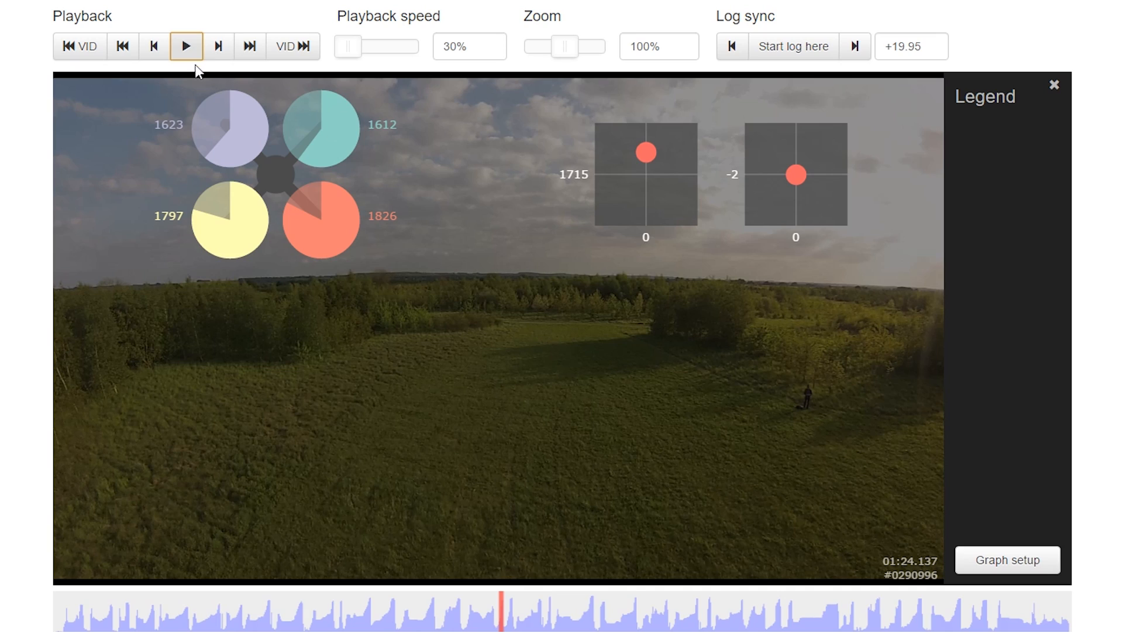
left_click(185, 45)
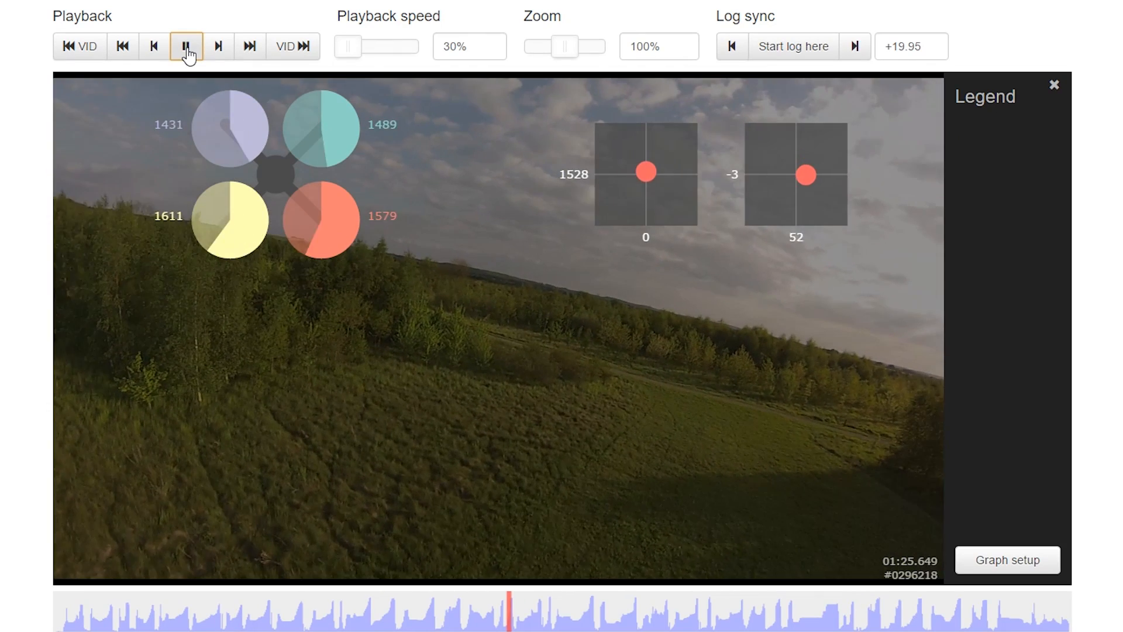
left_click(186, 46)
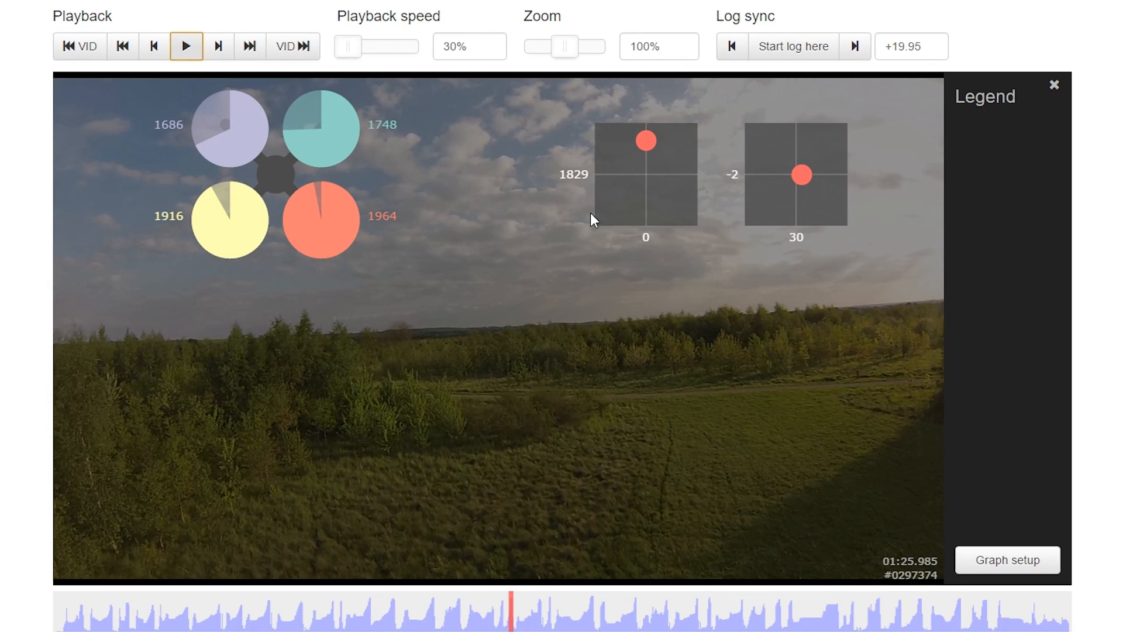
mouse_move(648, 147)
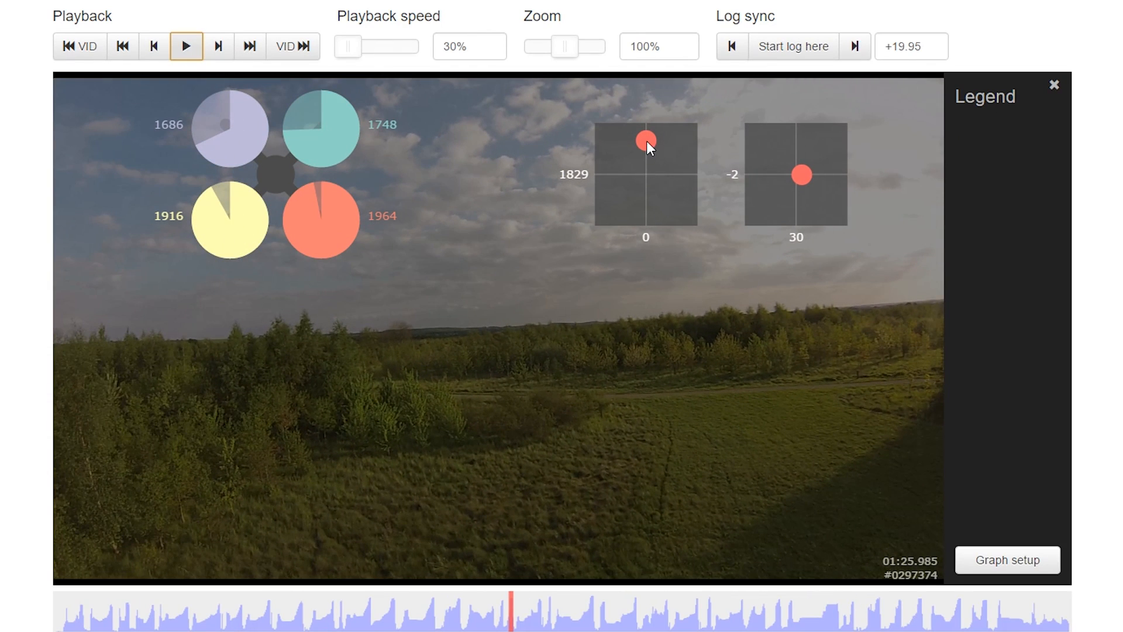
mouse_move(759, 382)
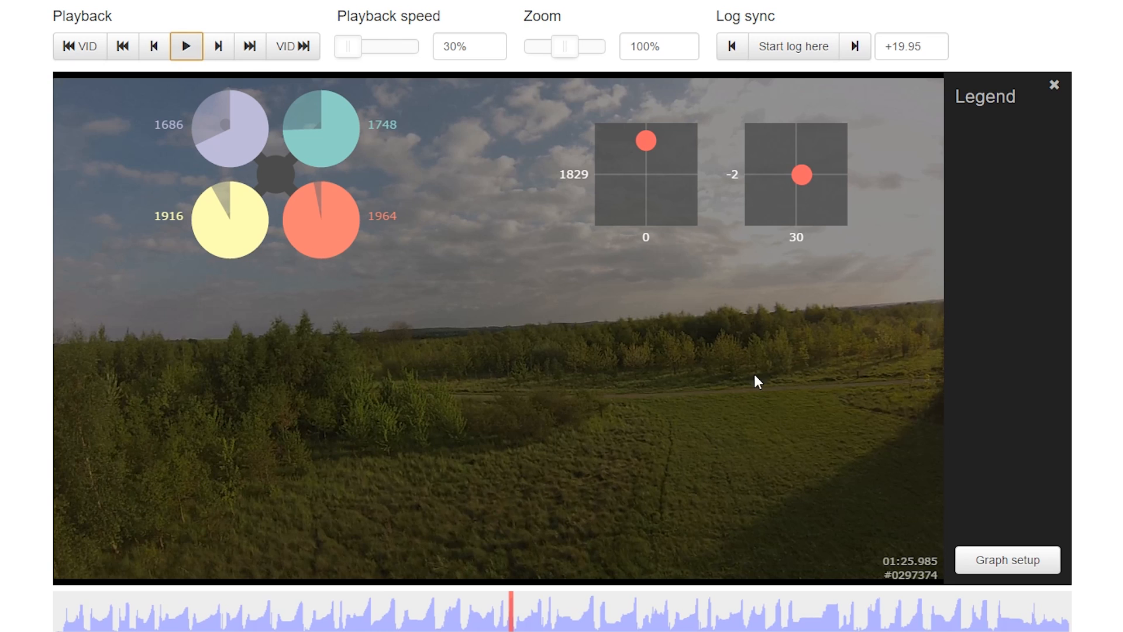
left_click(186, 46)
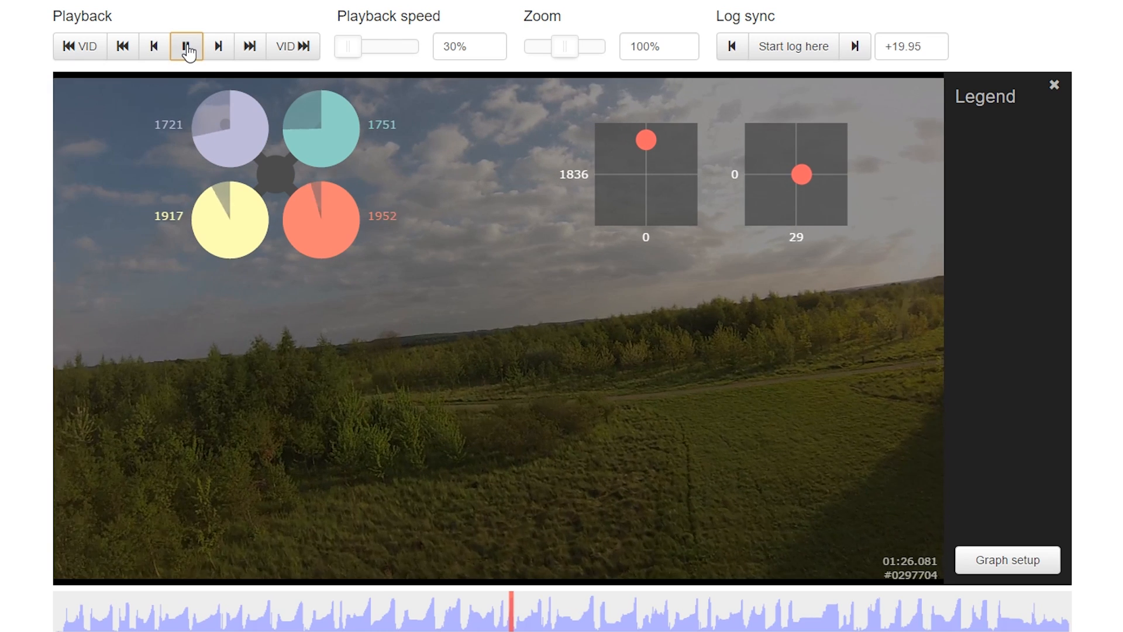
left_click(186, 45)
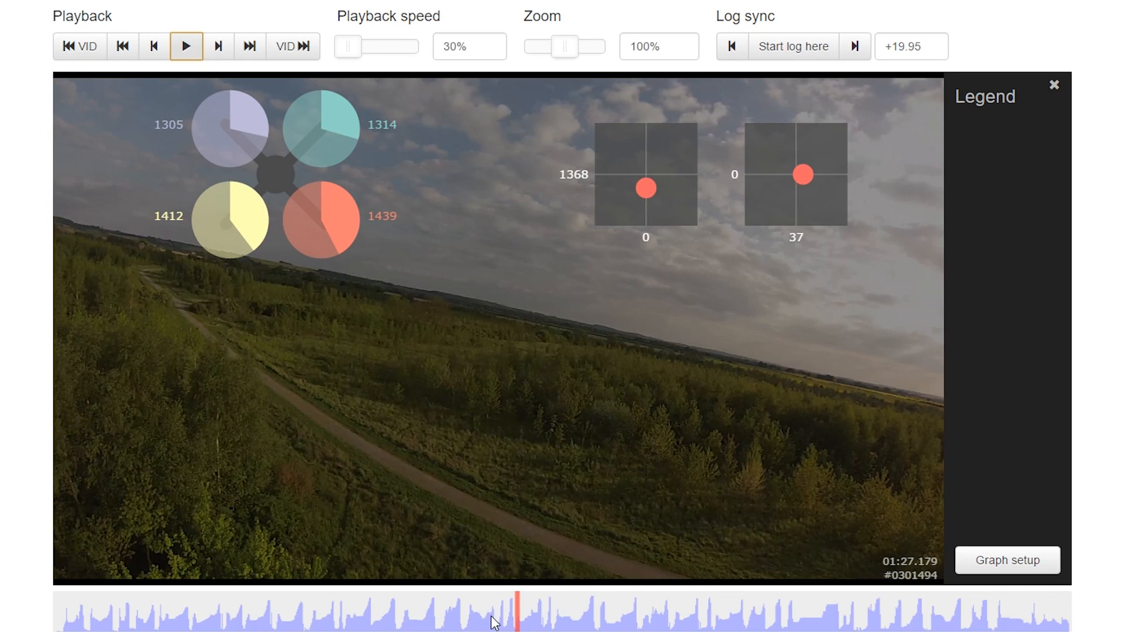
Step: Continue the 30% replay through the rolls and pause around 01:28.5
left_click(186, 46)
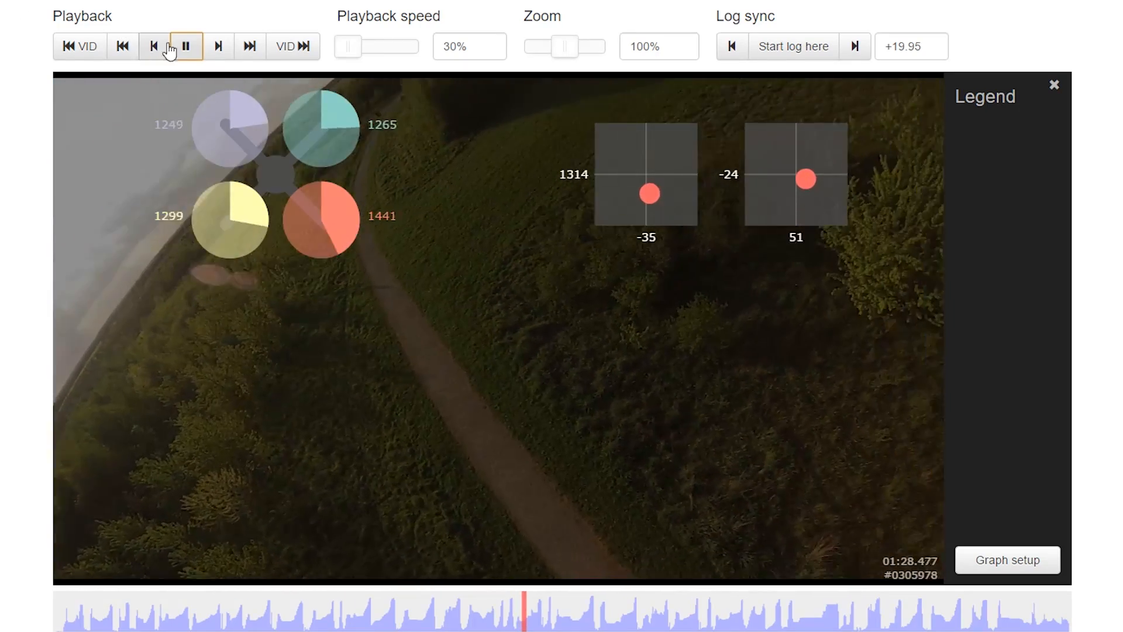
left_click(185, 46)
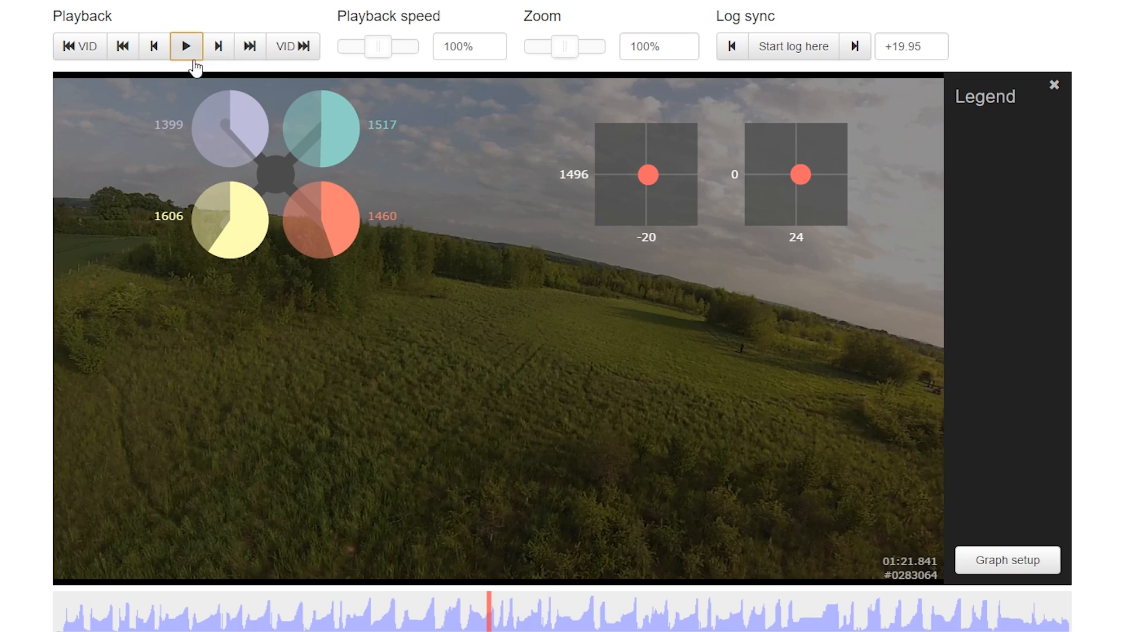
Step: Play the chained rolls at 100% from 01:21.8, pausing mid-roll around 01:29.4
left_click(186, 45)
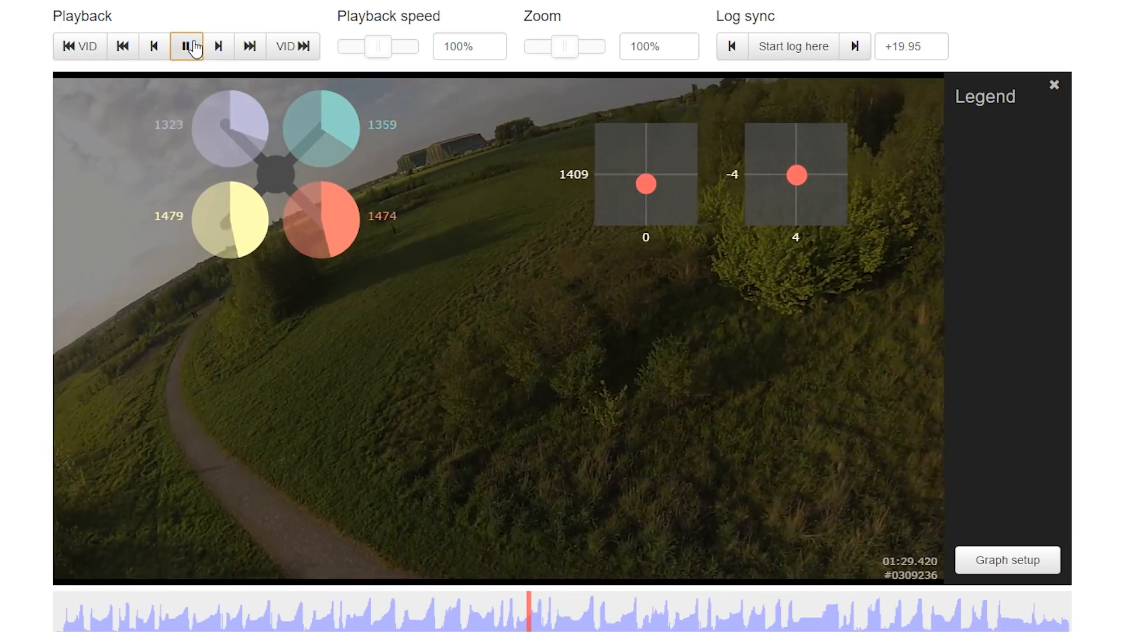
left_click(186, 46)
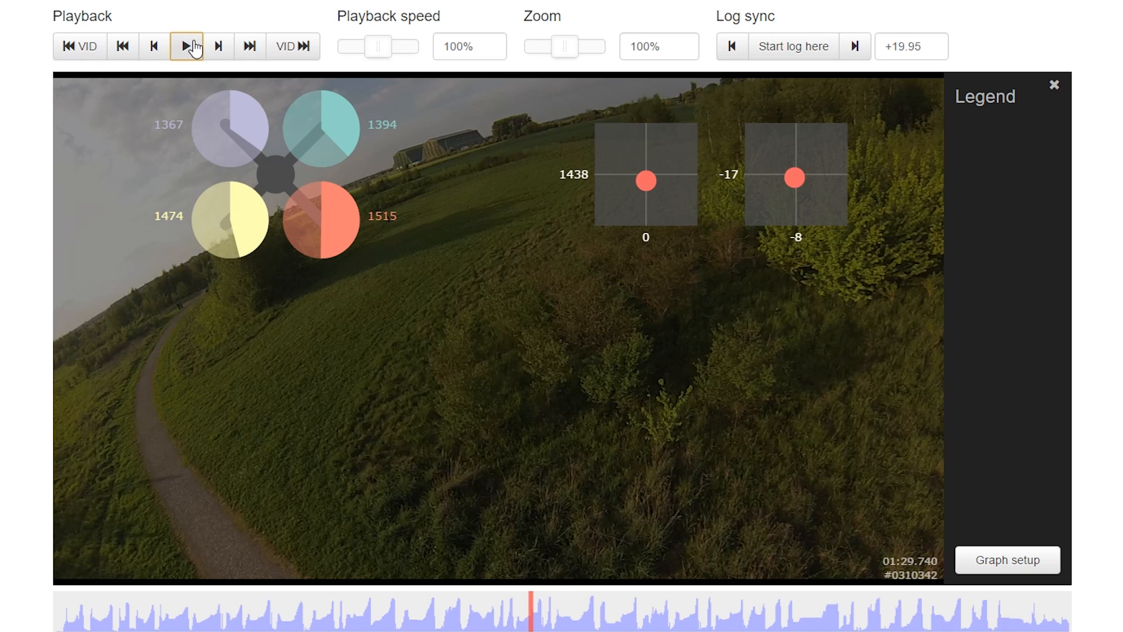